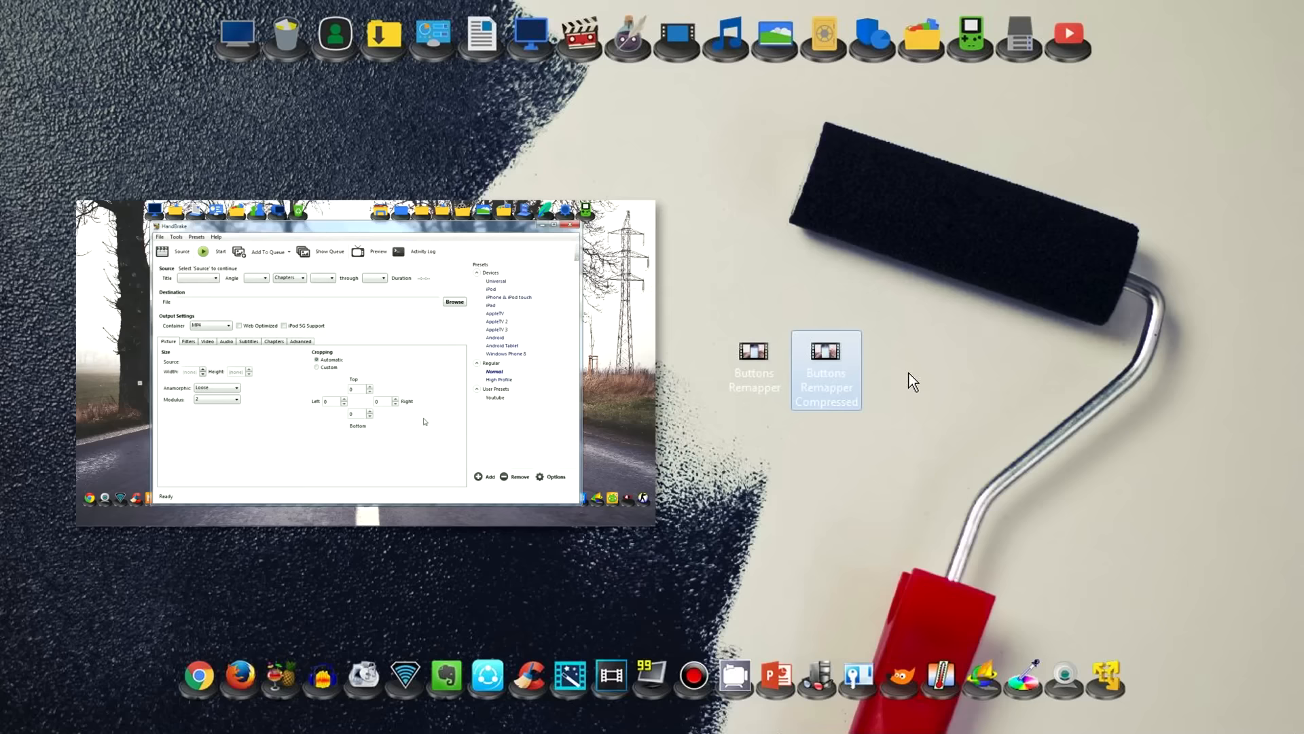
# Step: Close the original and compressed videos' Properties dialogs and switch to the Chrome tutorial tab
pyautogui.click(580, 225)
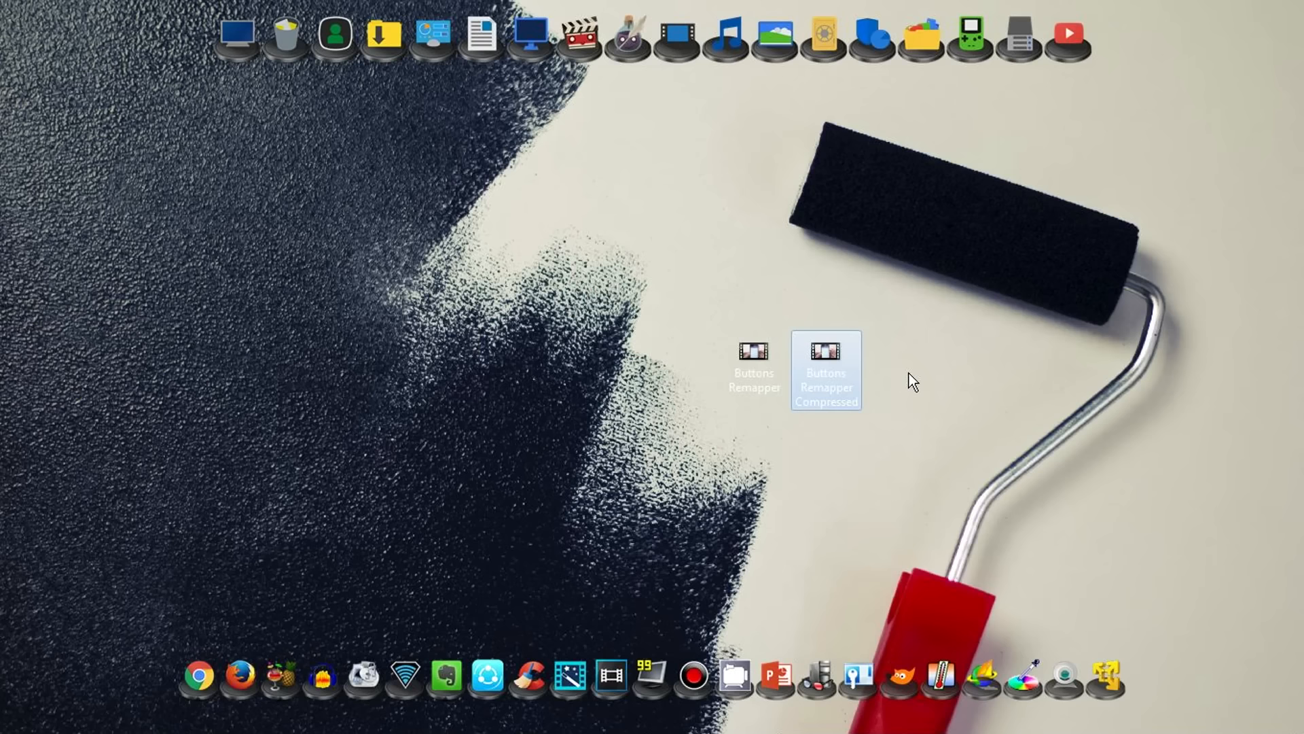
pyautogui.click(753, 370)
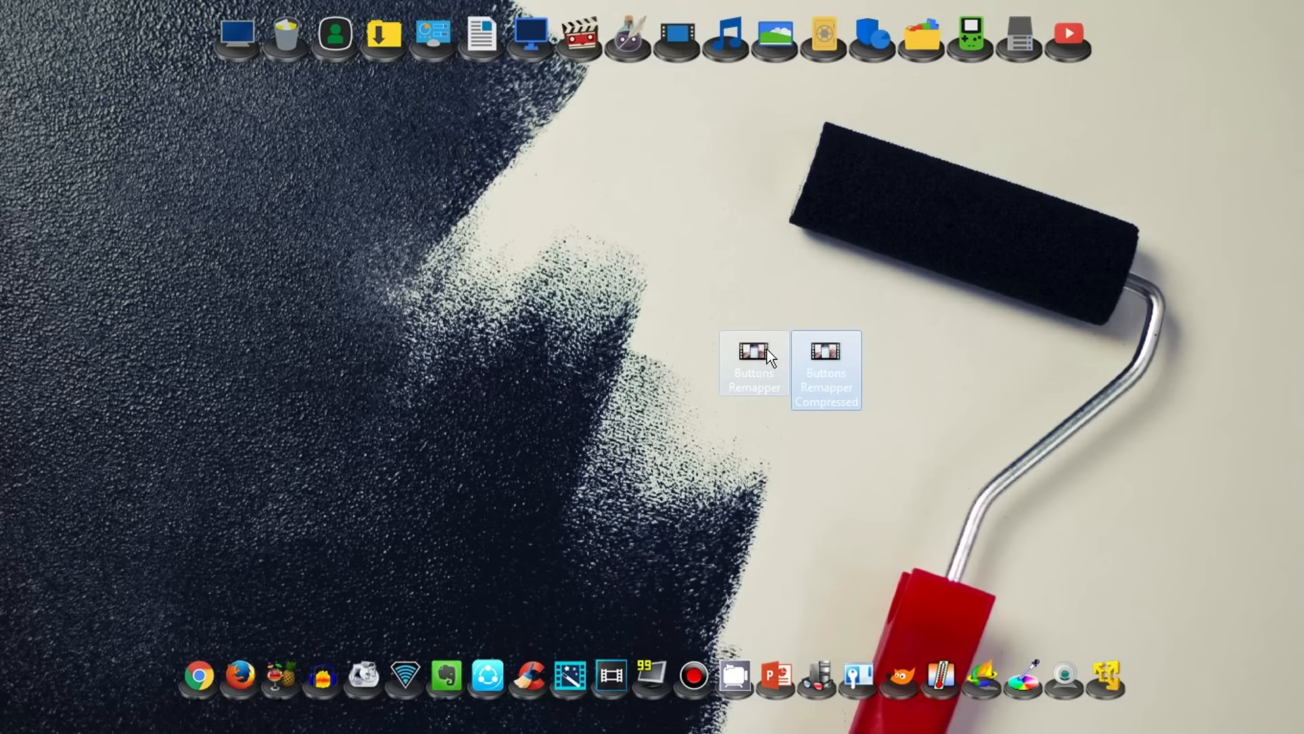
pyautogui.click(752, 365)
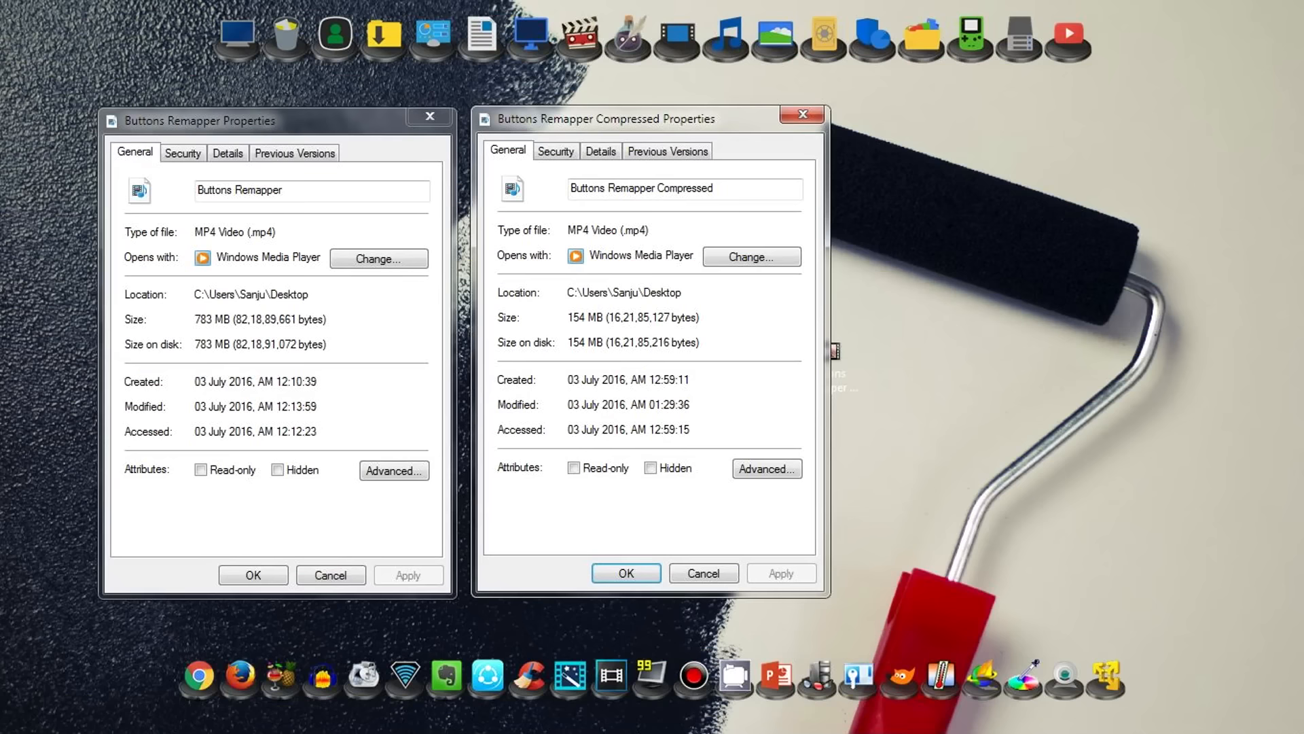
pyautogui.click(429, 117)
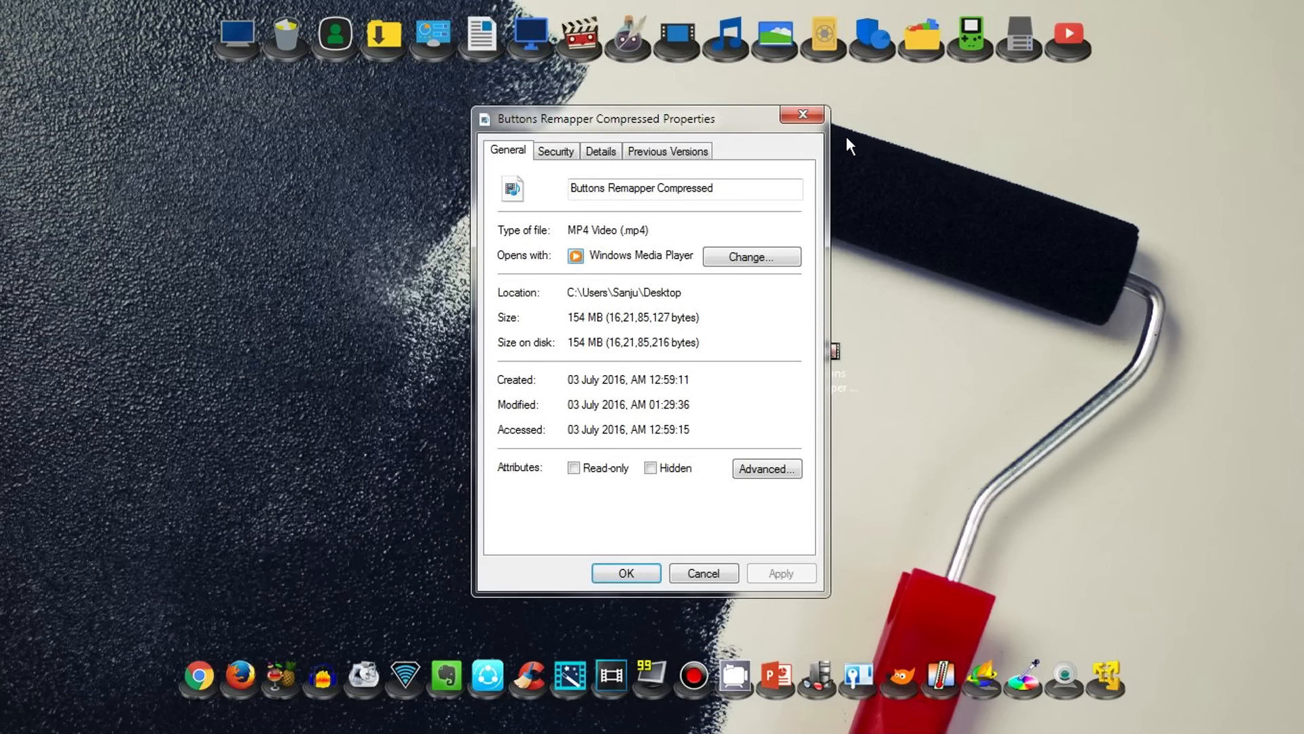
pyautogui.click(801, 114)
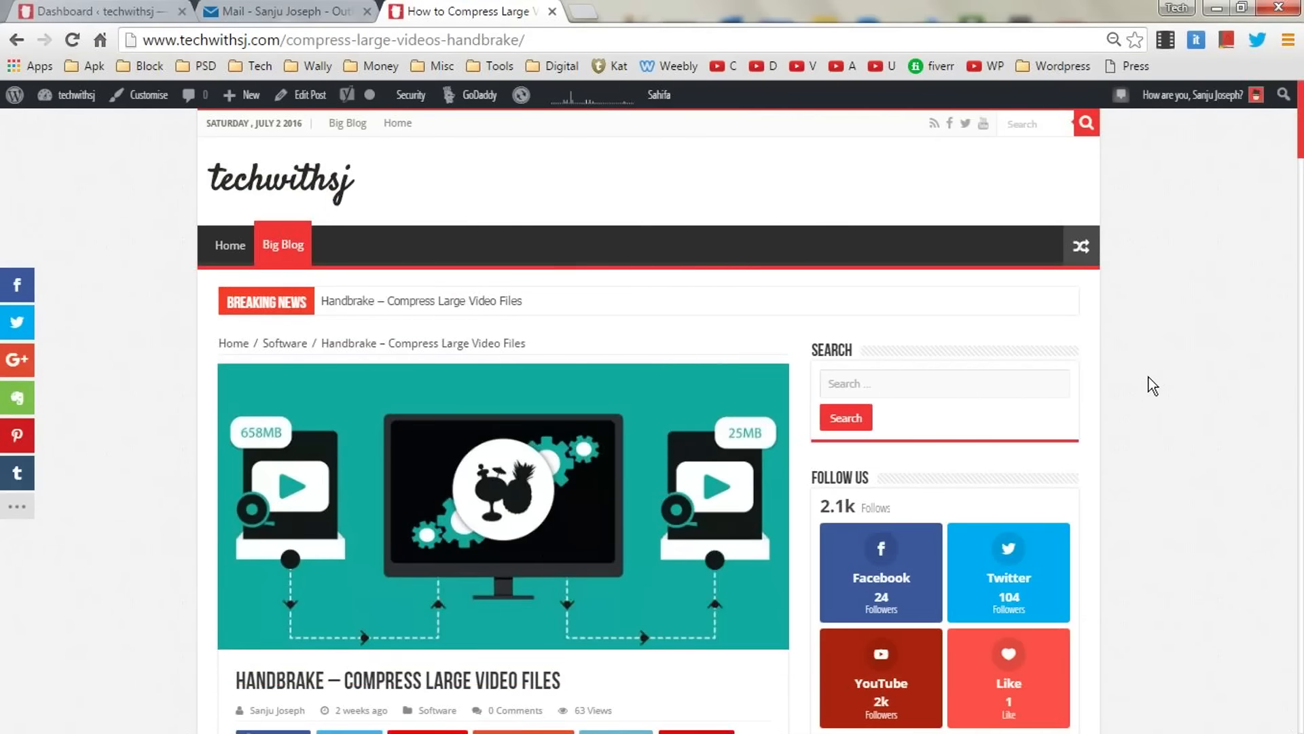
# Step: Scroll through the HandBrake compression article to its steps, highlighting 'Download and install the'
pyautogui.scroll(-3)
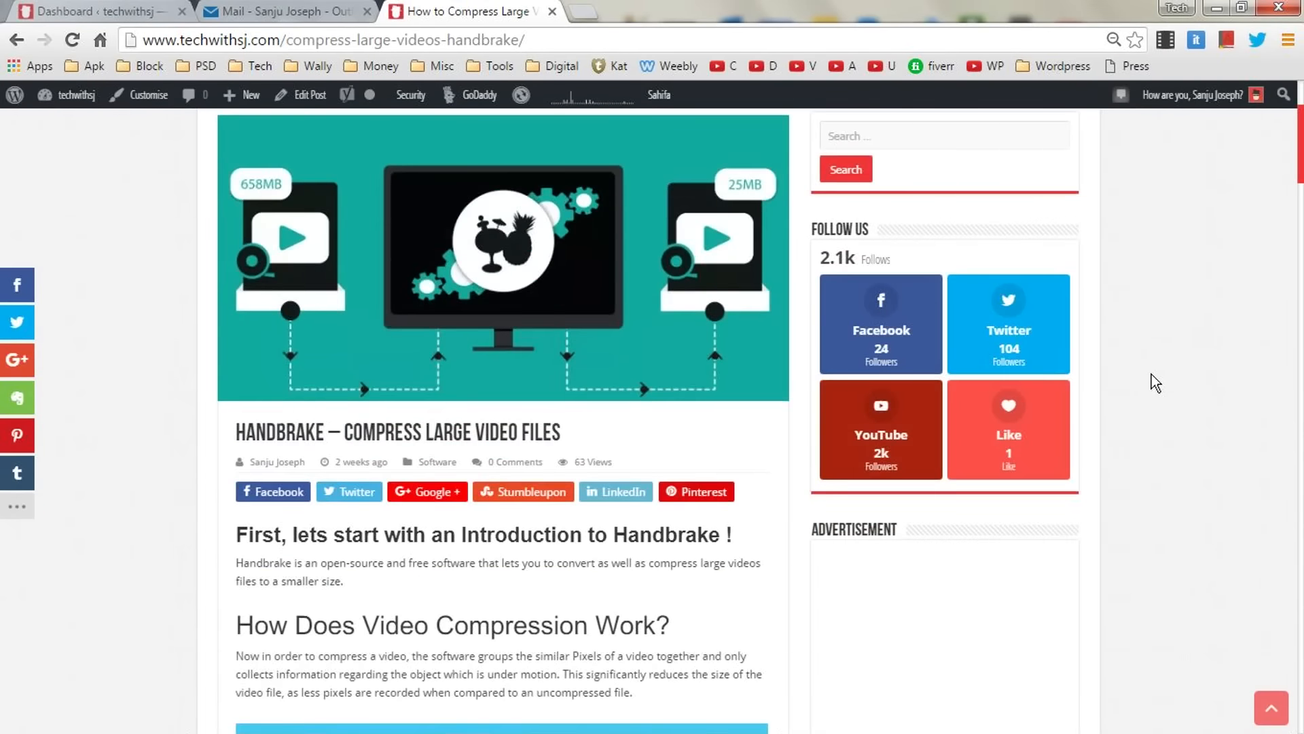
pyautogui.scroll(-3)
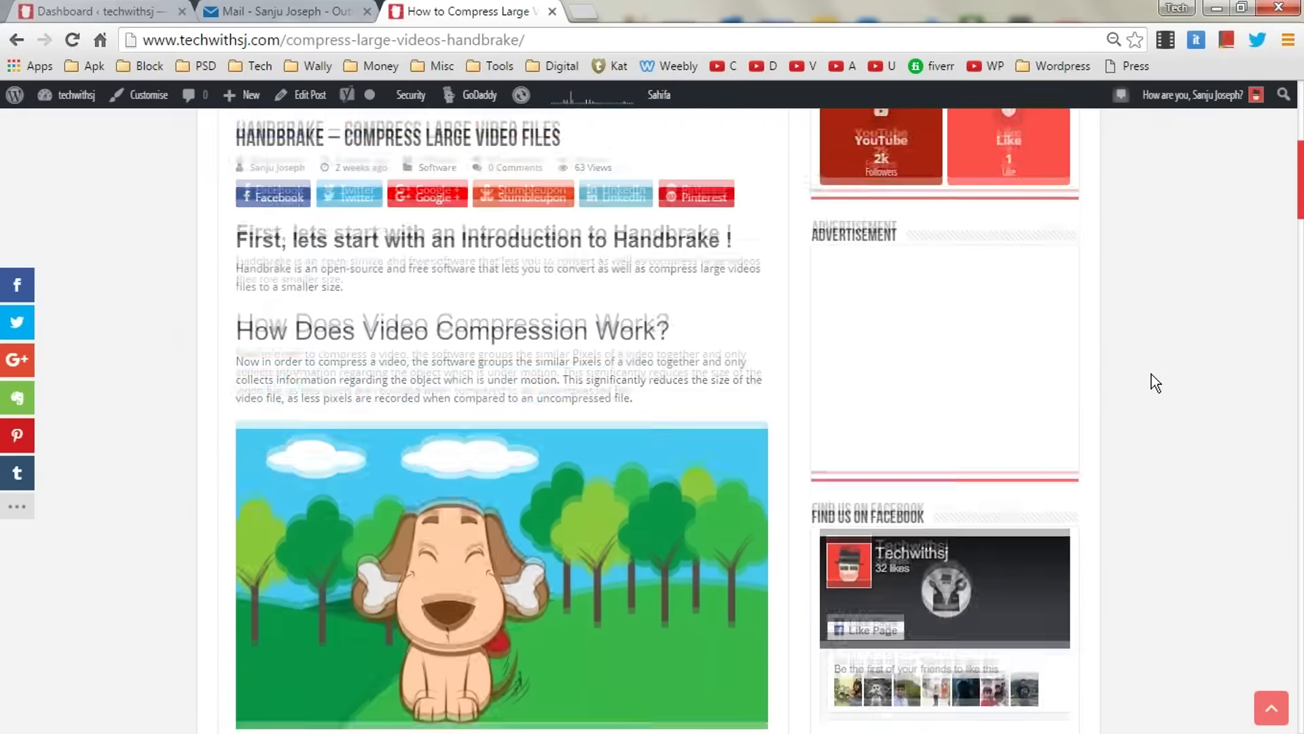
pyautogui.scroll(-3)
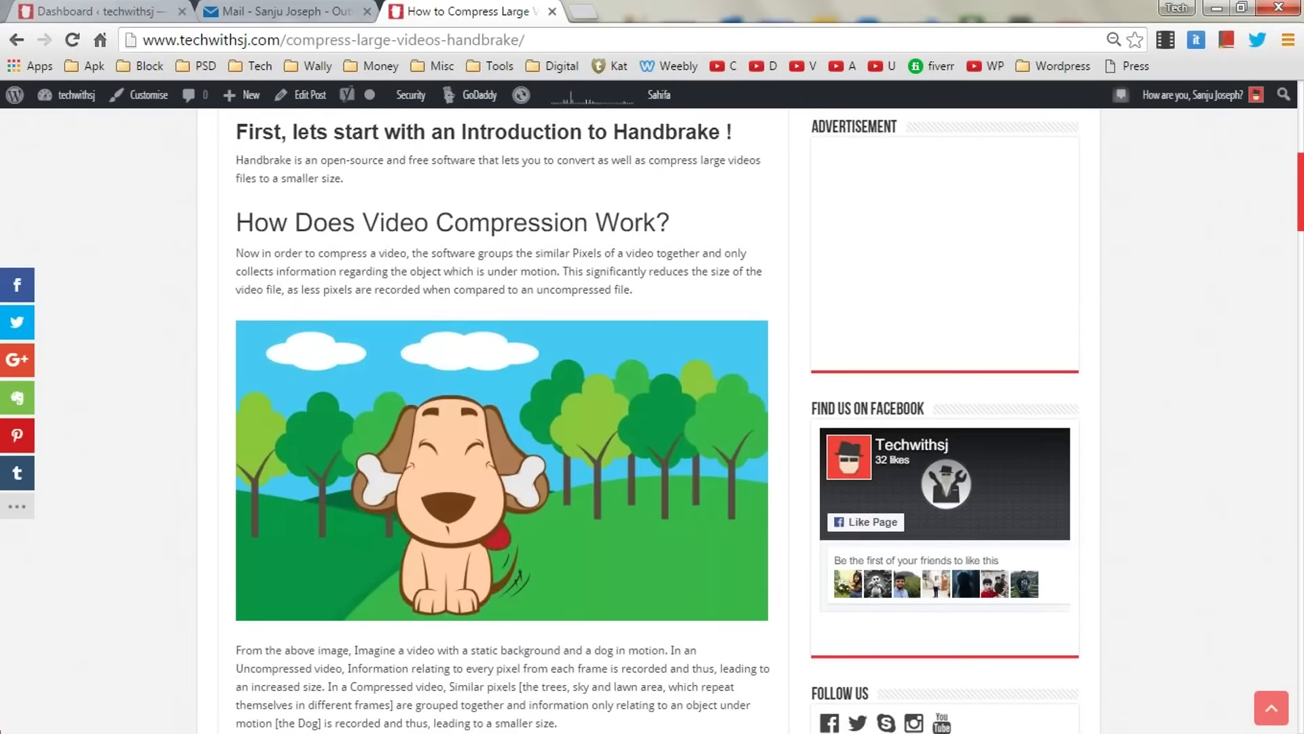
pyautogui.scroll(-3)
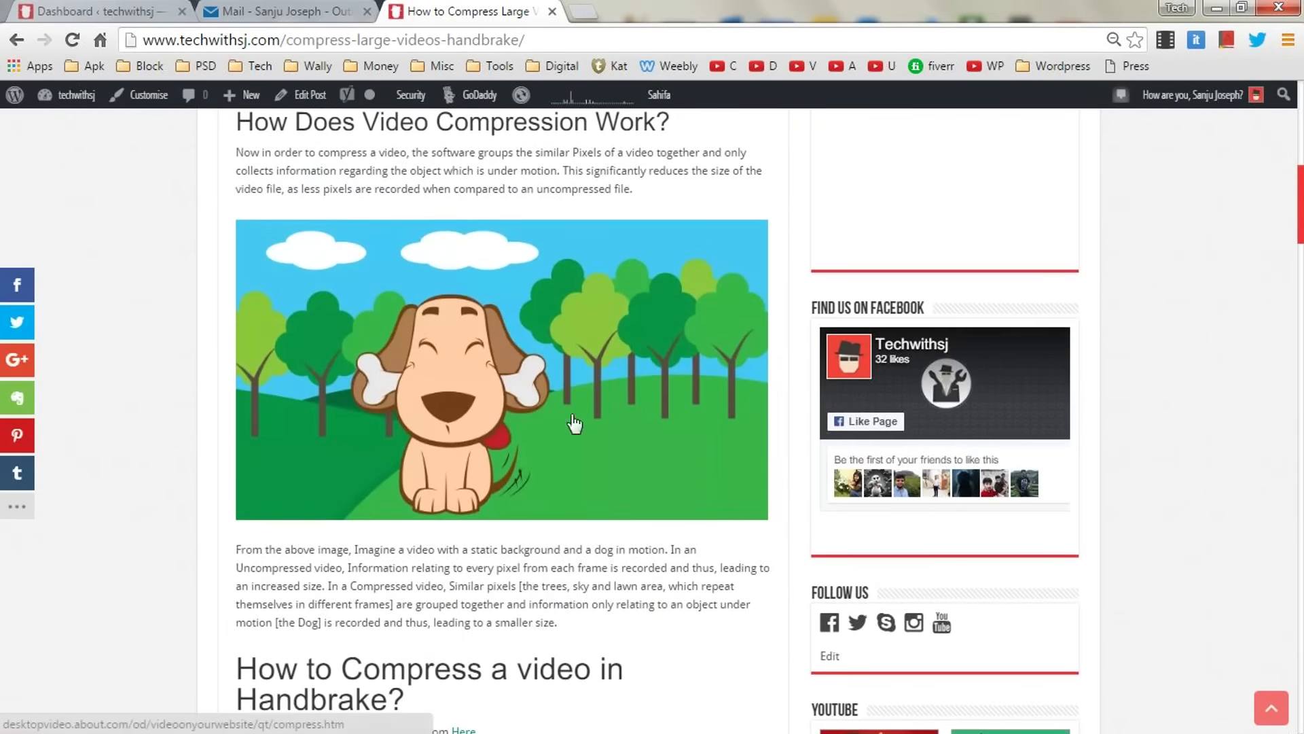
pyautogui.scroll(-3)
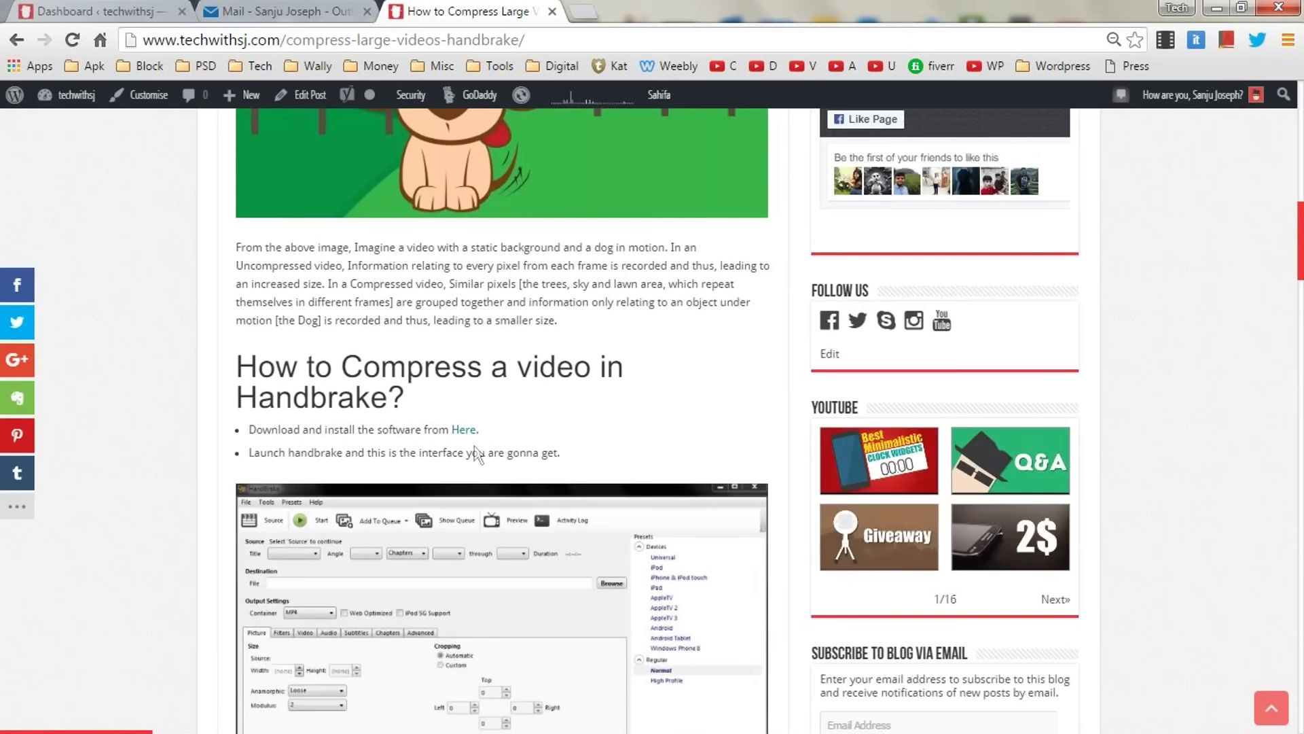
pyautogui.moveTo(477, 454)
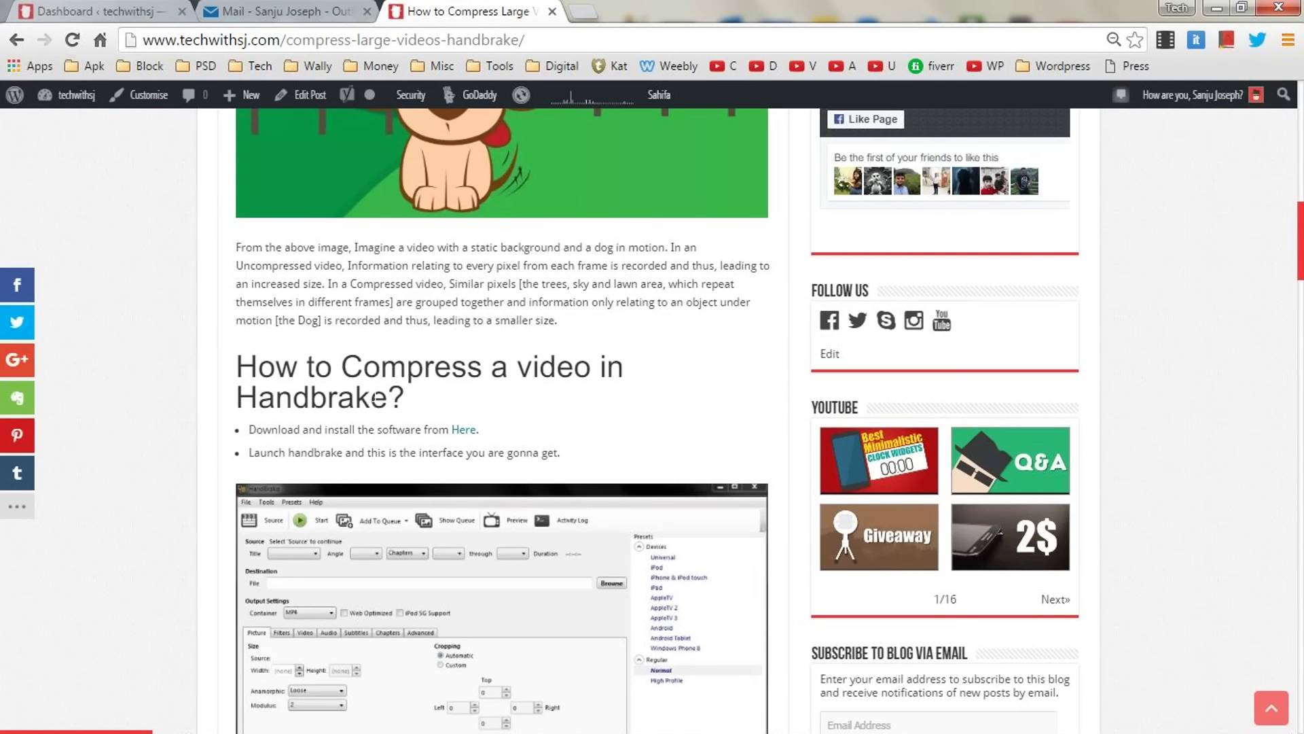
pyautogui.scroll(-3)
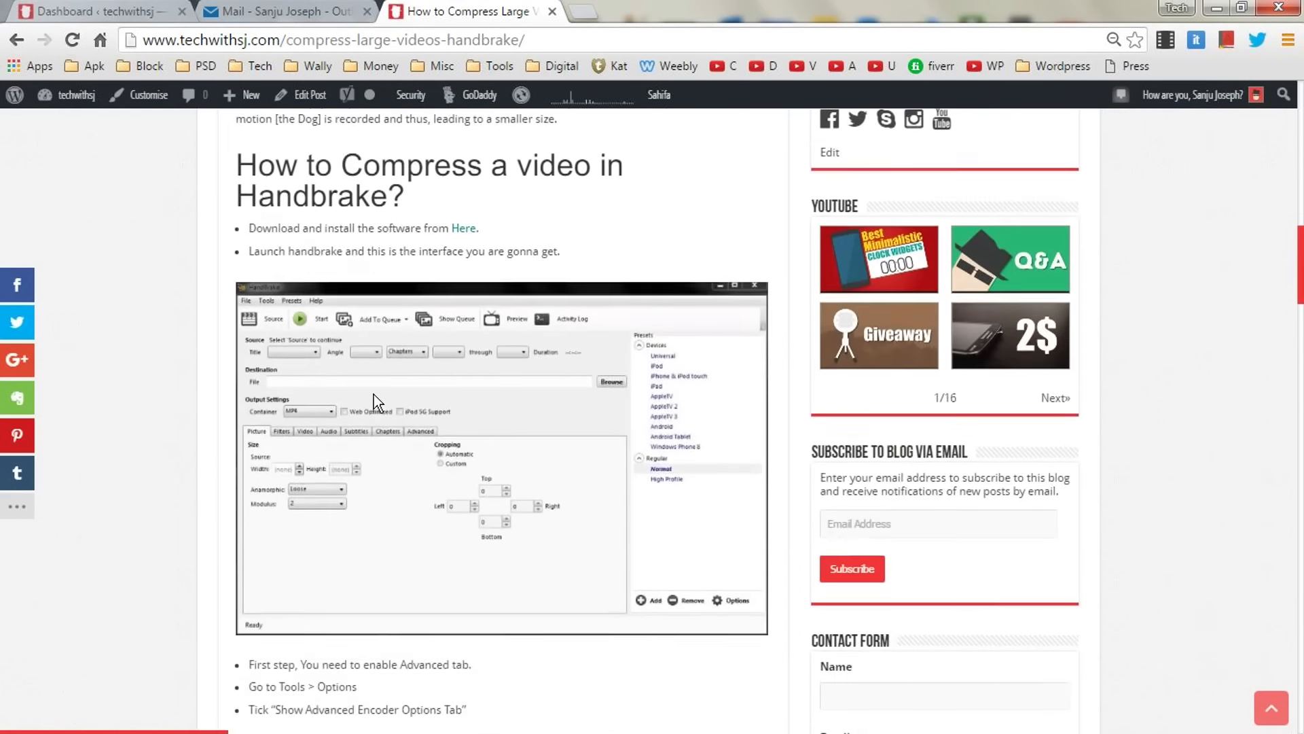
pyautogui.scroll(-3)
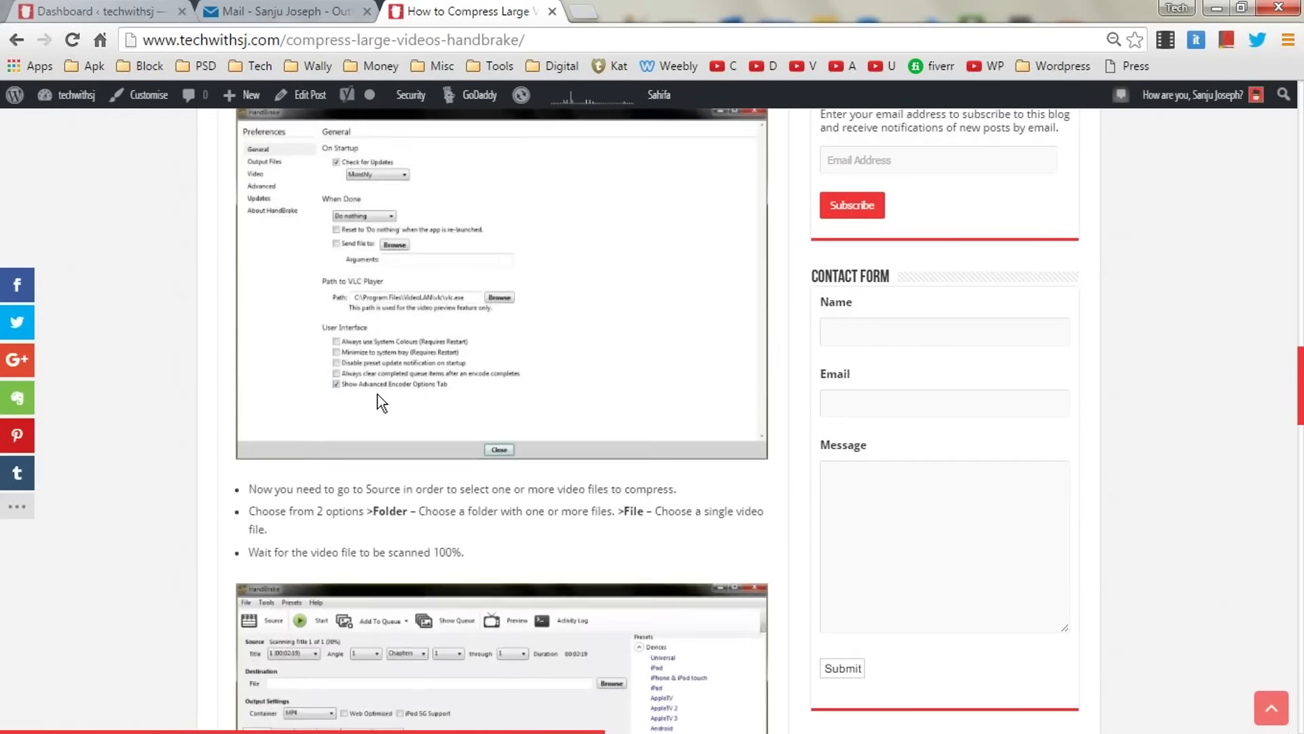
pyautogui.scroll(-3)
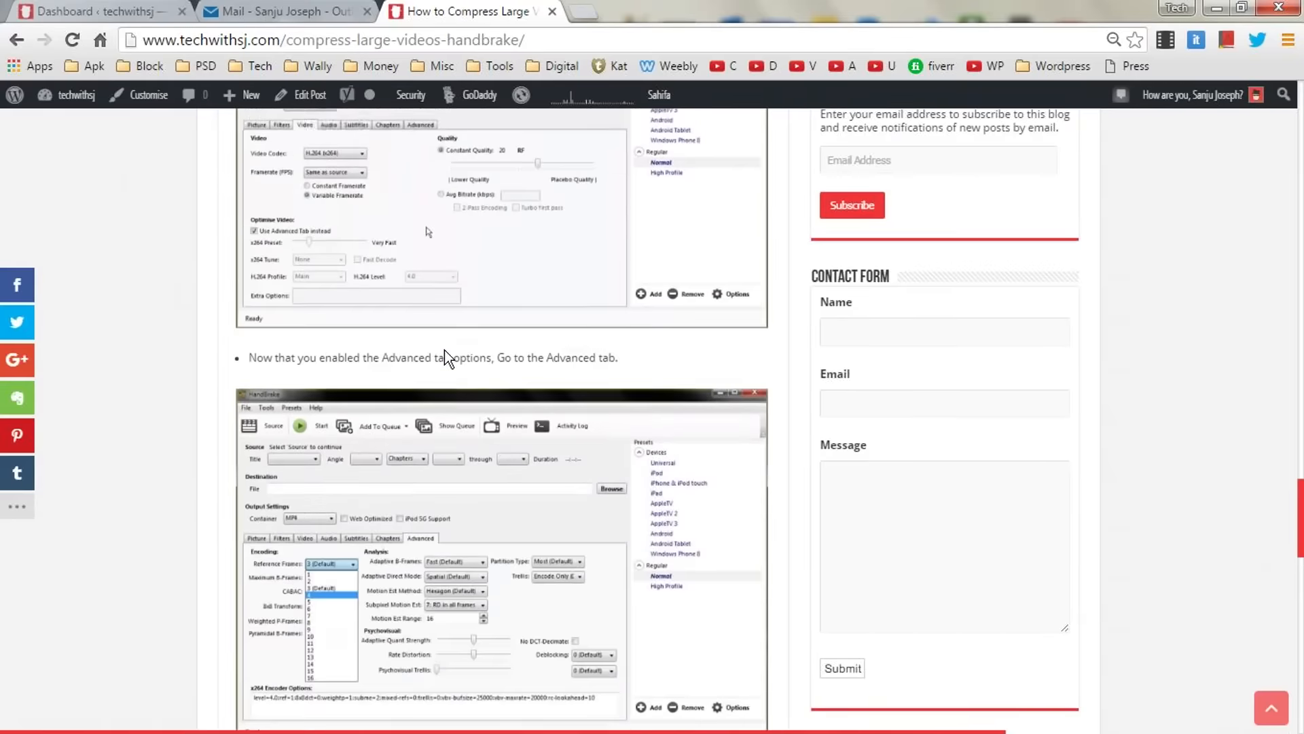
pyautogui.scroll(-3)
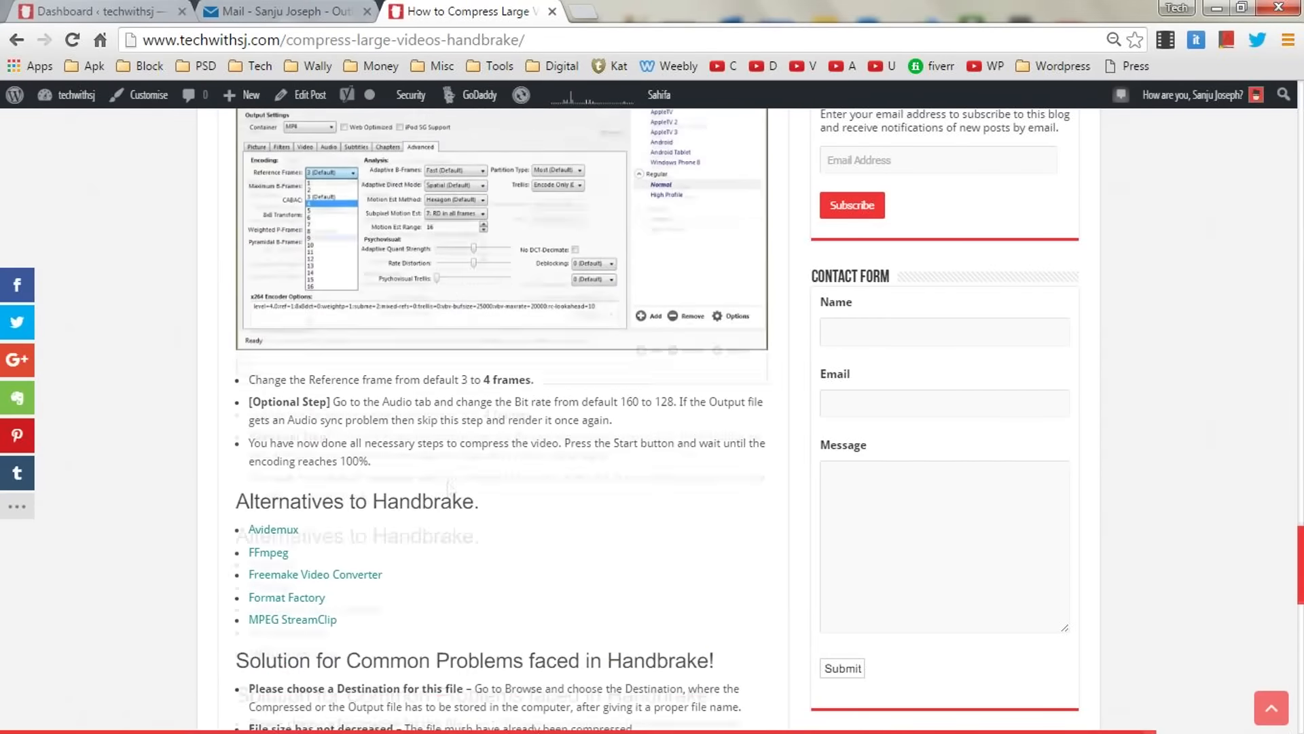
pyautogui.scroll(-3)
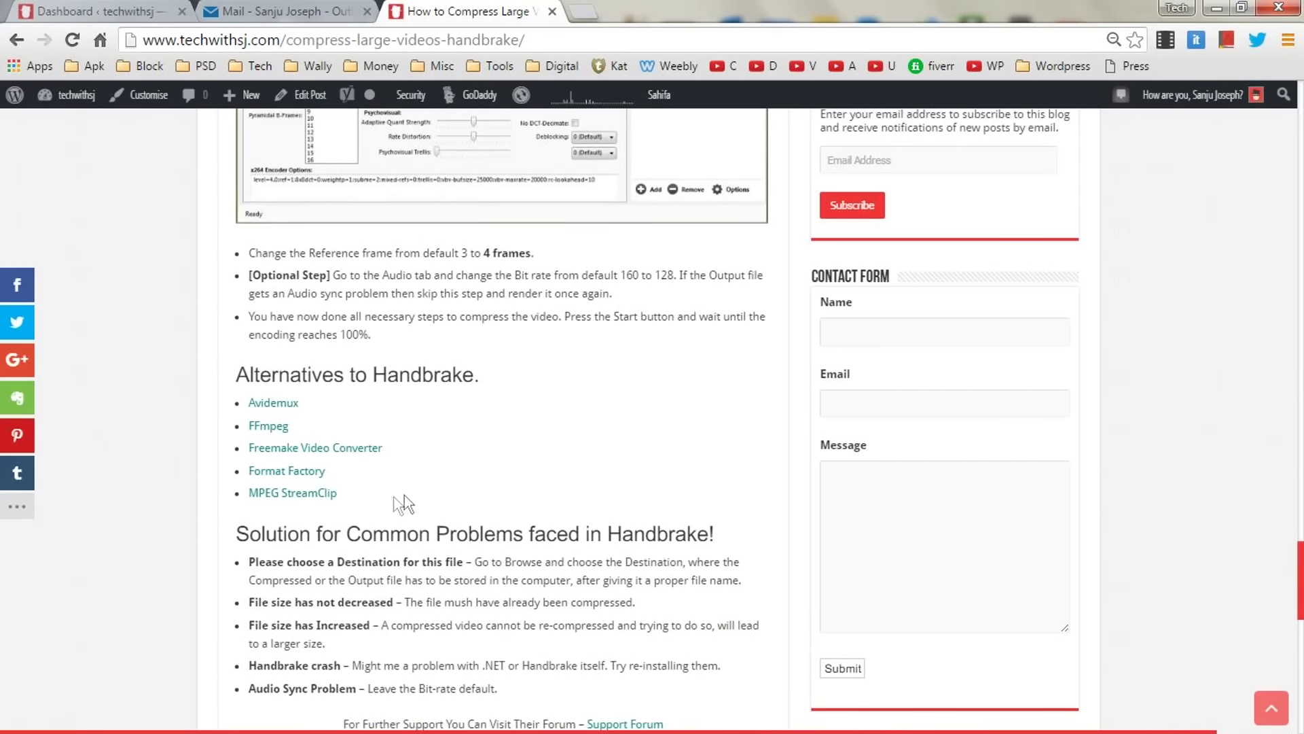
pyautogui.moveTo(472, 556)
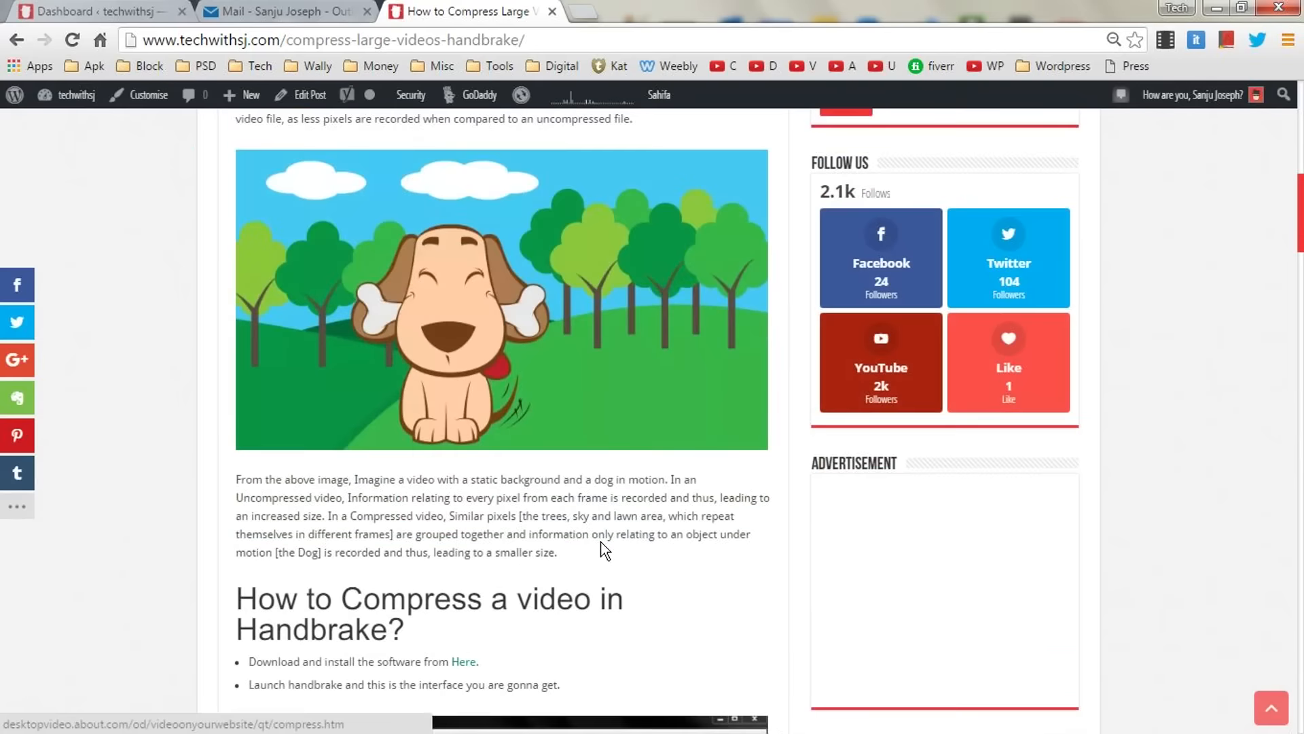
pyautogui.scroll(-3)
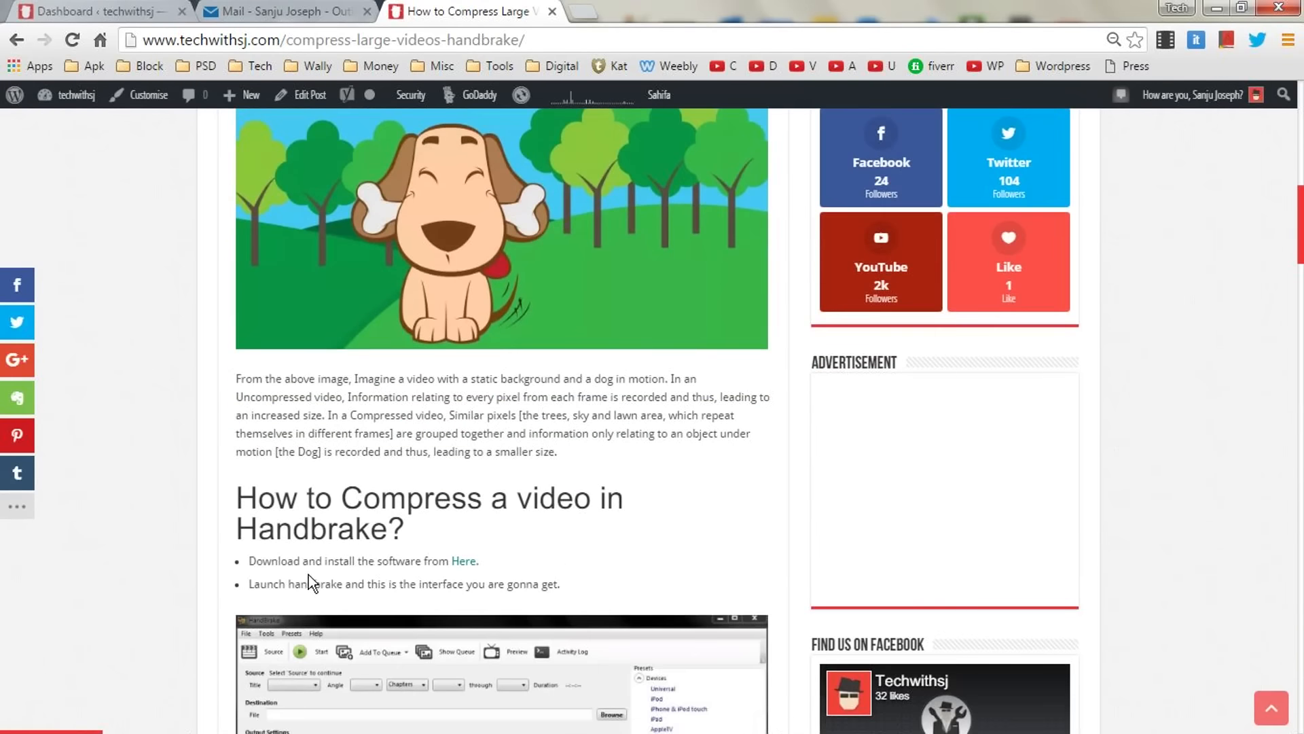
pyautogui.moveTo(249, 561); pyautogui.dragTo(373, 562)
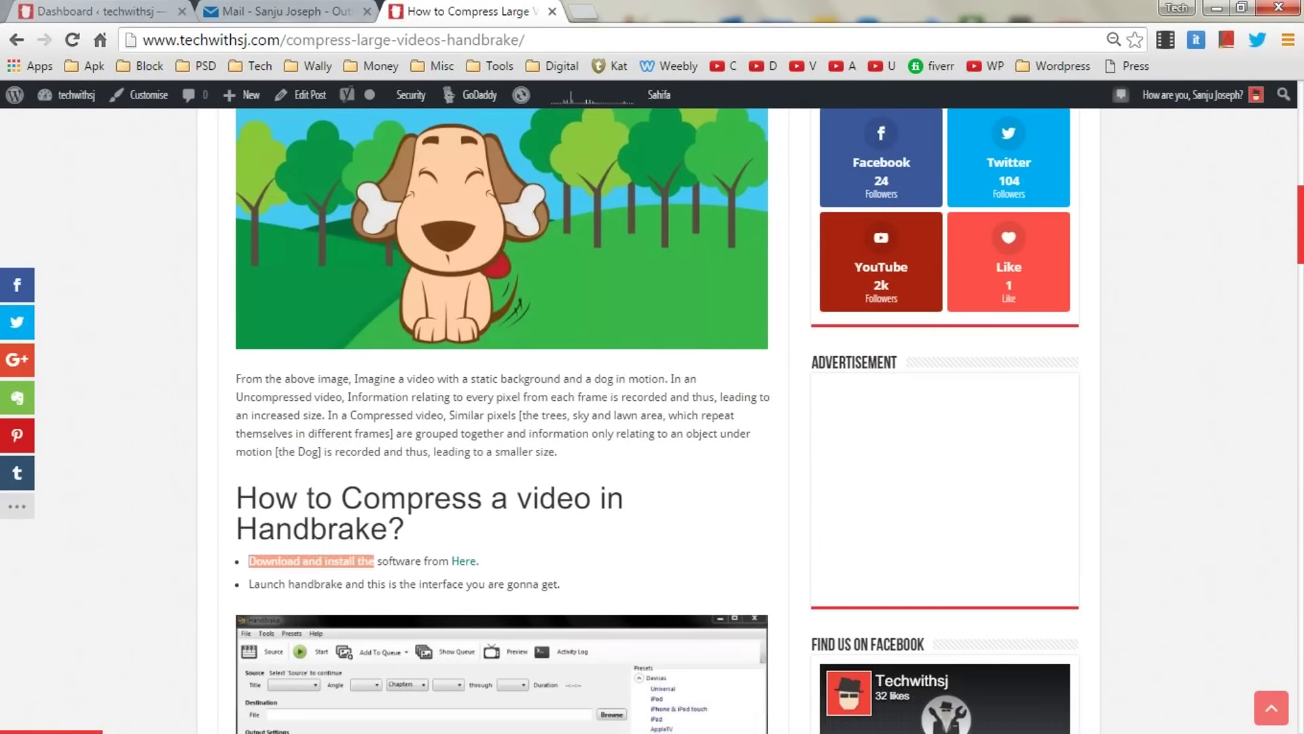
pyautogui.click(463, 561)
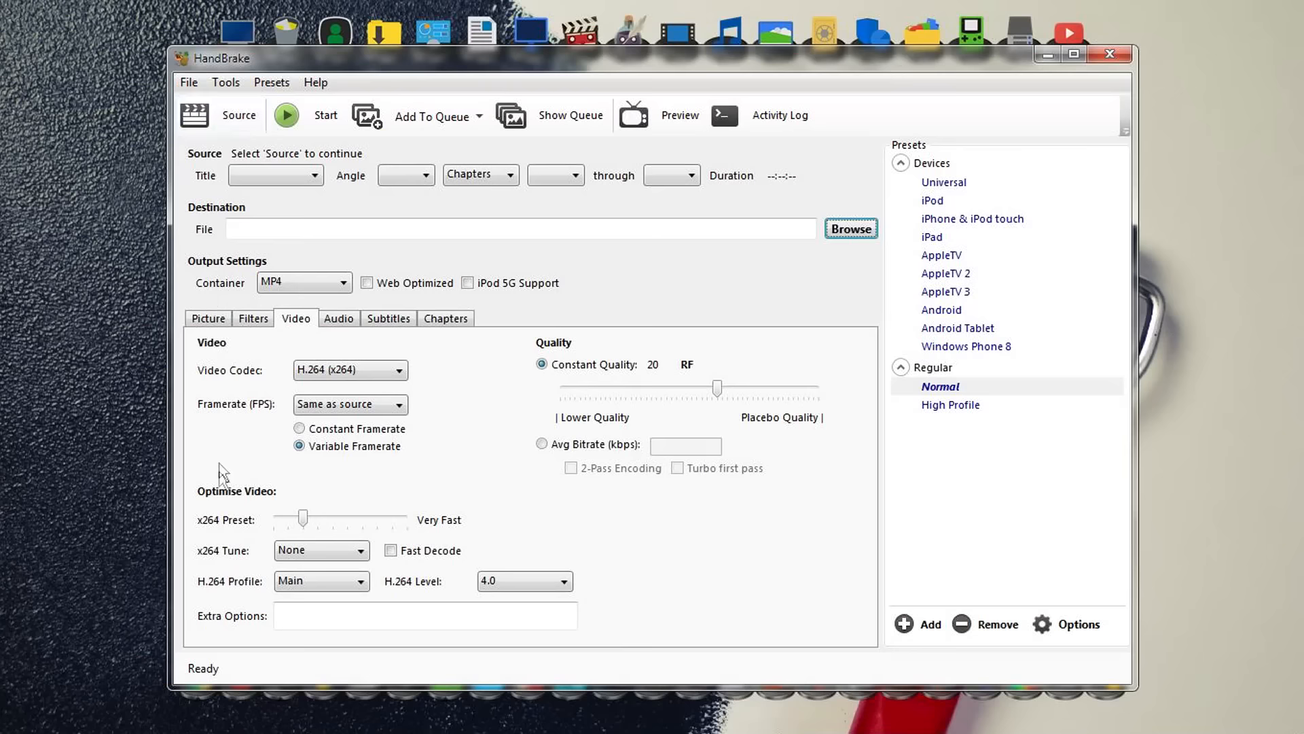
# Step: Browse HandBrake's Picture, Subtitles and Chapters settings tabs, then bring up the Tools menu
pyautogui.click(303, 282)
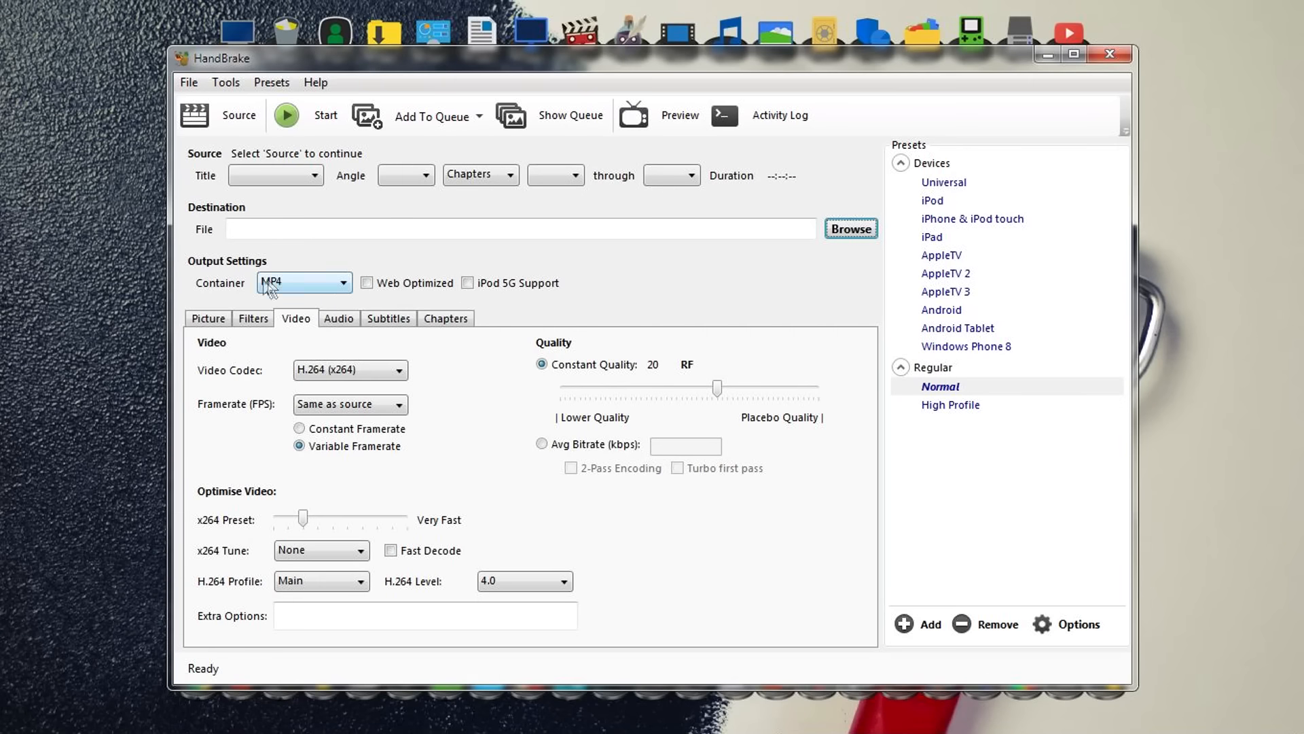
pyautogui.click(208, 318)
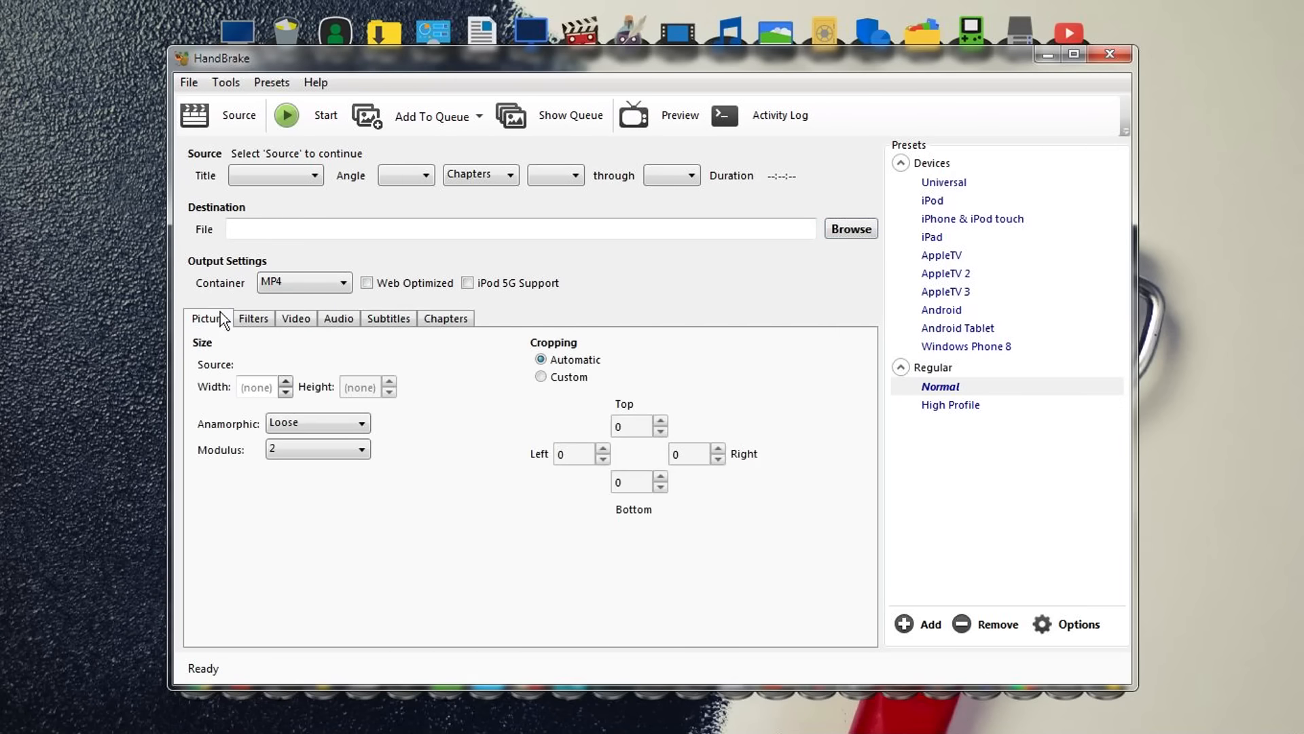
pyautogui.click(295, 318)
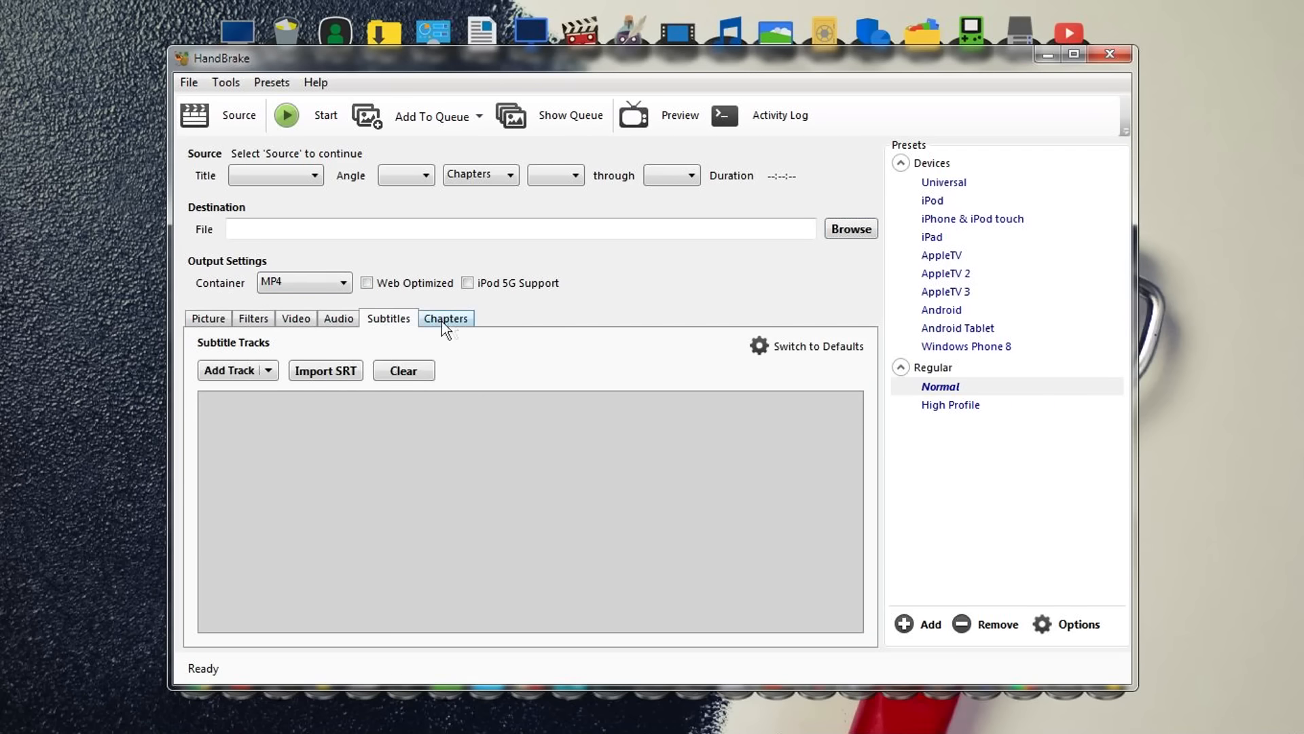
pyautogui.click(446, 318)
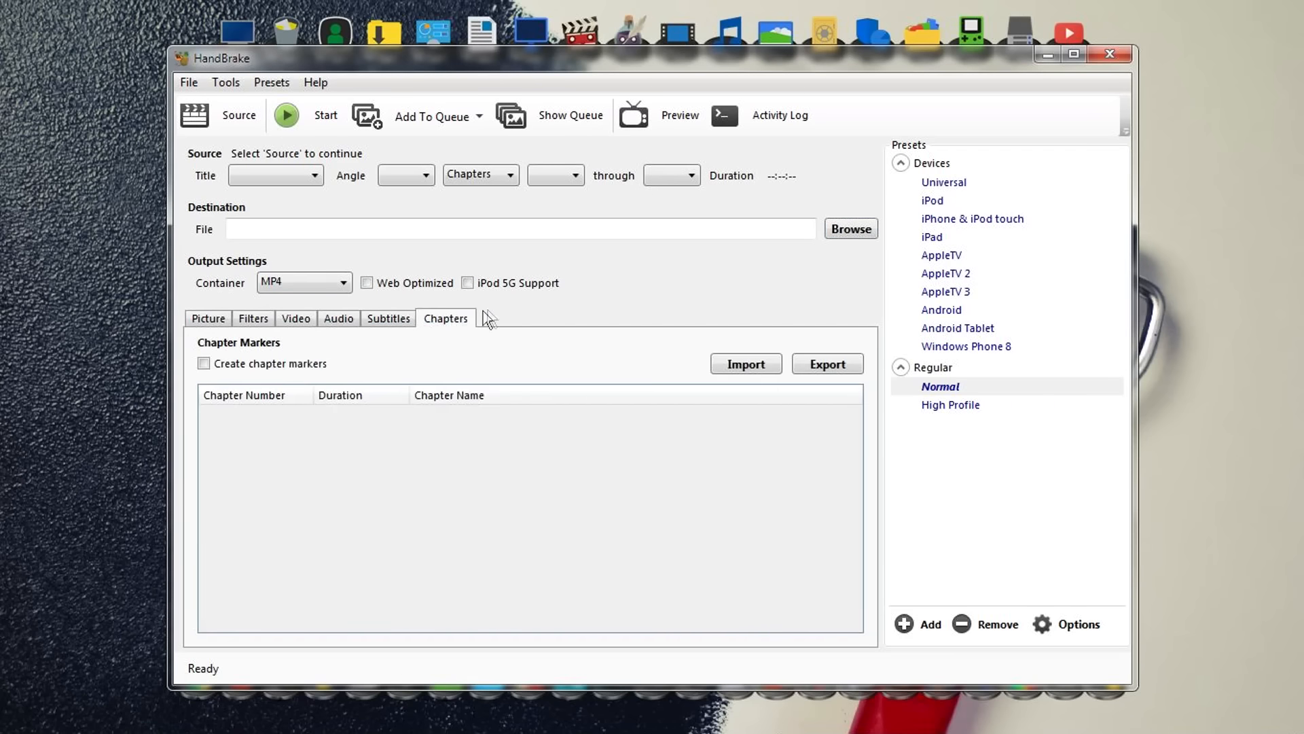
pyautogui.moveTo(492, 317)
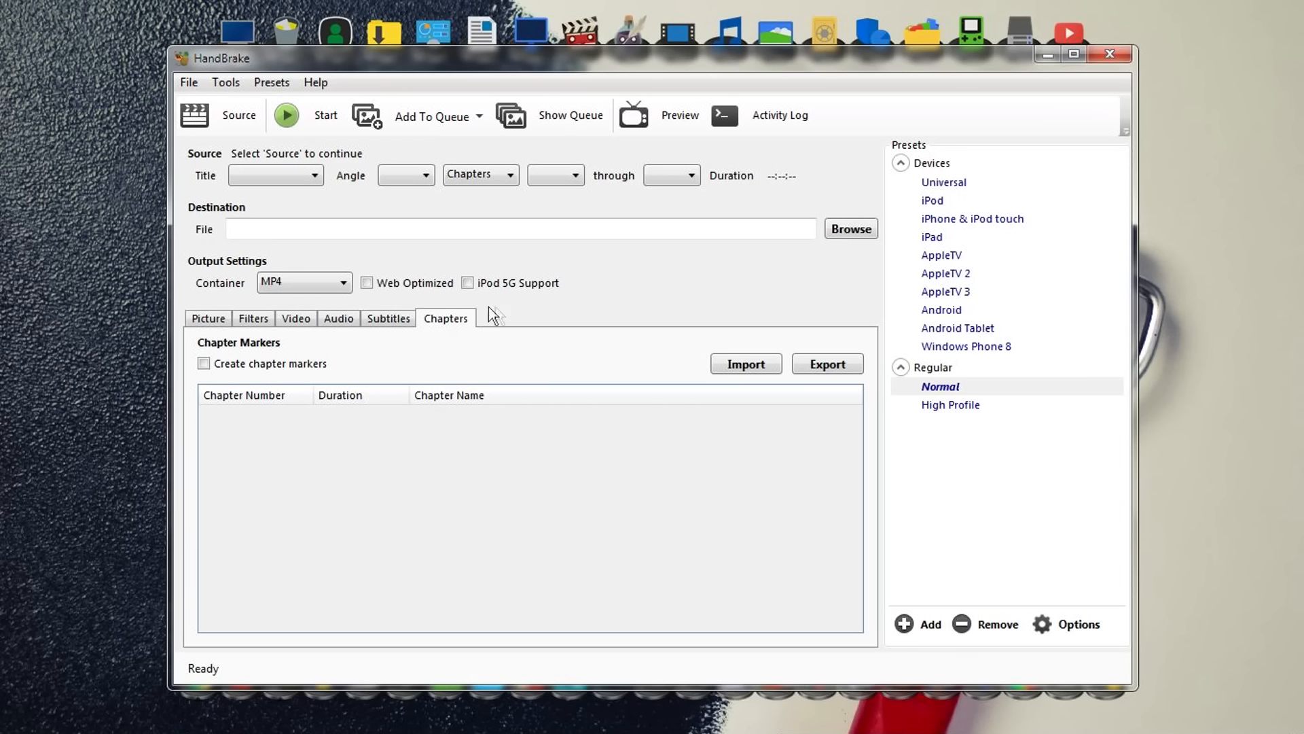
pyautogui.moveTo(482, 328)
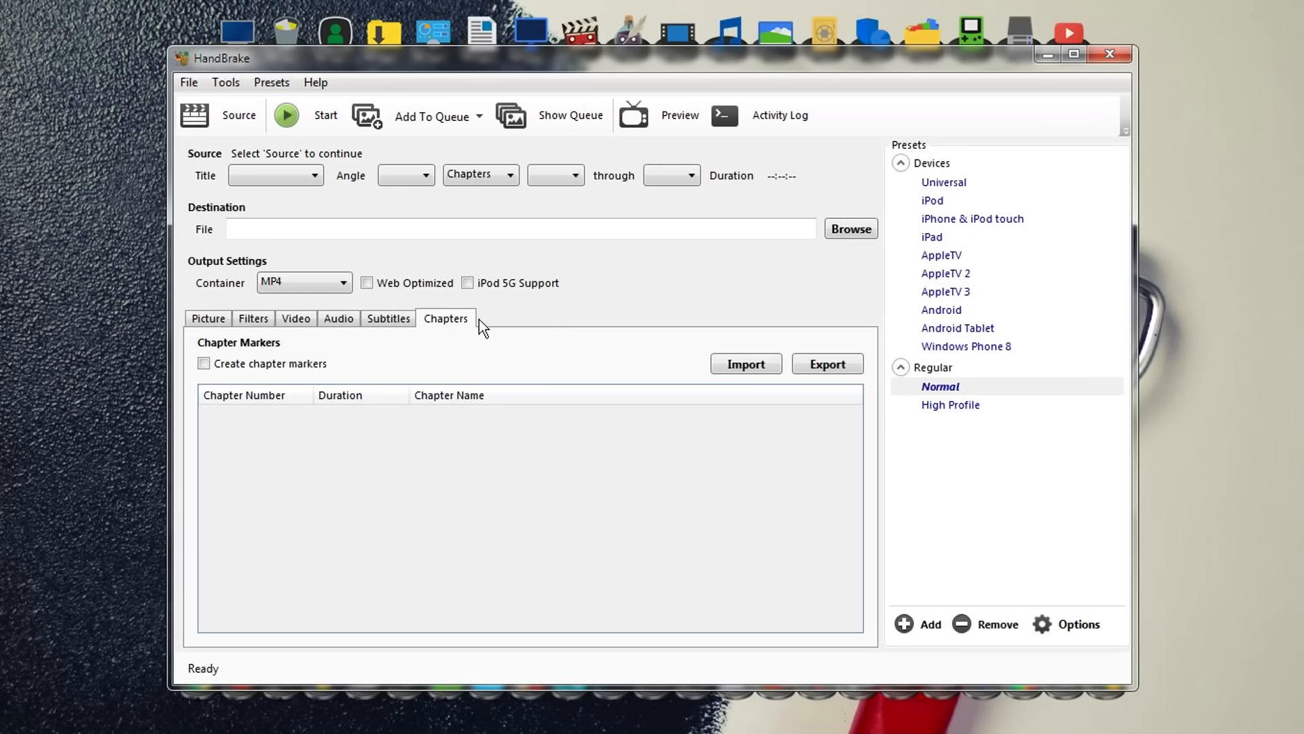
pyautogui.moveTo(540, 321)
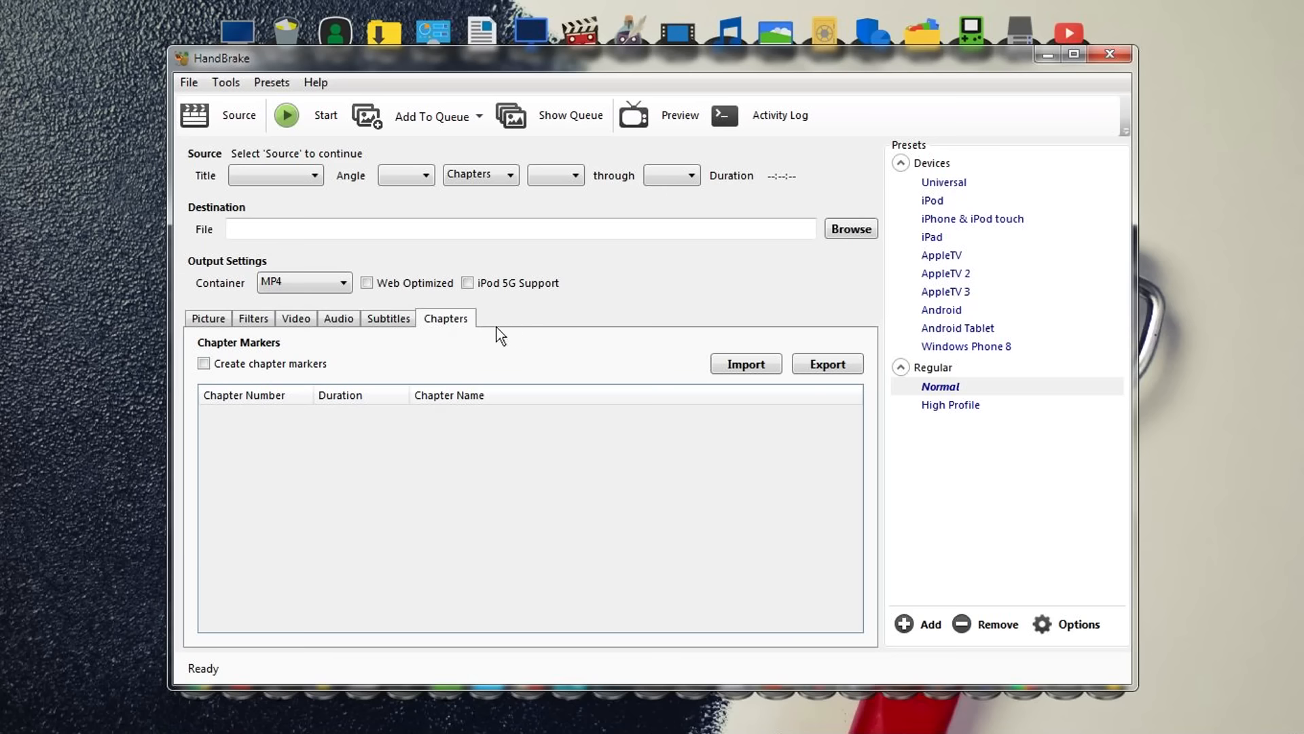
pyautogui.click(224, 83)
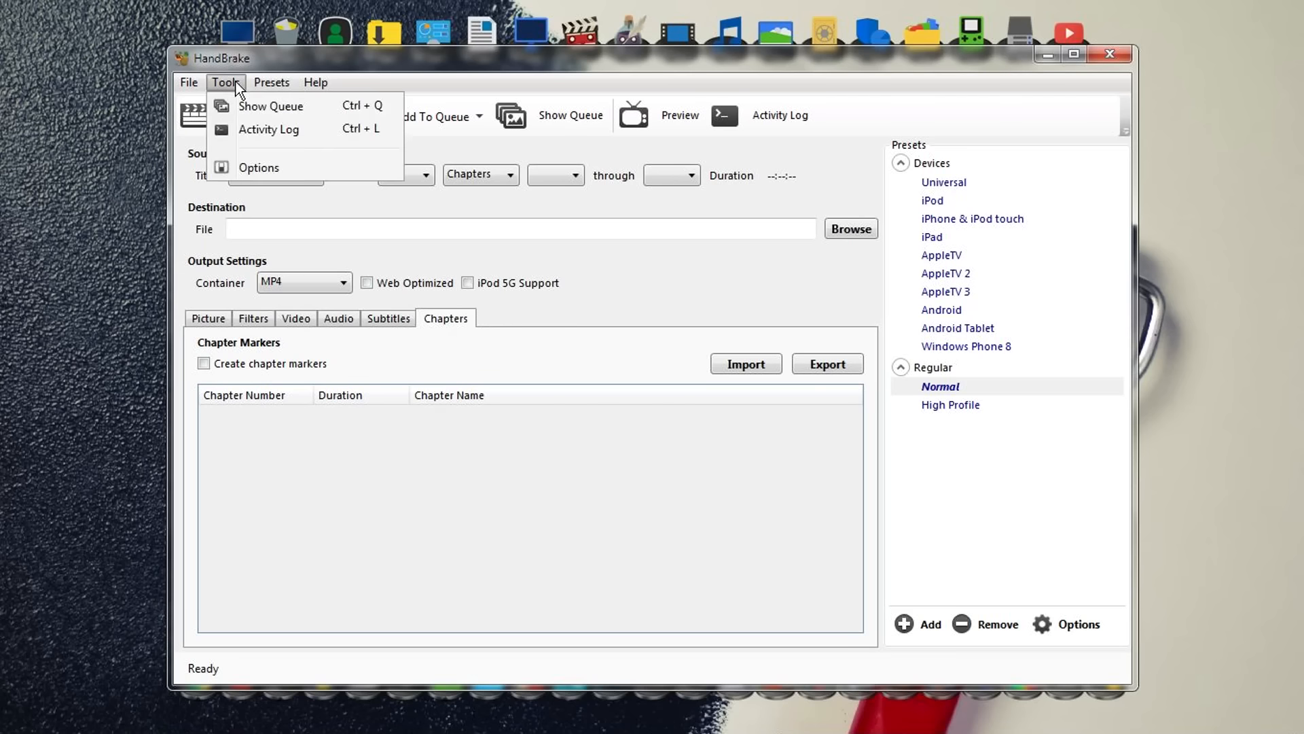
# Step: In Options > General enable 'Show Advanced Encoder Options Tab', glance at Video preferences, and close
pyautogui.click(258, 167)
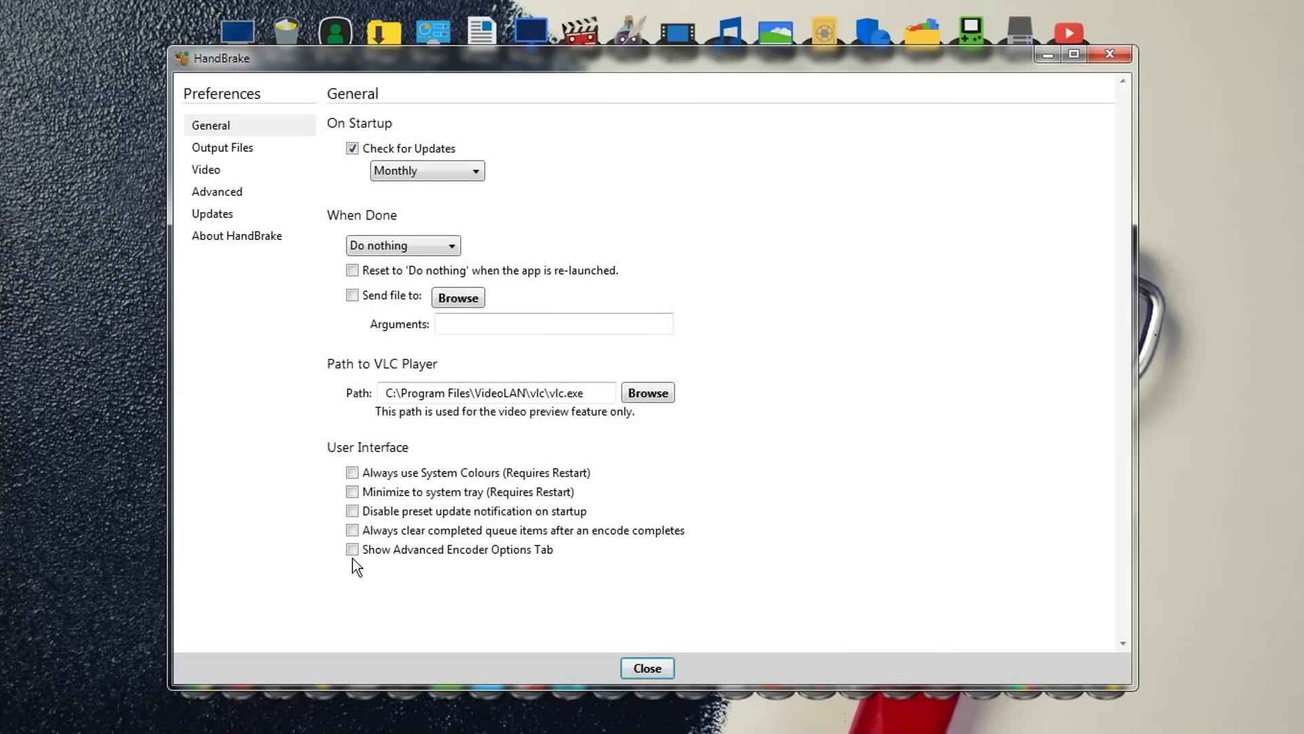
pyautogui.click(352, 549)
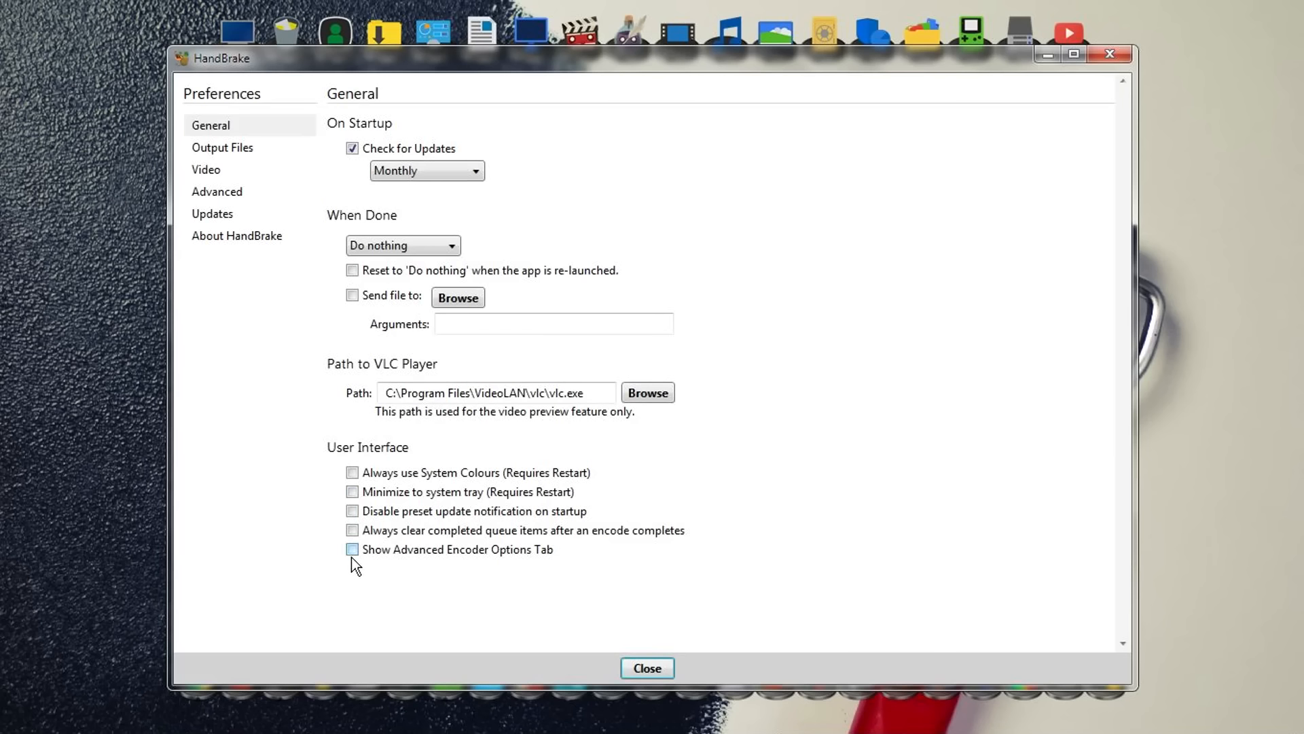
pyautogui.moveTo(524, 563)
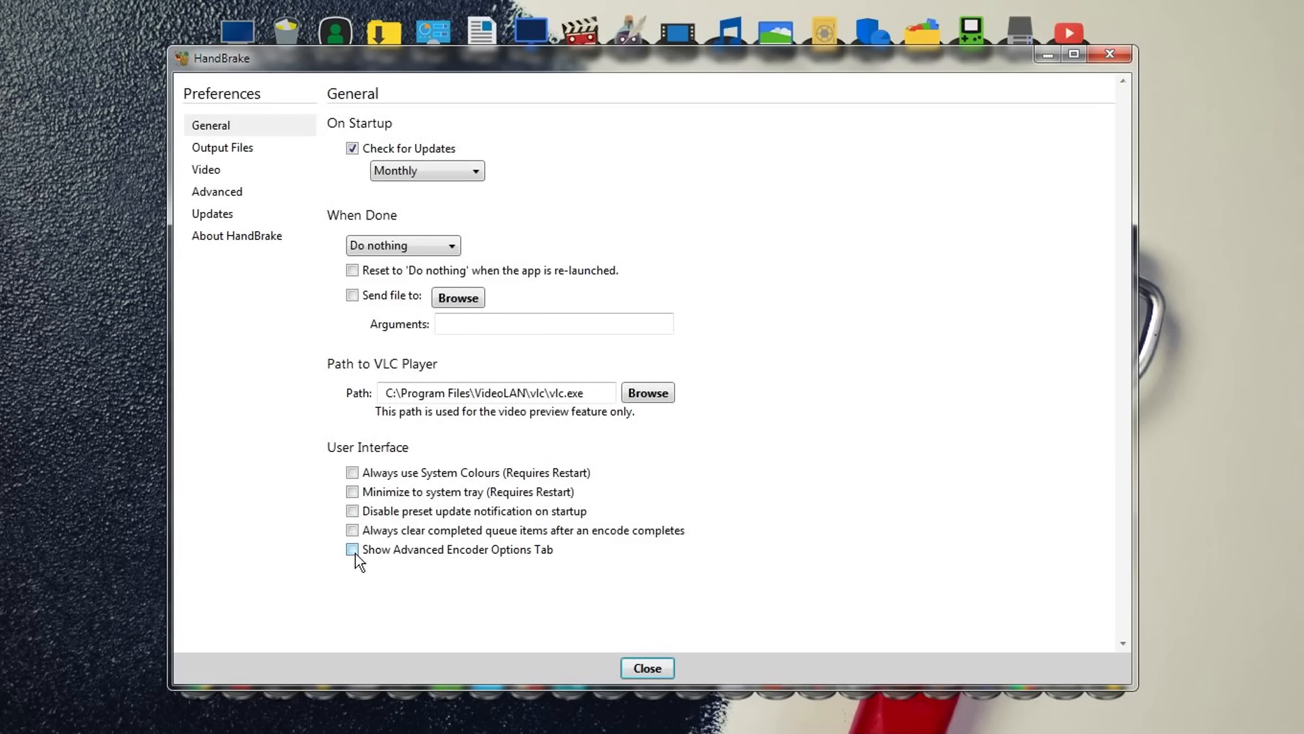
pyautogui.click(352, 549)
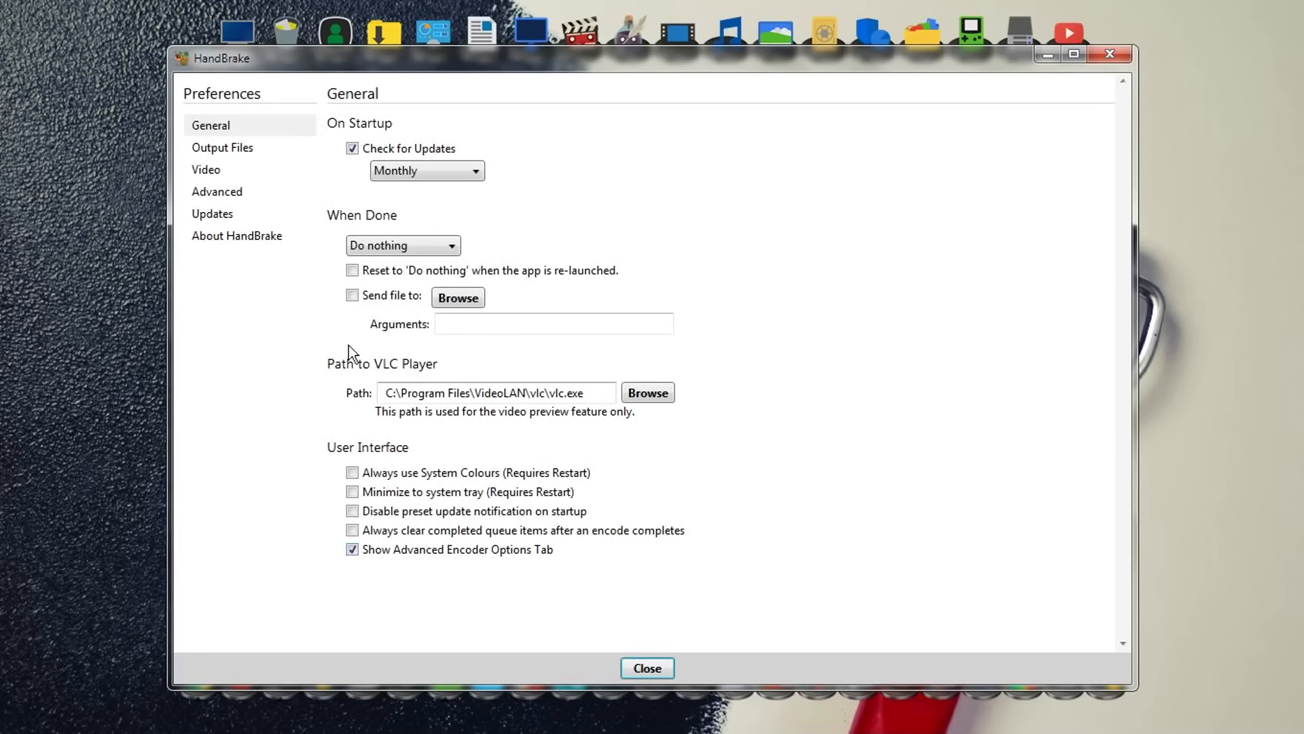
pyautogui.click(205, 168)
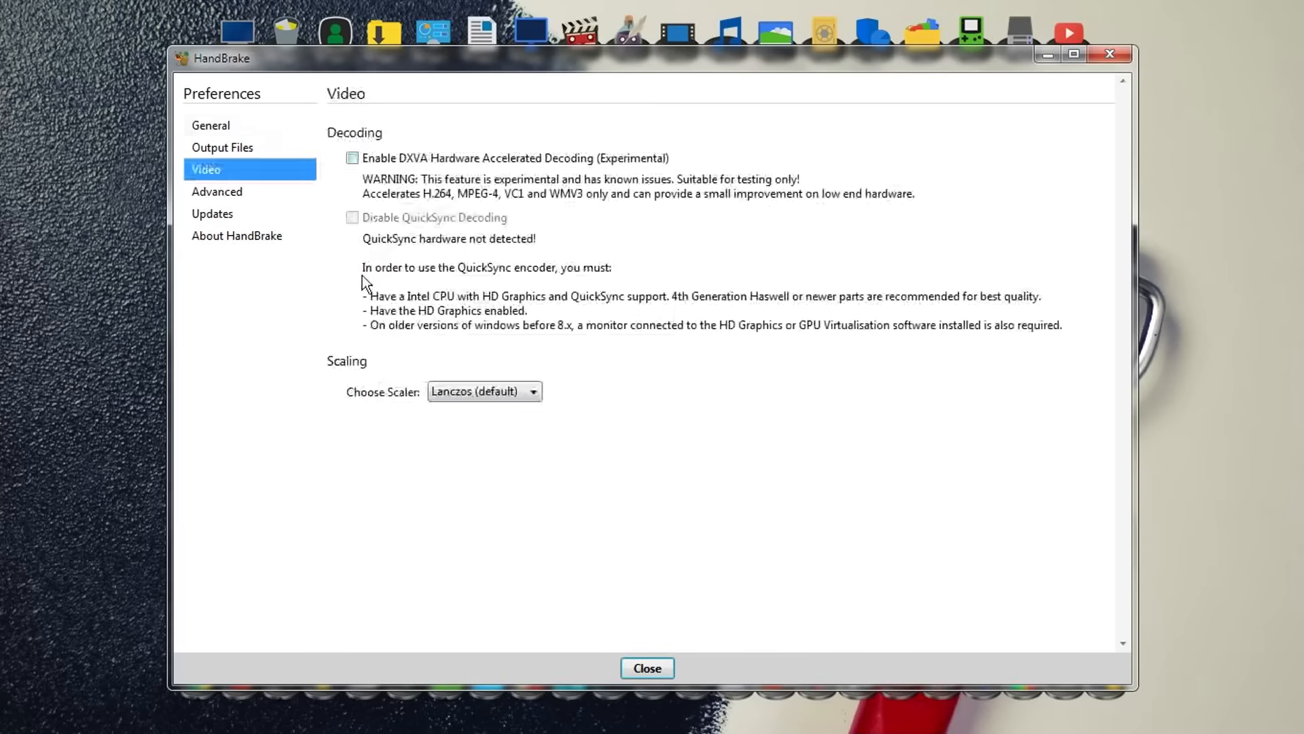
pyautogui.moveTo(214, 133)
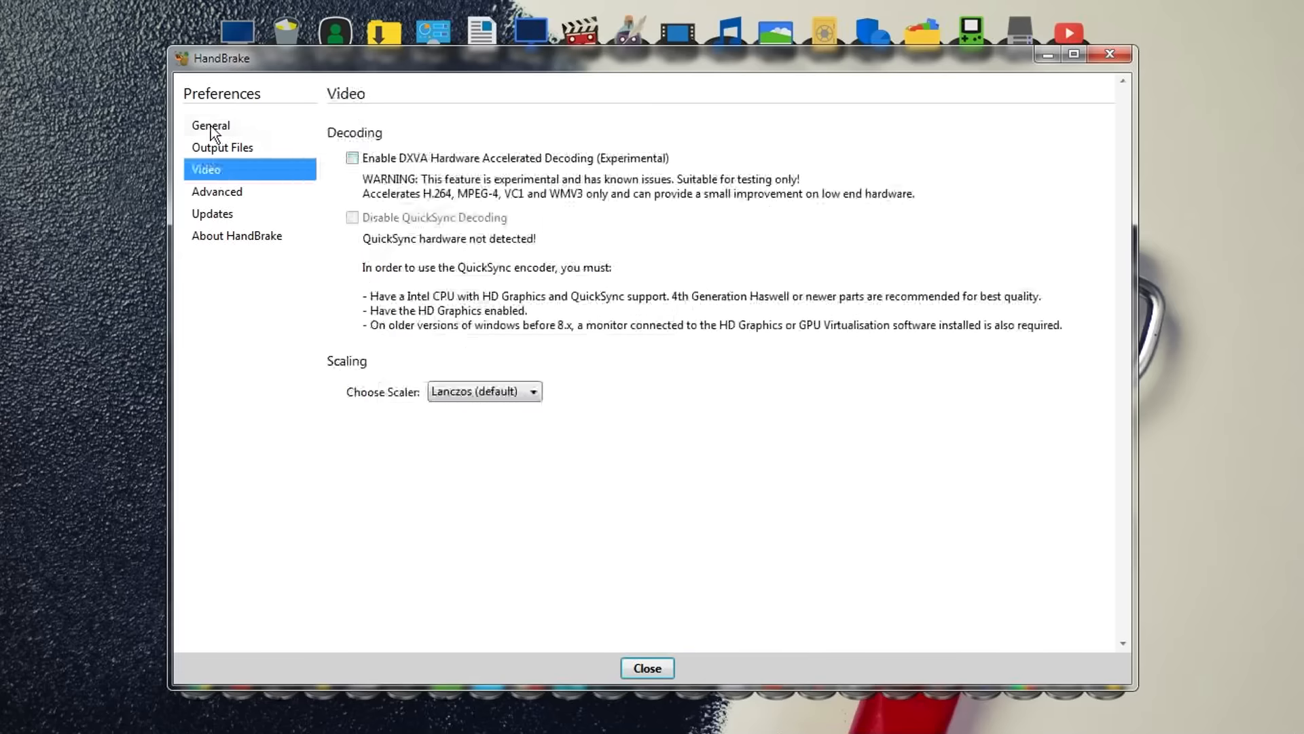
pyautogui.click(210, 125)
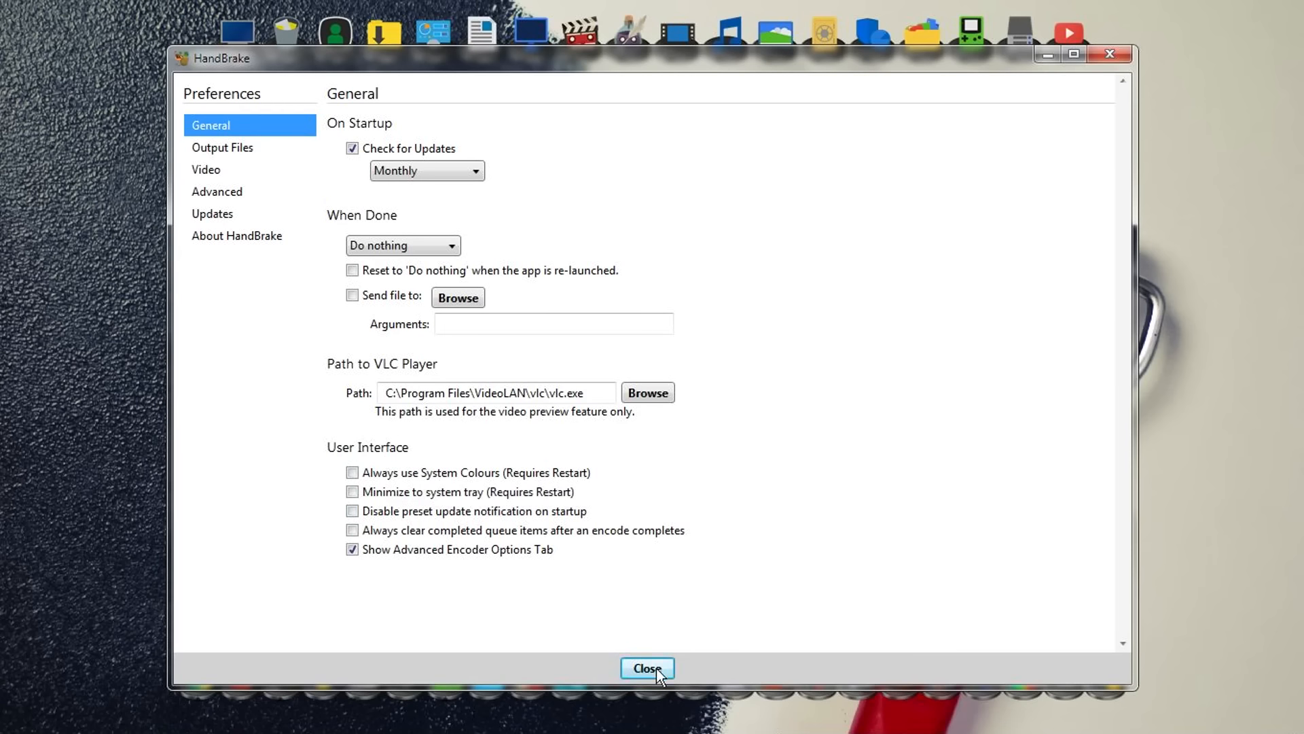
pyautogui.click(648, 668)
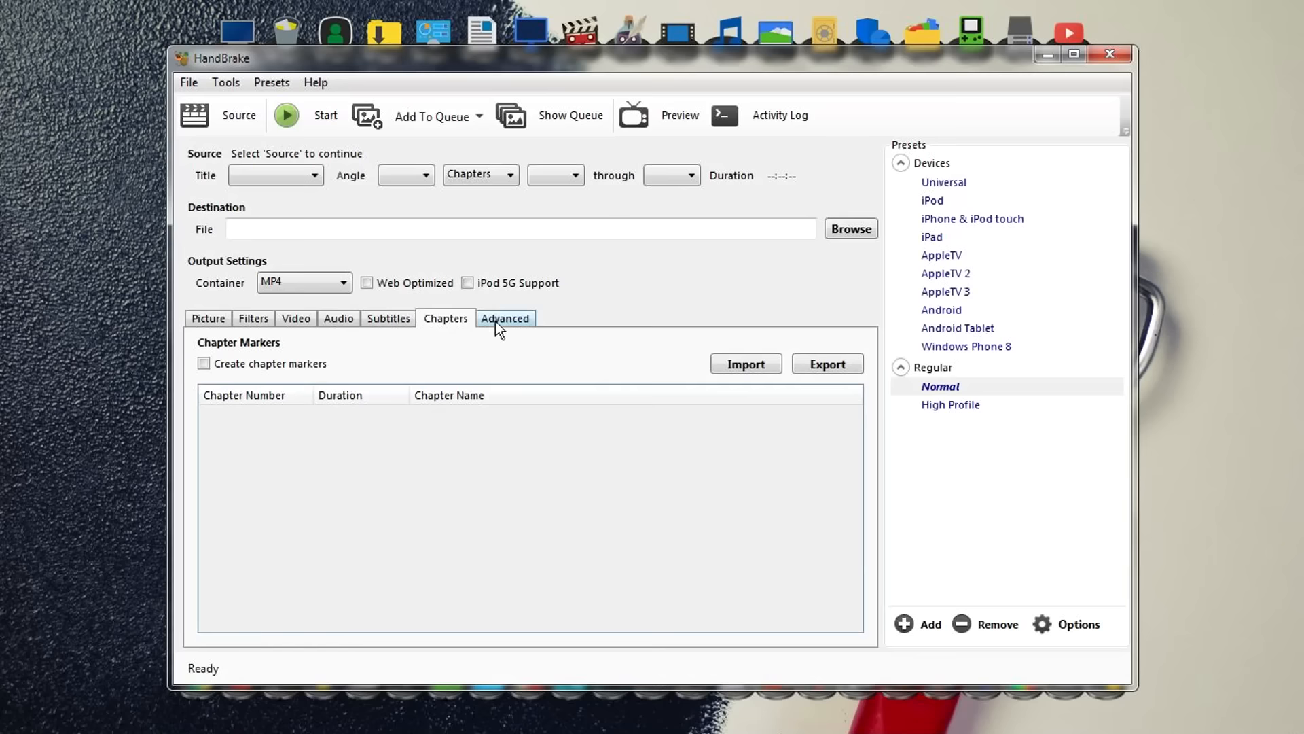
# Step: On the Video tab enable 'Use Advanced Tab instead', viewing the detailed x264 options before returning
pyautogui.click(505, 318)
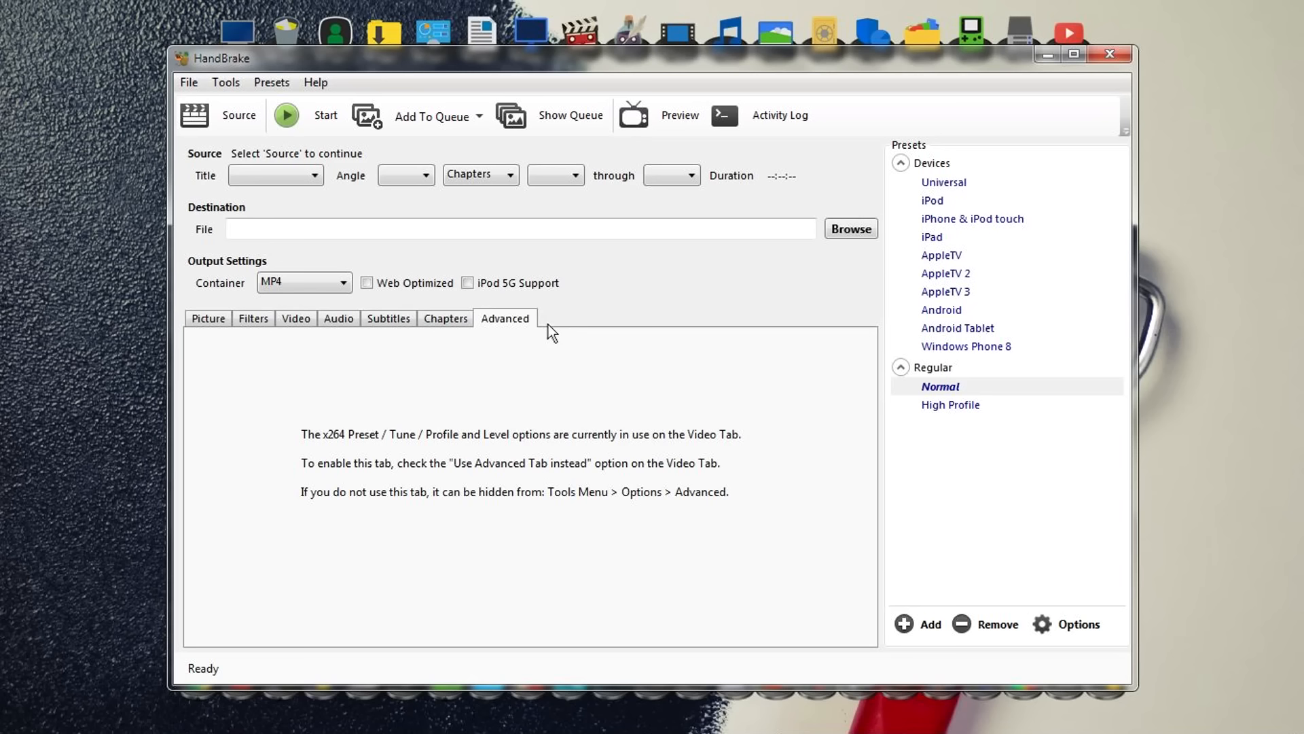
pyautogui.moveTo(309, 550)
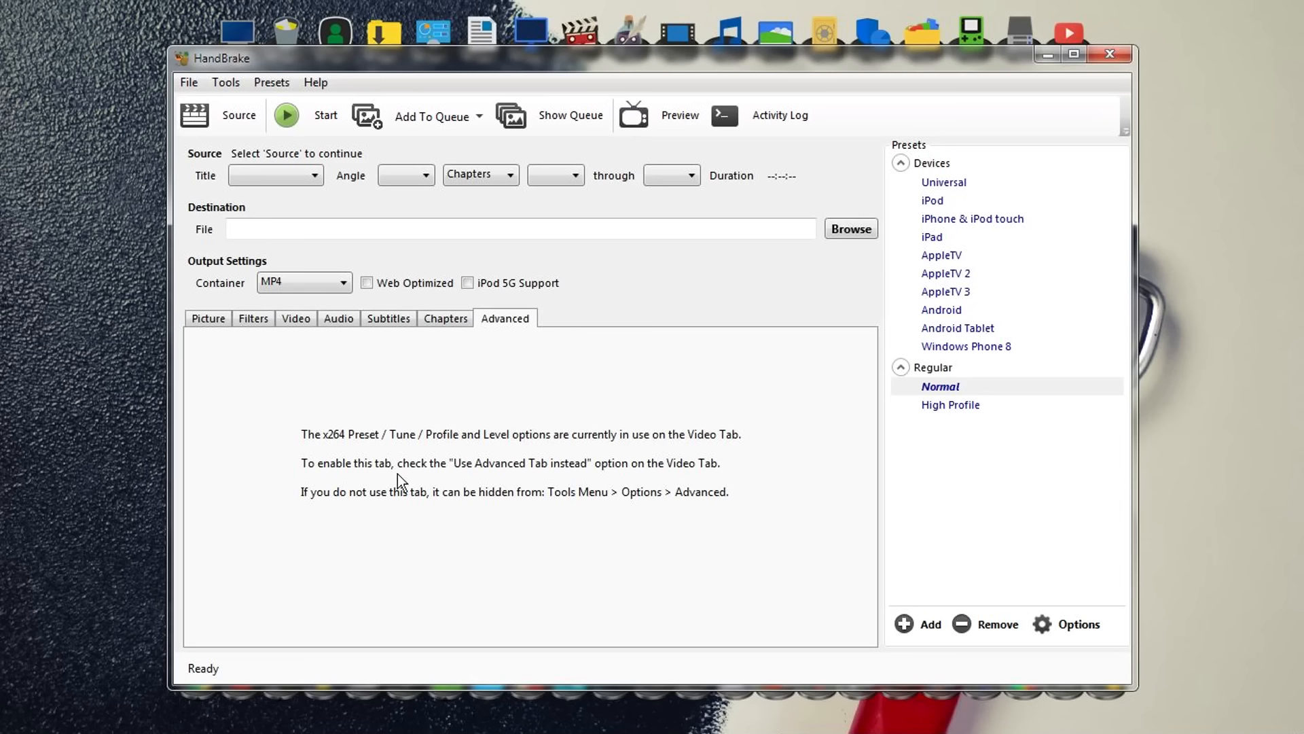
pyautogui.moveTo(459, 478)
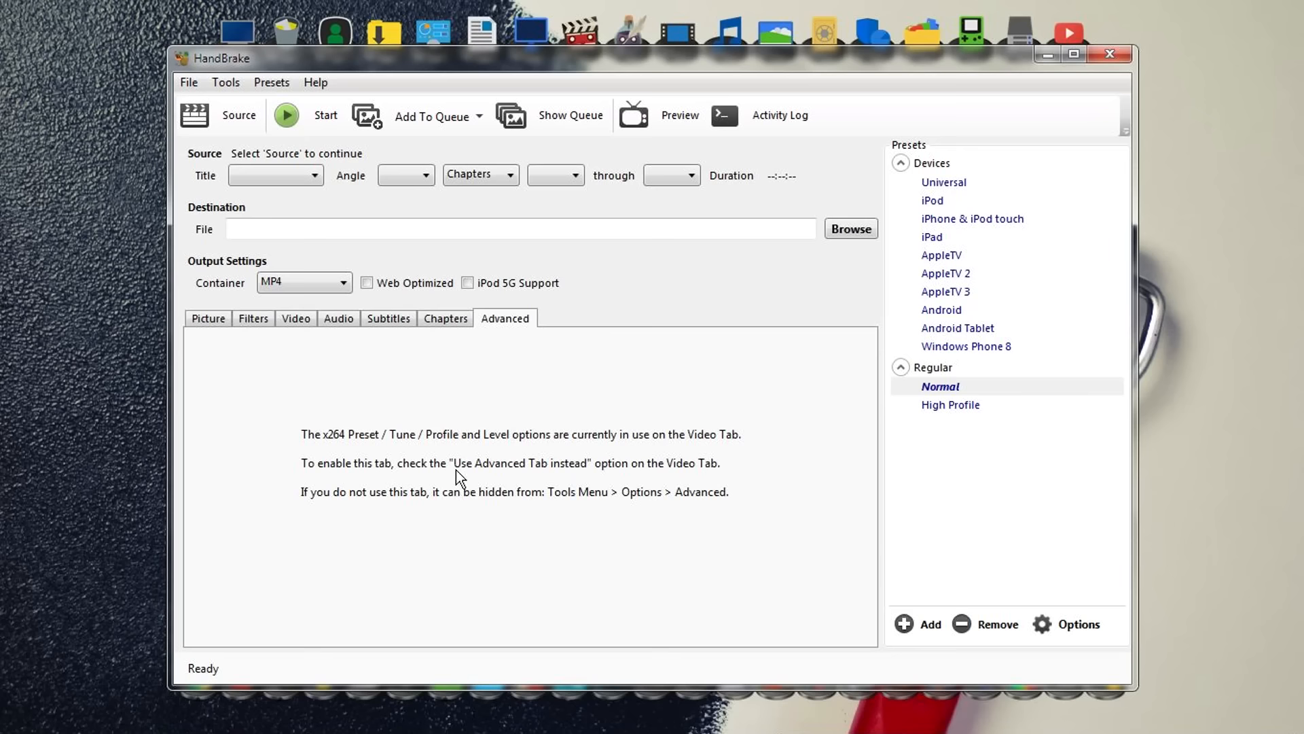
pyautogui.moveTo(588, 487)
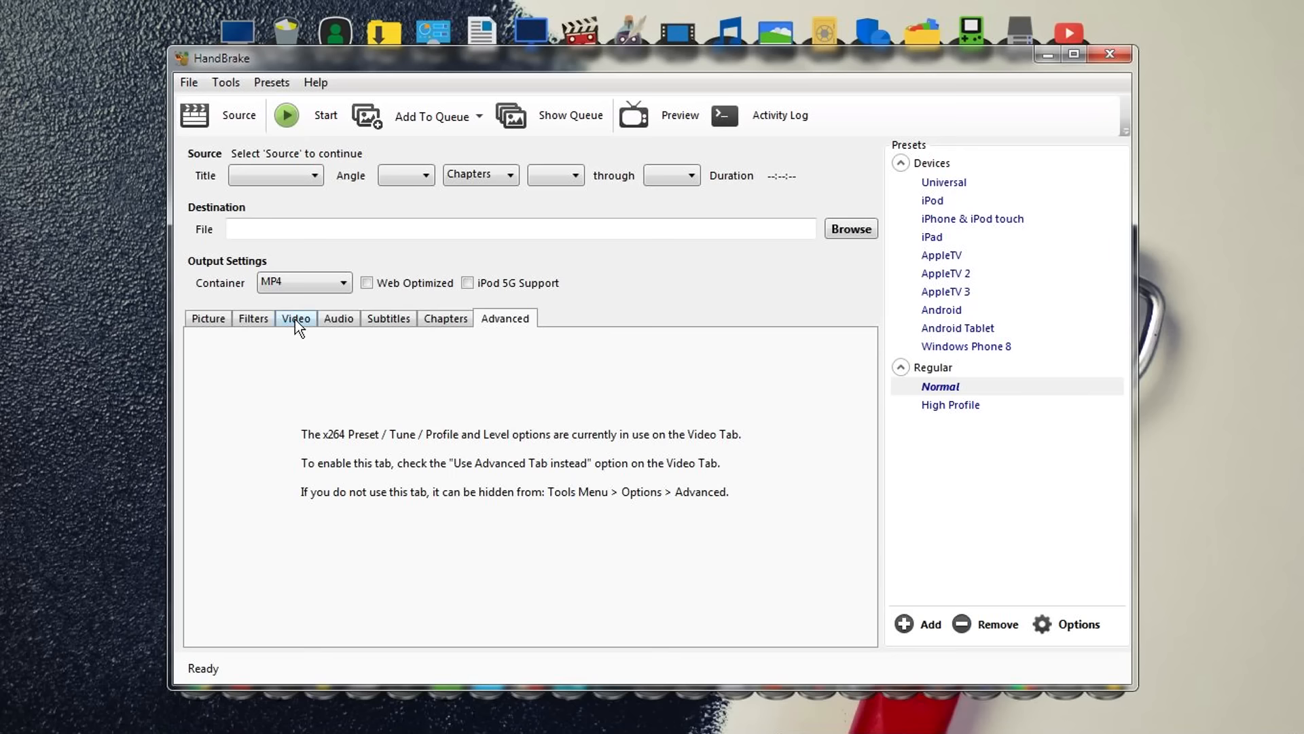
pyautogui.click(294, 318)
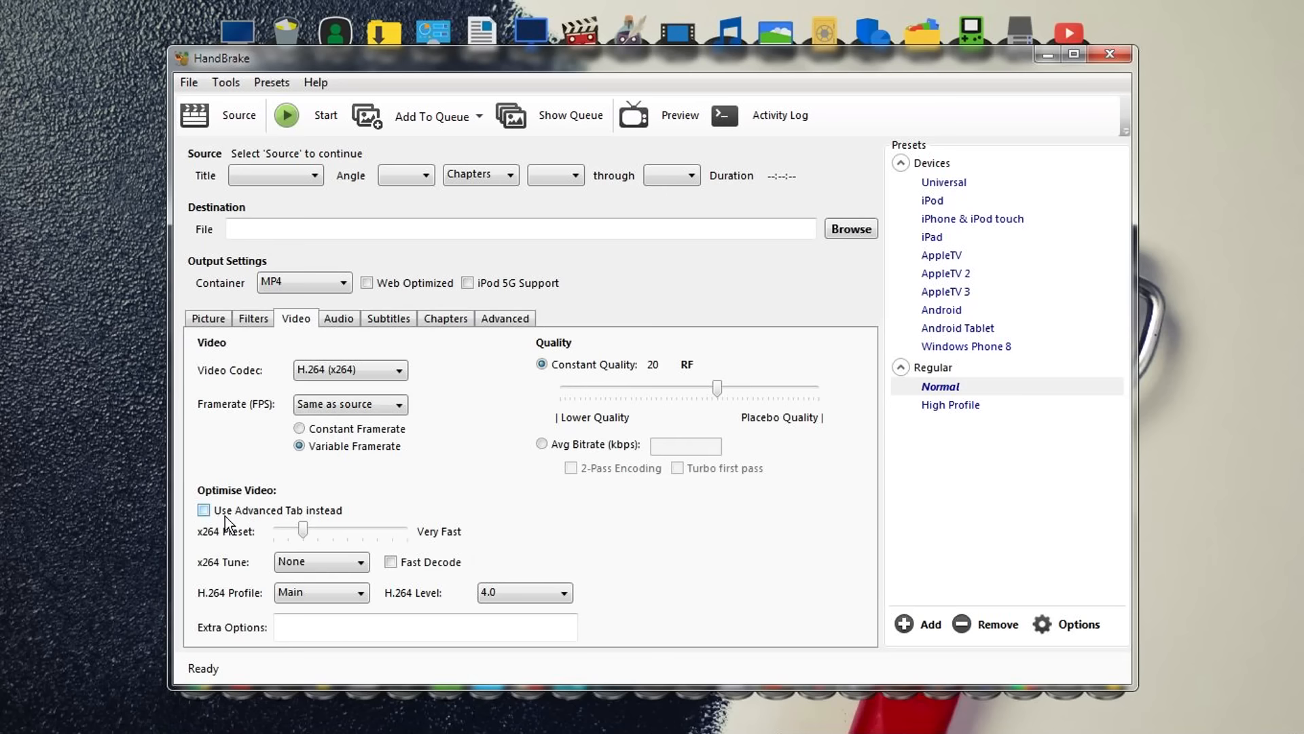
pyautogui.moveTo(218, 521)
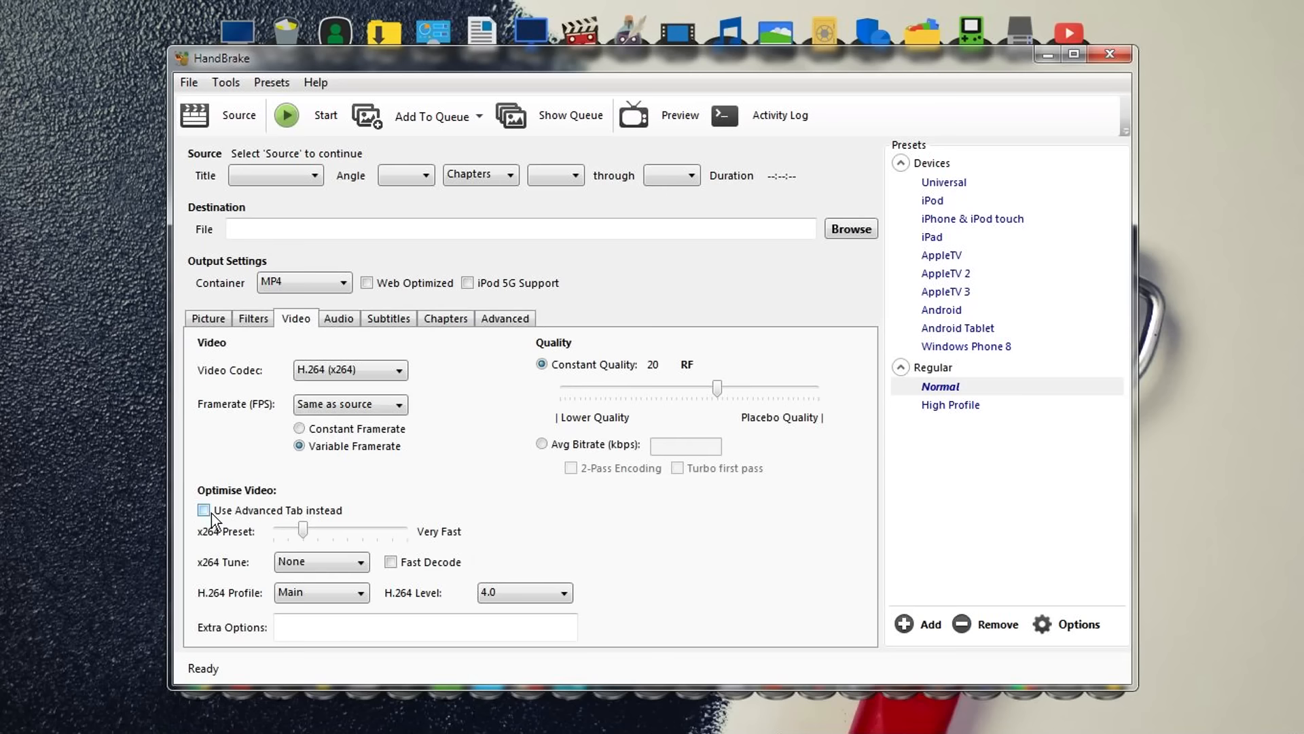
pyautogui.click(204, 510)
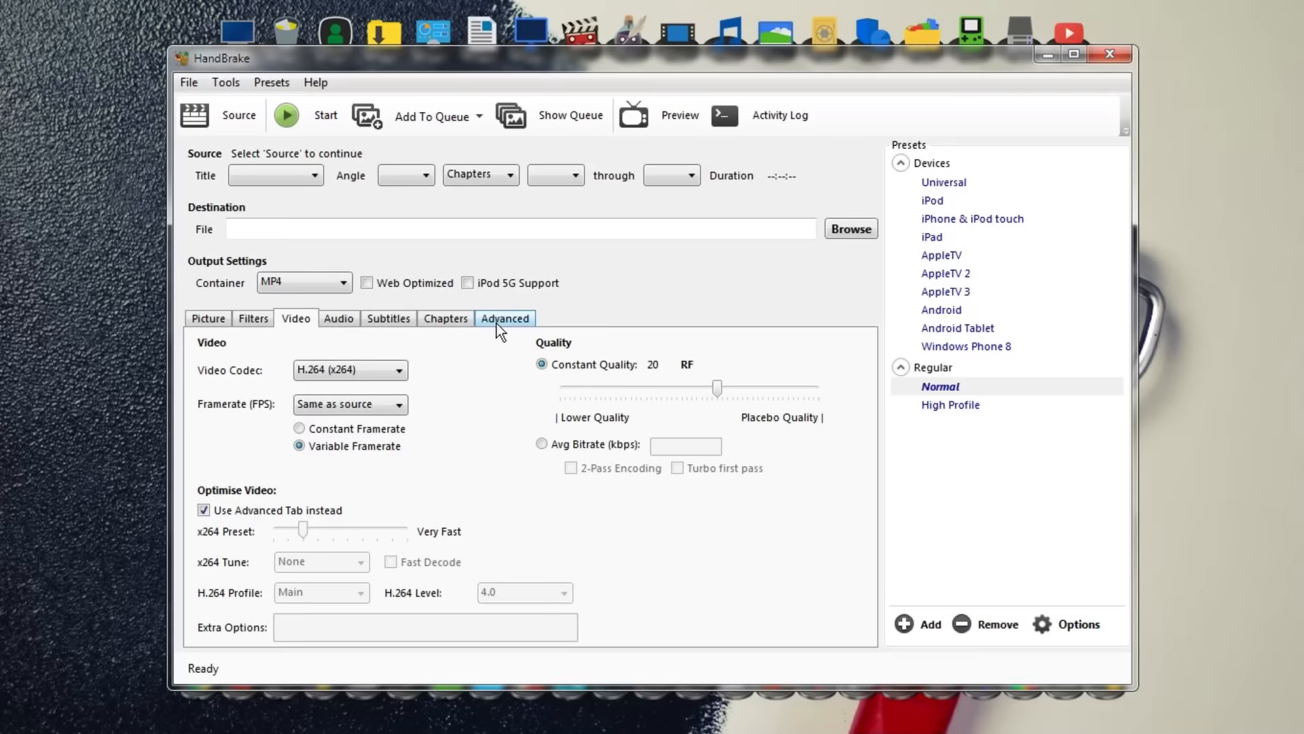
pyautogui.click(504, 317)
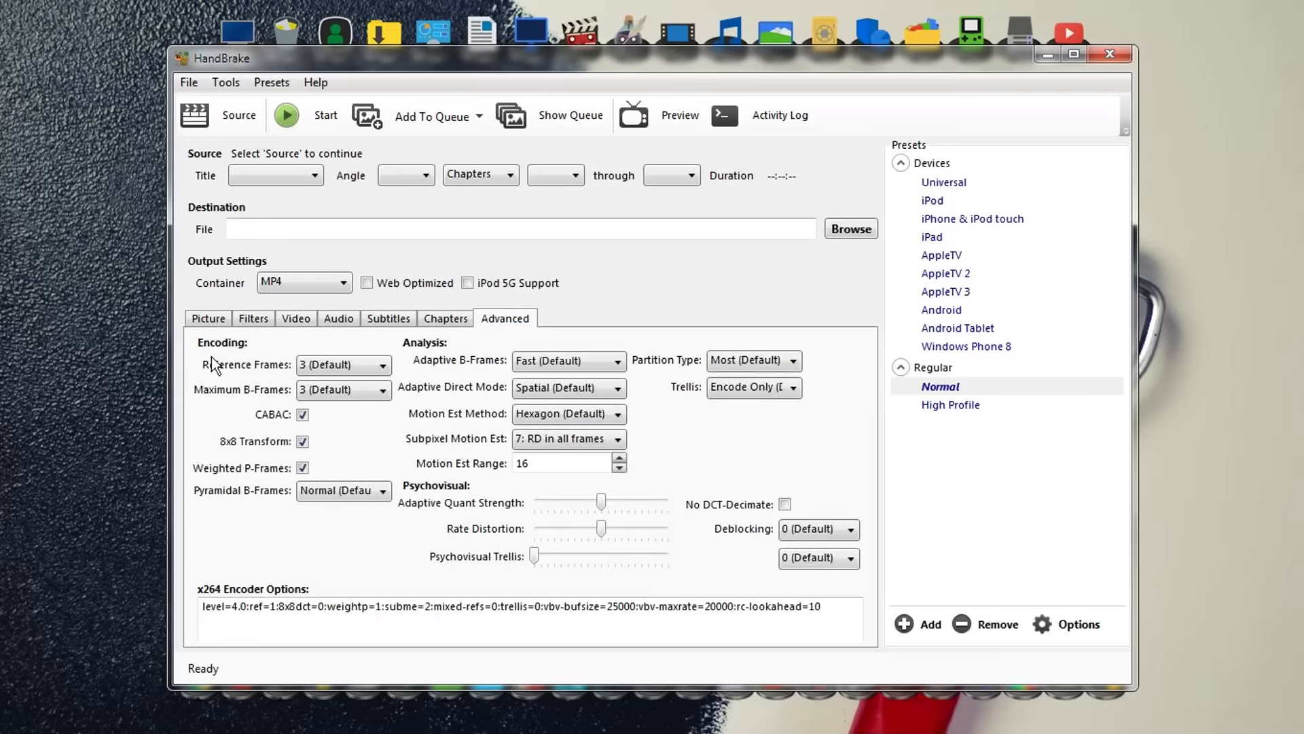
pyautogui.moveTo(868, 430)
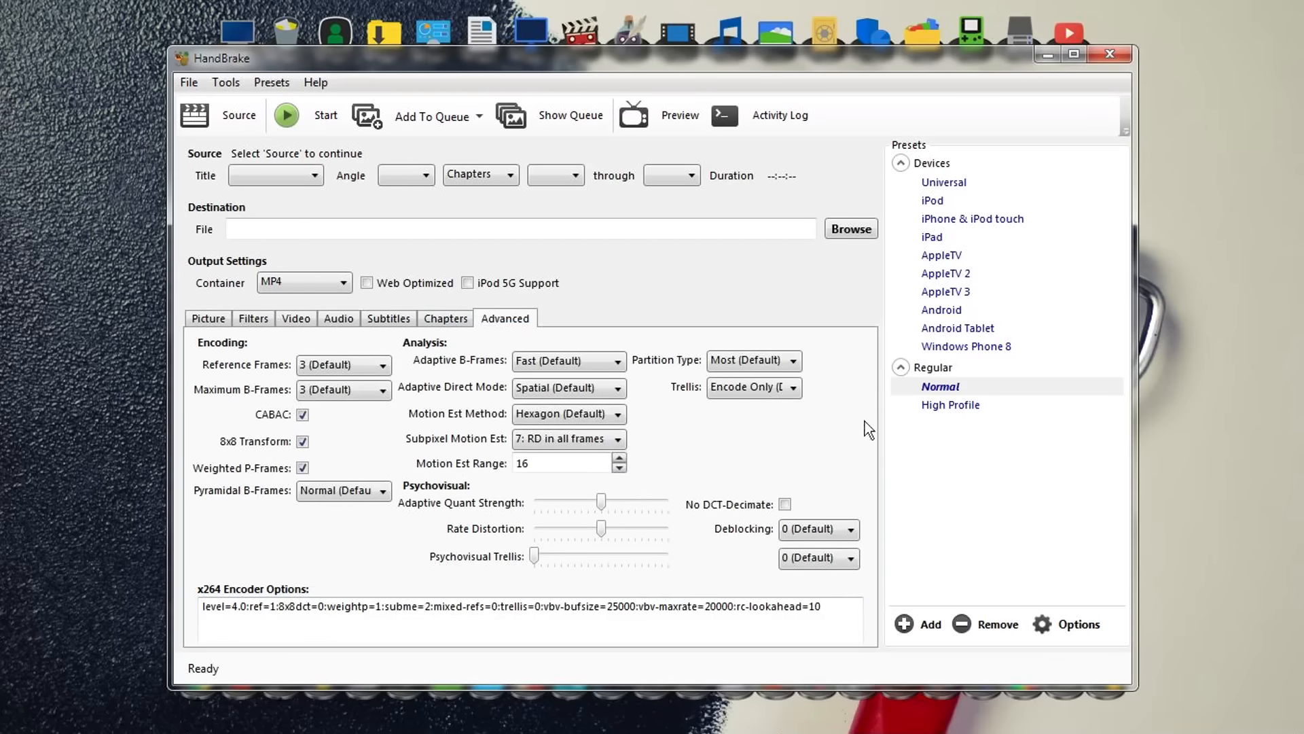
pyautogui.moveTo(425, 447)
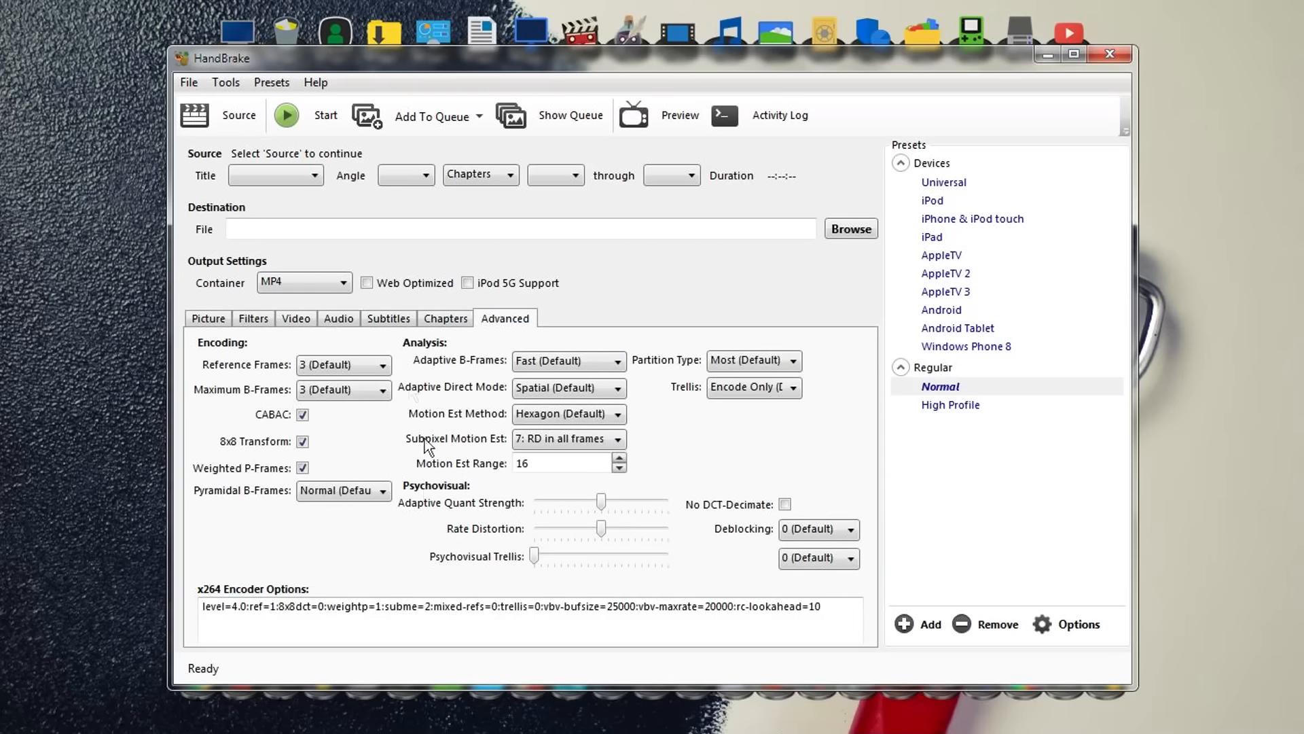
pyautogui.click(295, 318)
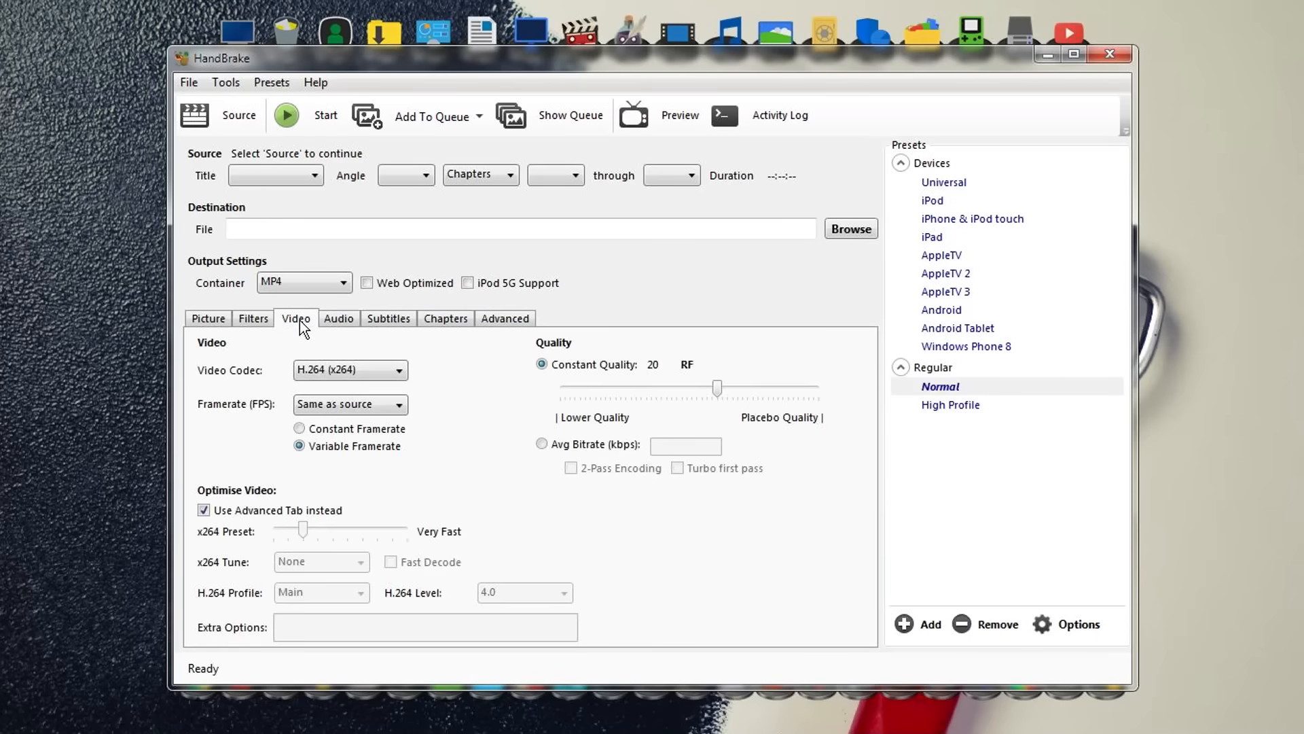
pyautogui.moveTo(505, 435)
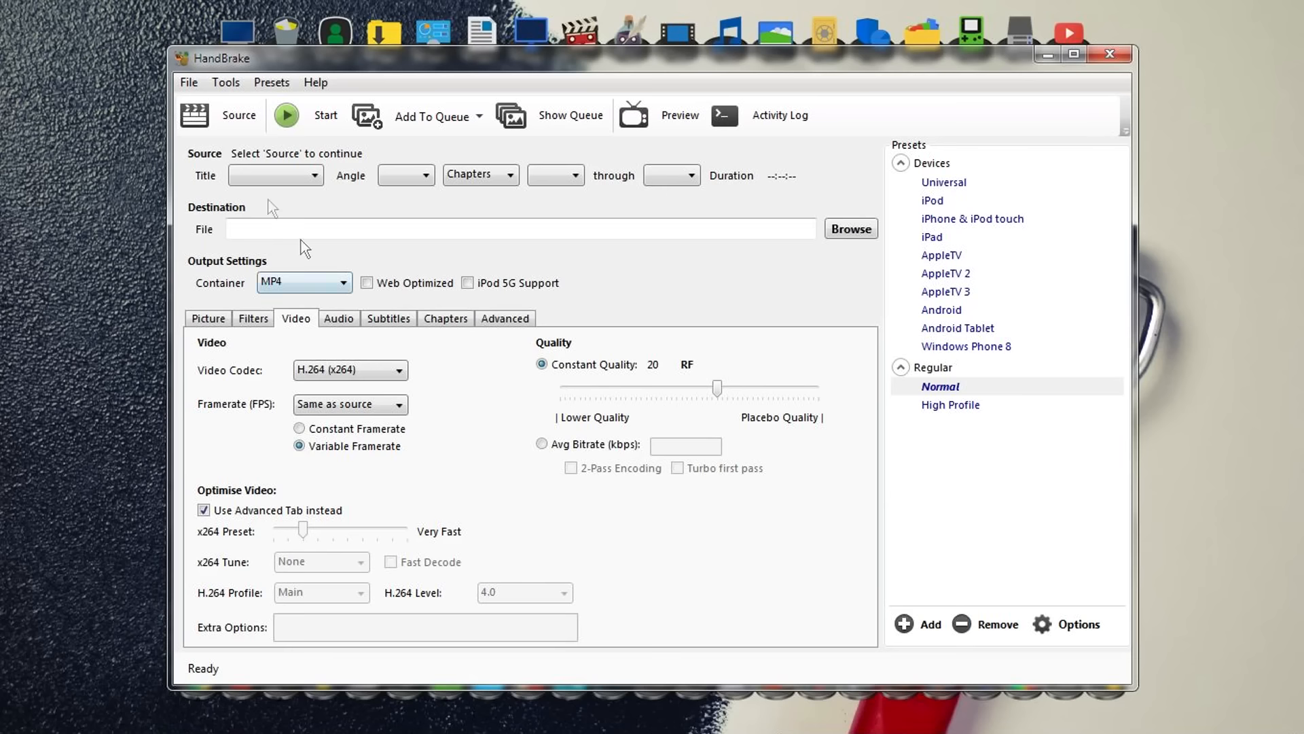
# Step: Load the 783 MB Buttons Remapper video from the Desktop as the source via Source > File
pyautogui.click(220, 114)
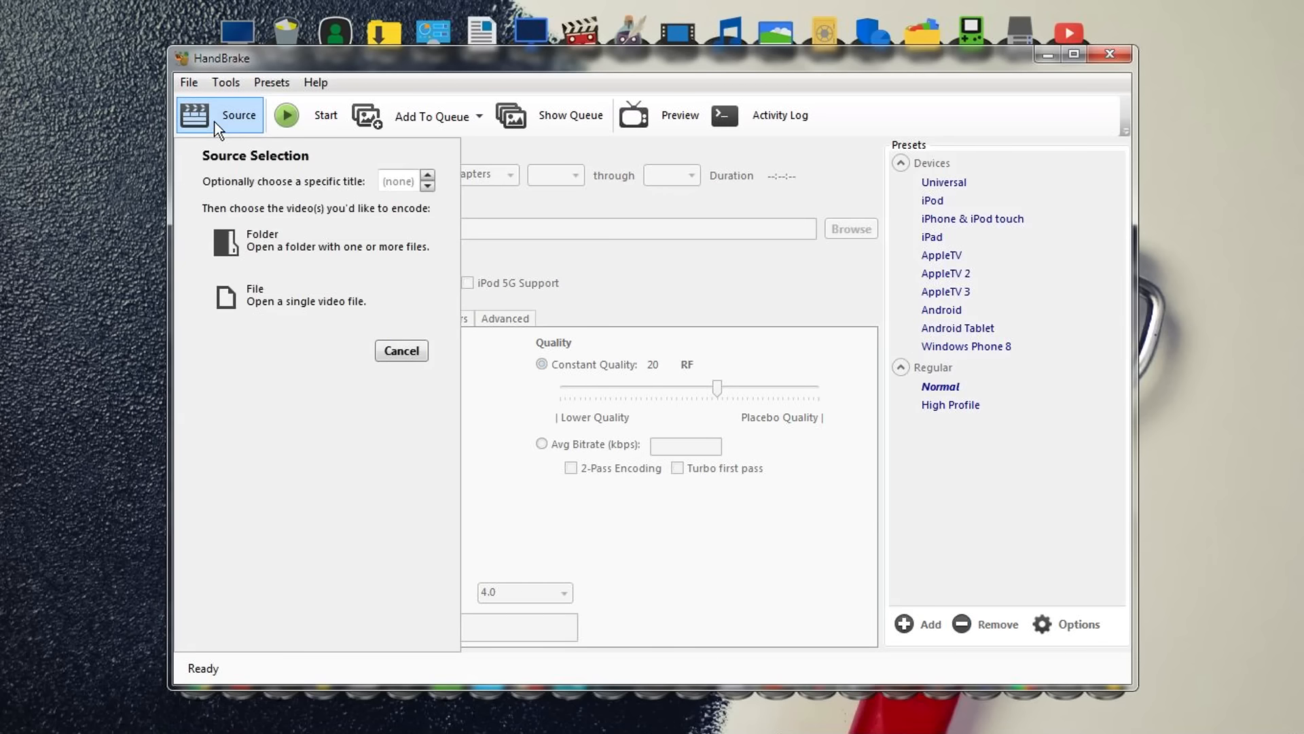
pyautogui.moveTo(288, 298)
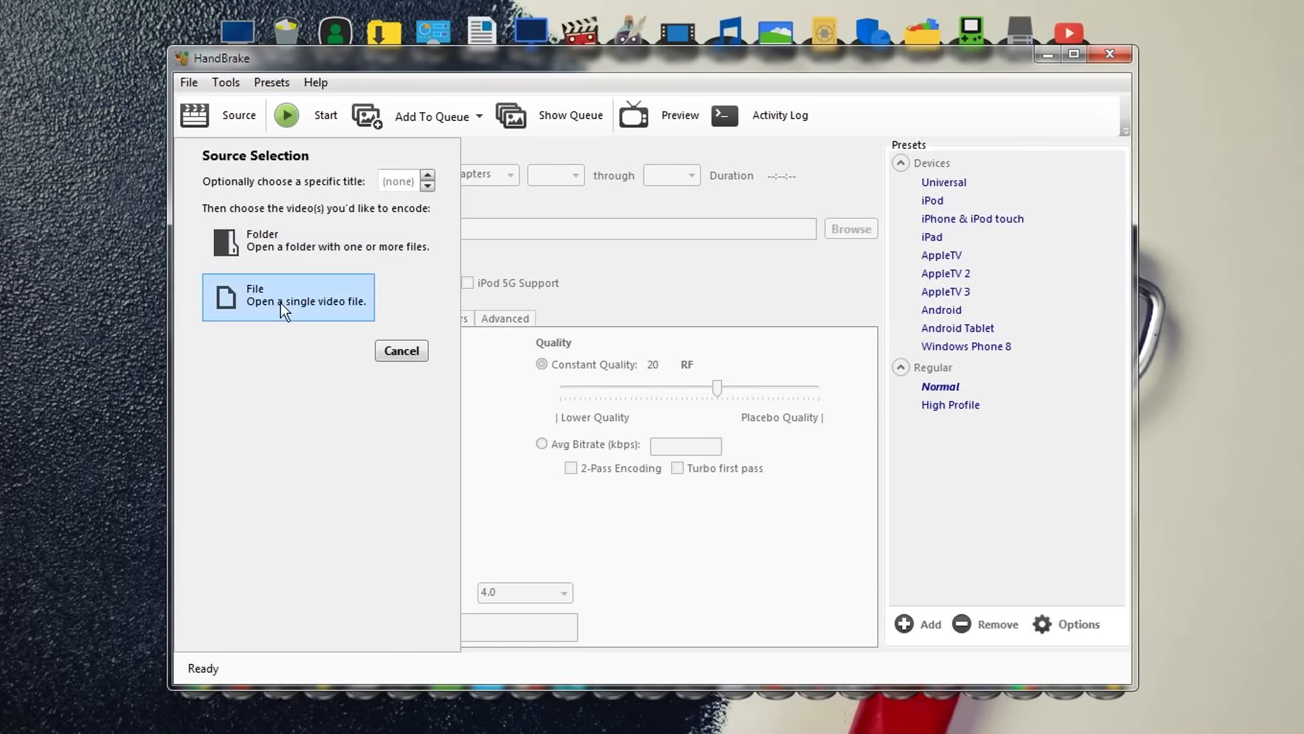
pyautogui.moveTo(318, 241)
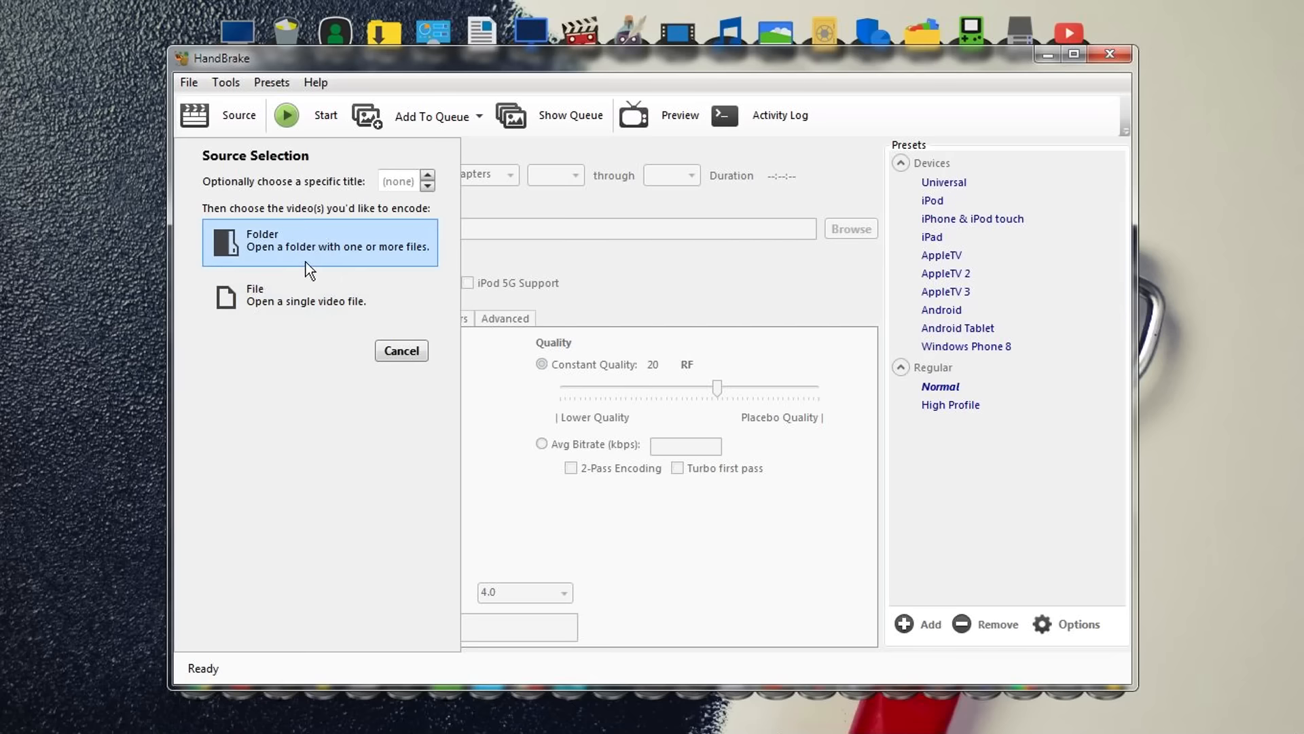
pyautogui.moveTo(326, 399)
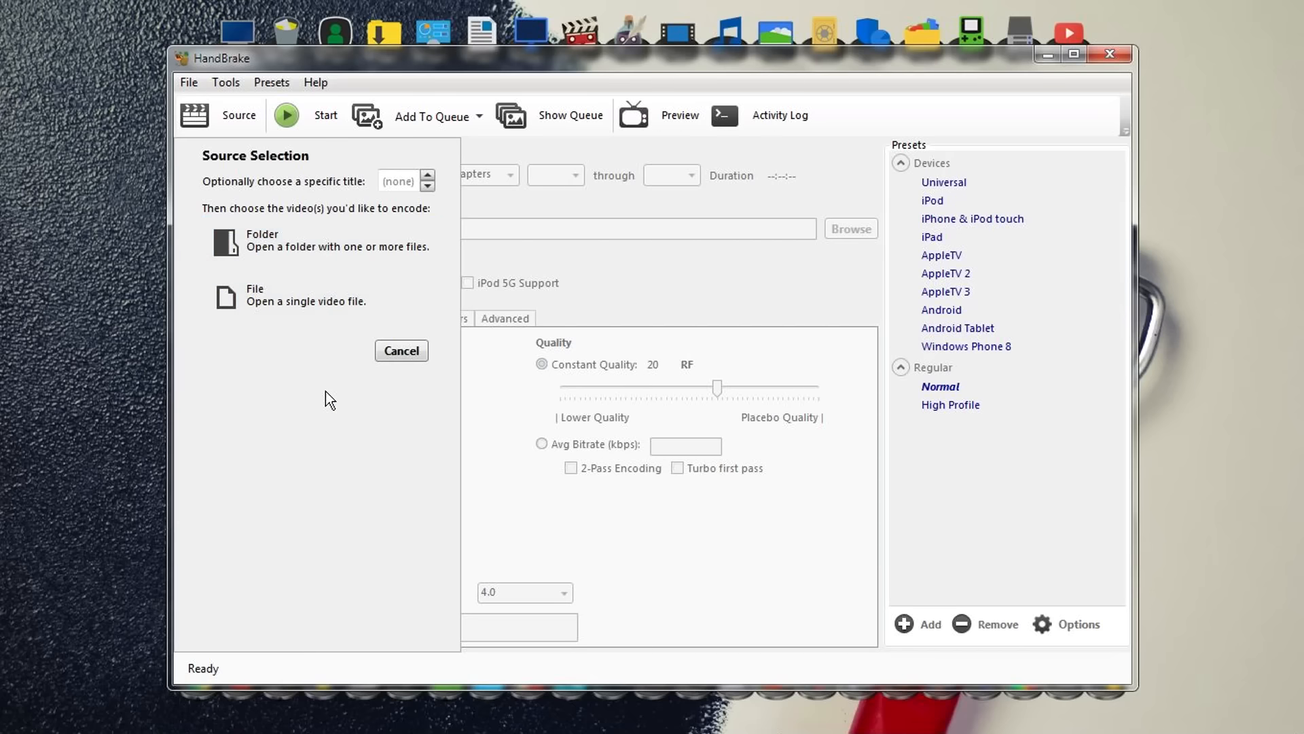
pyautogui.moveTo(337, 347)
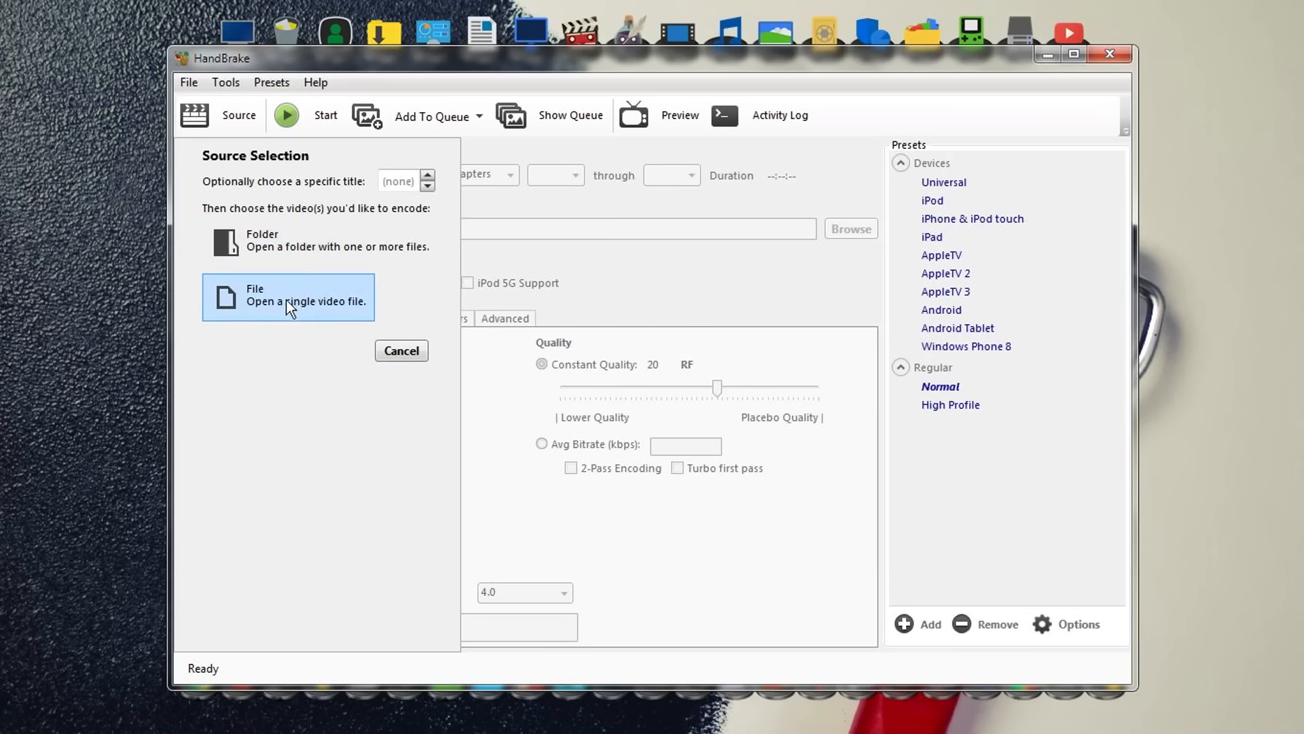
pyautogui.click(288, 296)
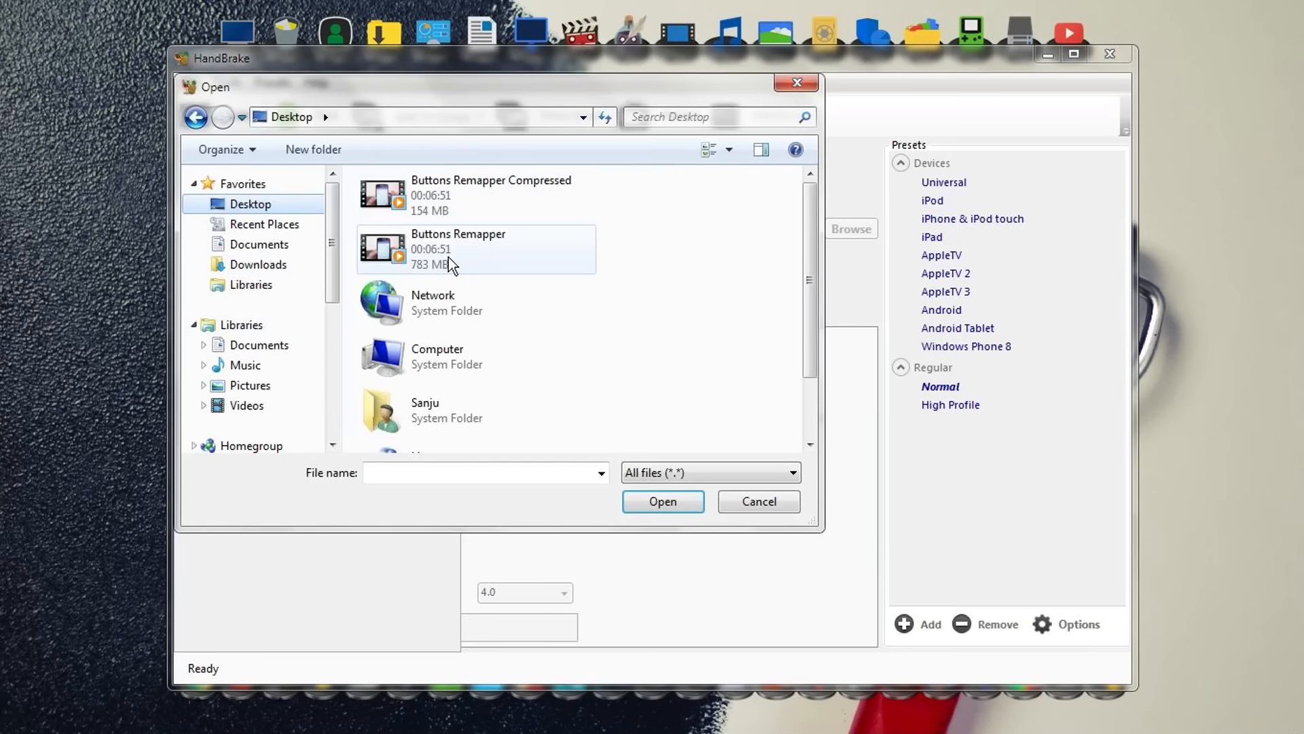
pyautogui.click(457, 249)
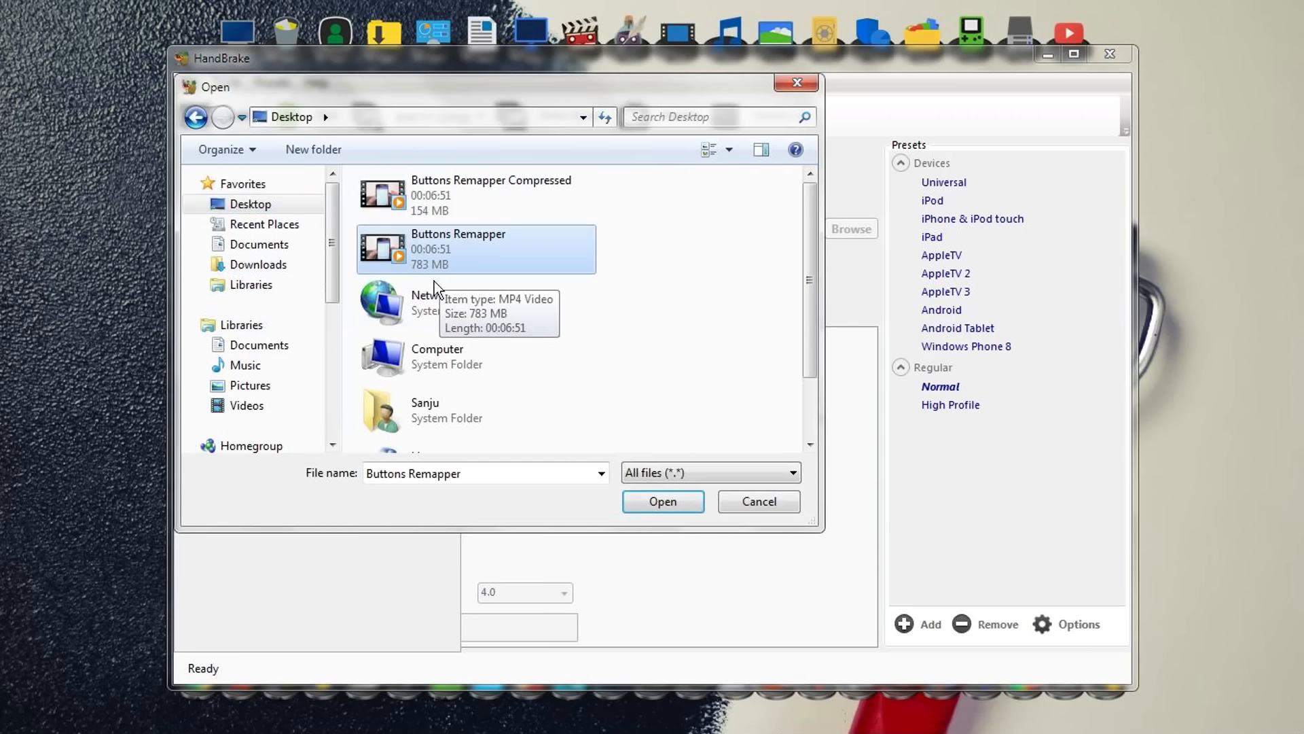
pyautogui.click(661, 501)
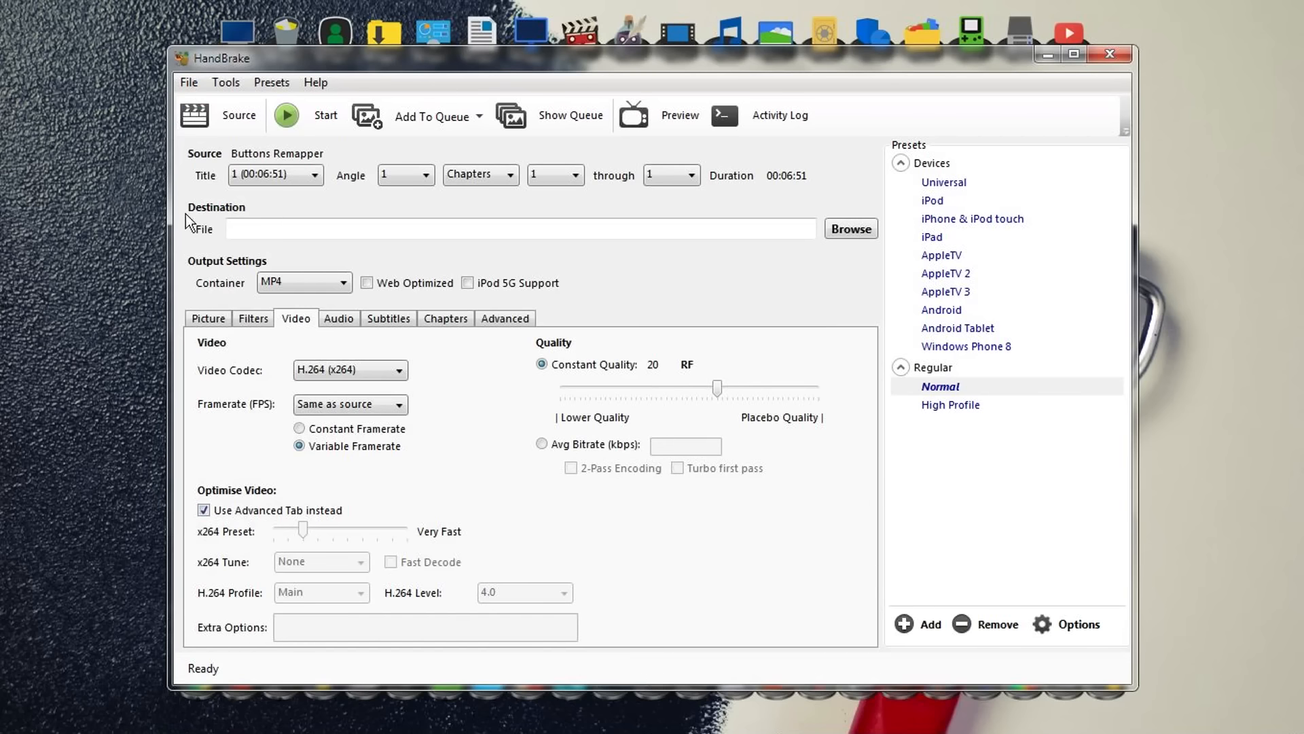
pyautogui.moveTo(270, 250)
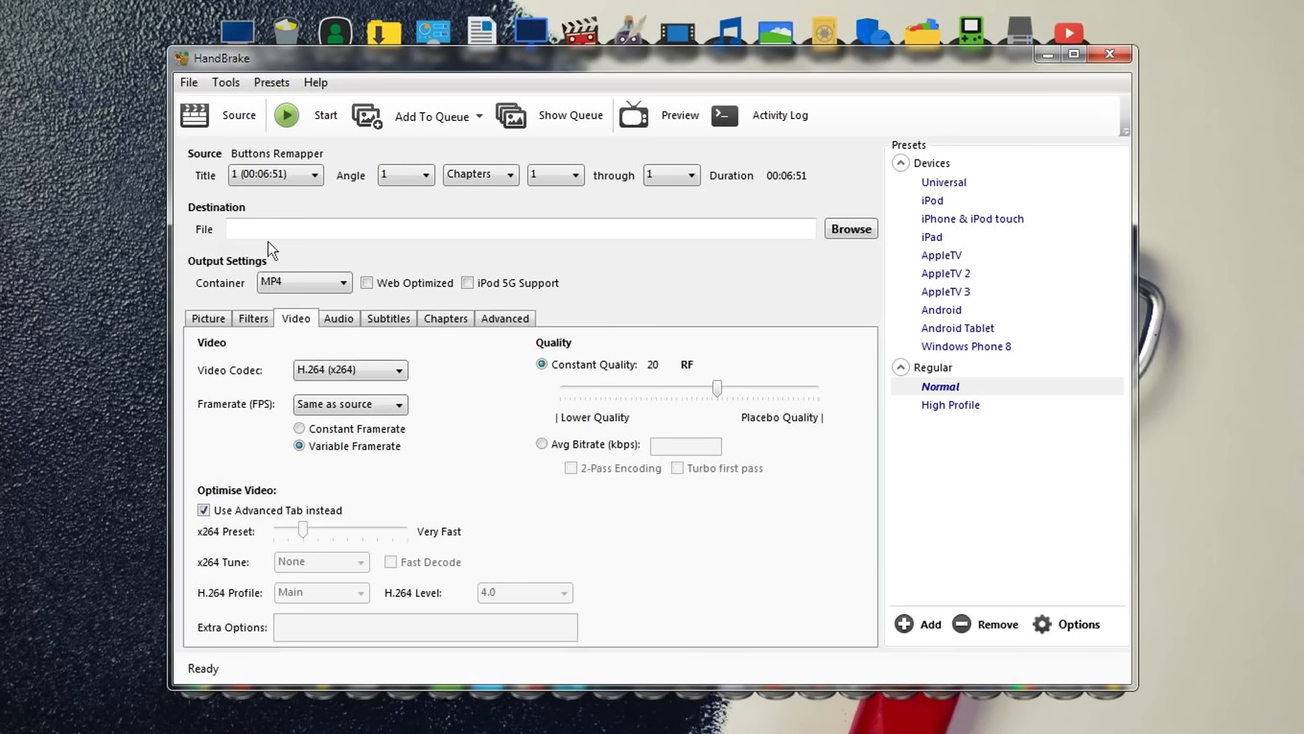
pyautogui.moveTo(763, 213)
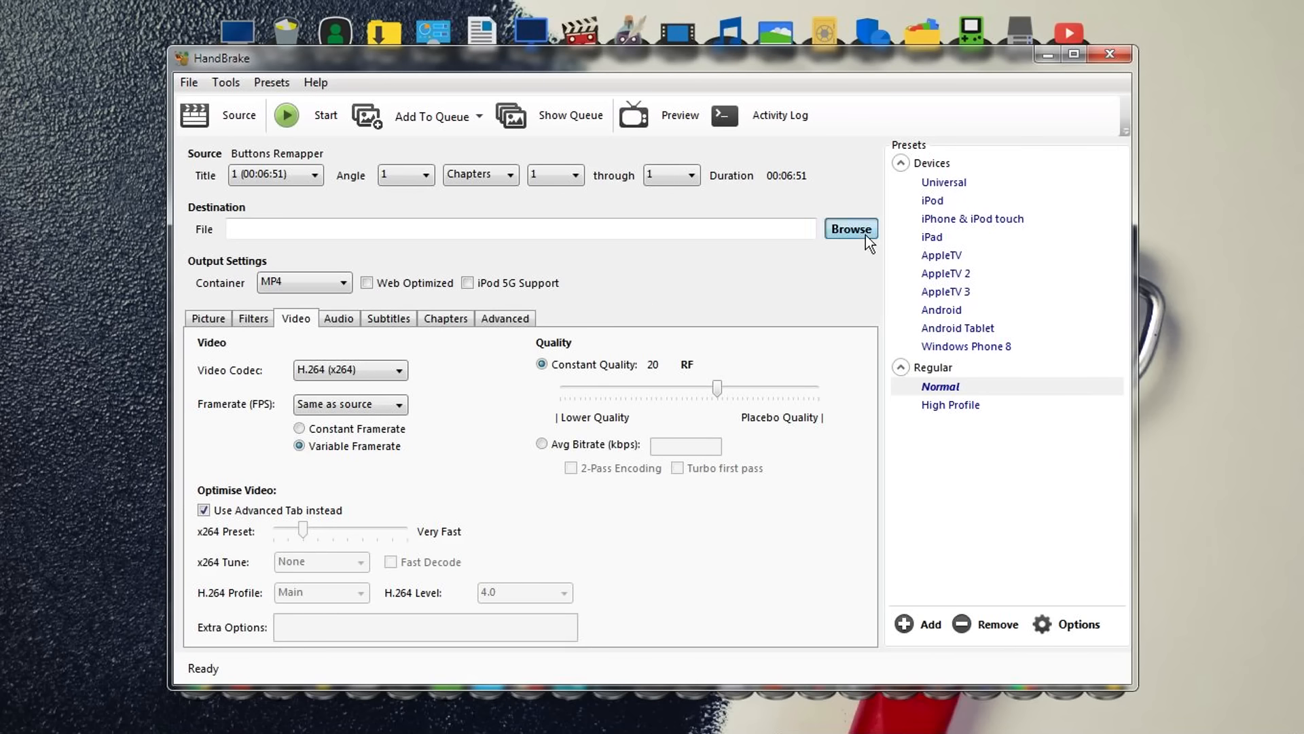
# Step: Set the destination to Compressed.mp4 on the Desktop via the Save As dialog
pyautogui.click(850, 228)
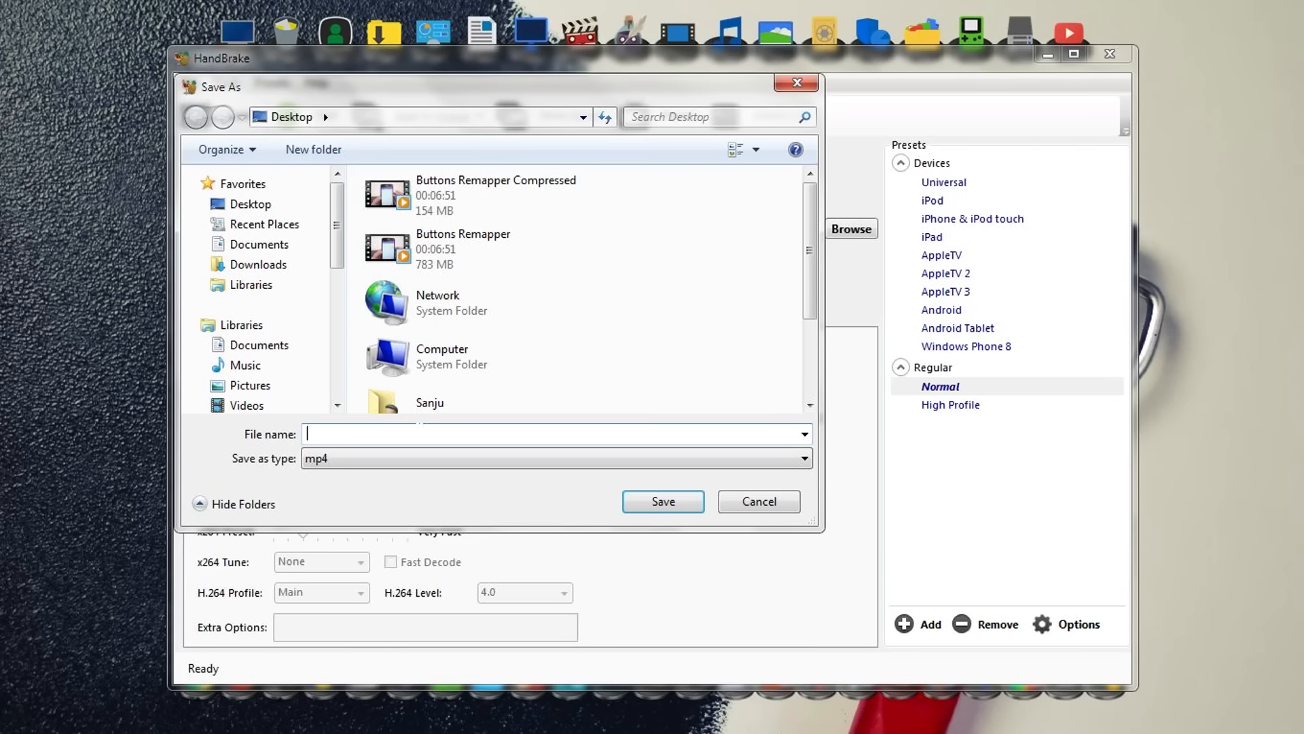
pyautogui.write('Compressed')
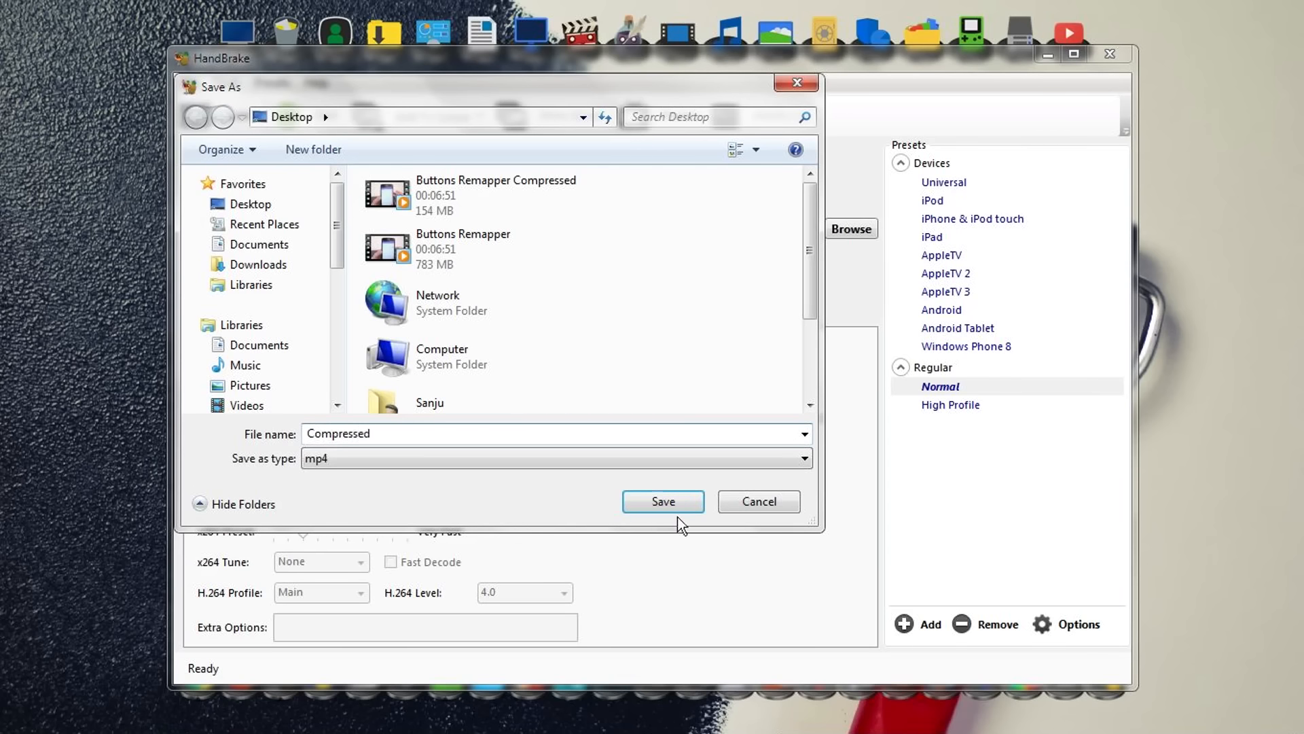
pyautogui.click(661, 501)
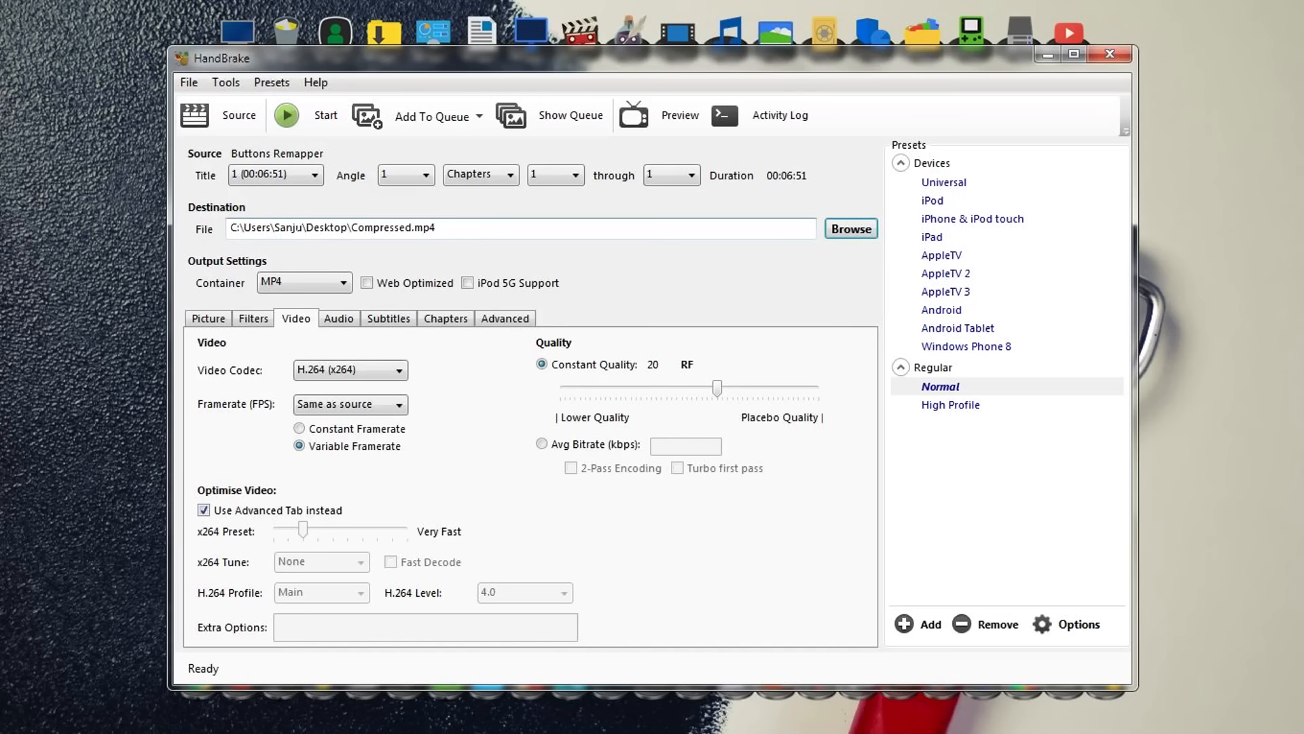
# Step: Enable Web Optimized MP4 output and bring up the Advanced x264 encoder settings
pyautogui.doubleClick(379, 227)
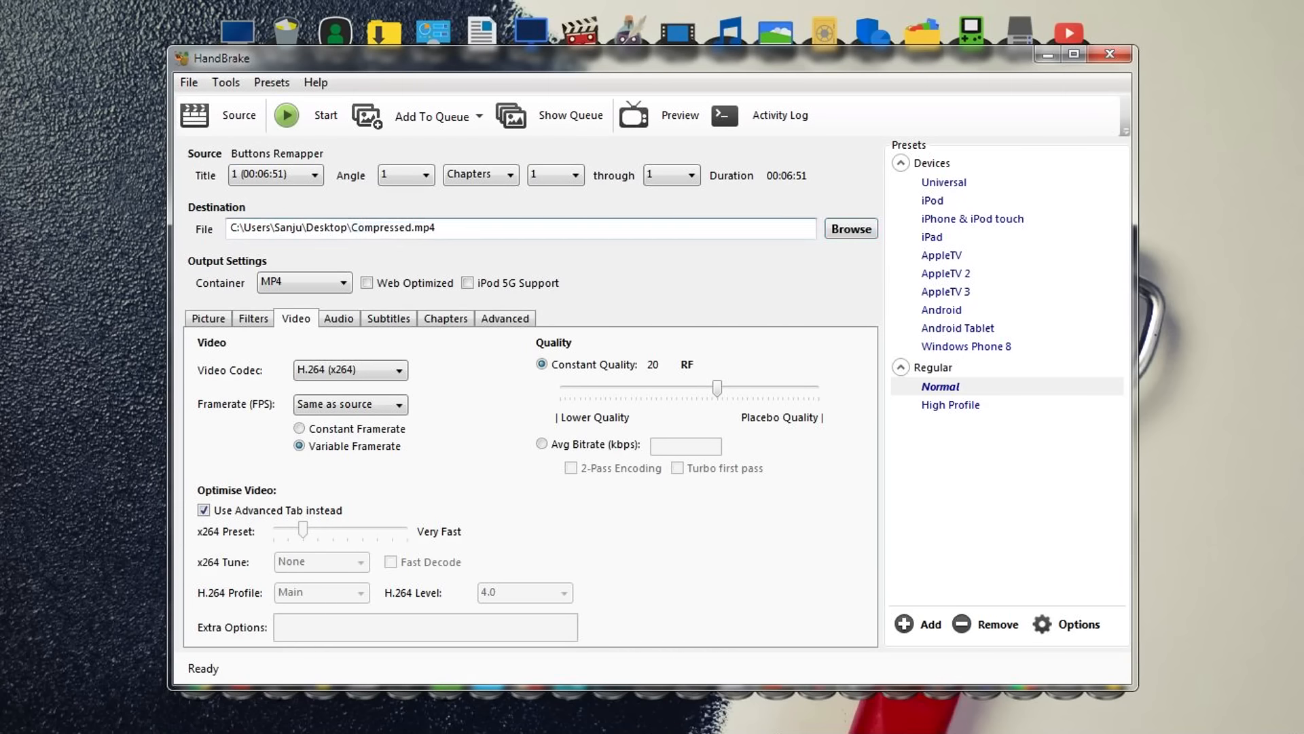
pyautogui.doubleClick(423, 227)
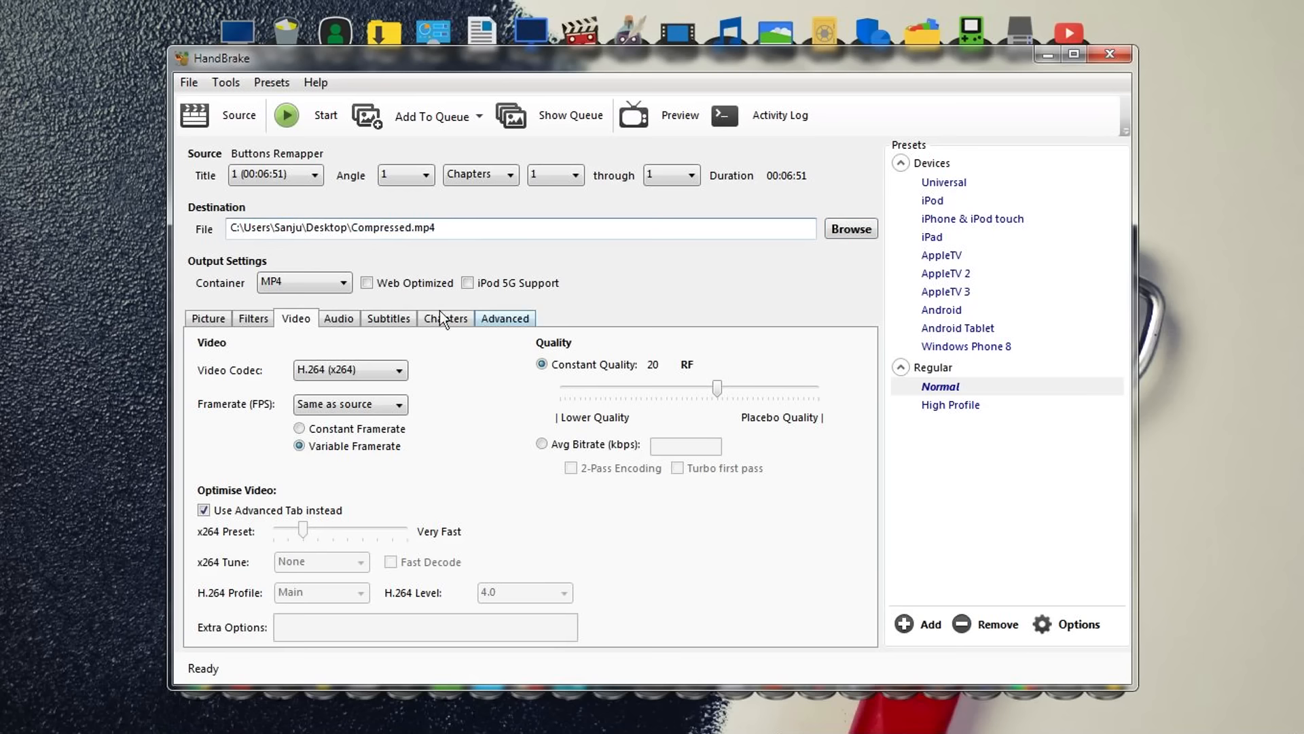
pyautogui.click(366, 283)
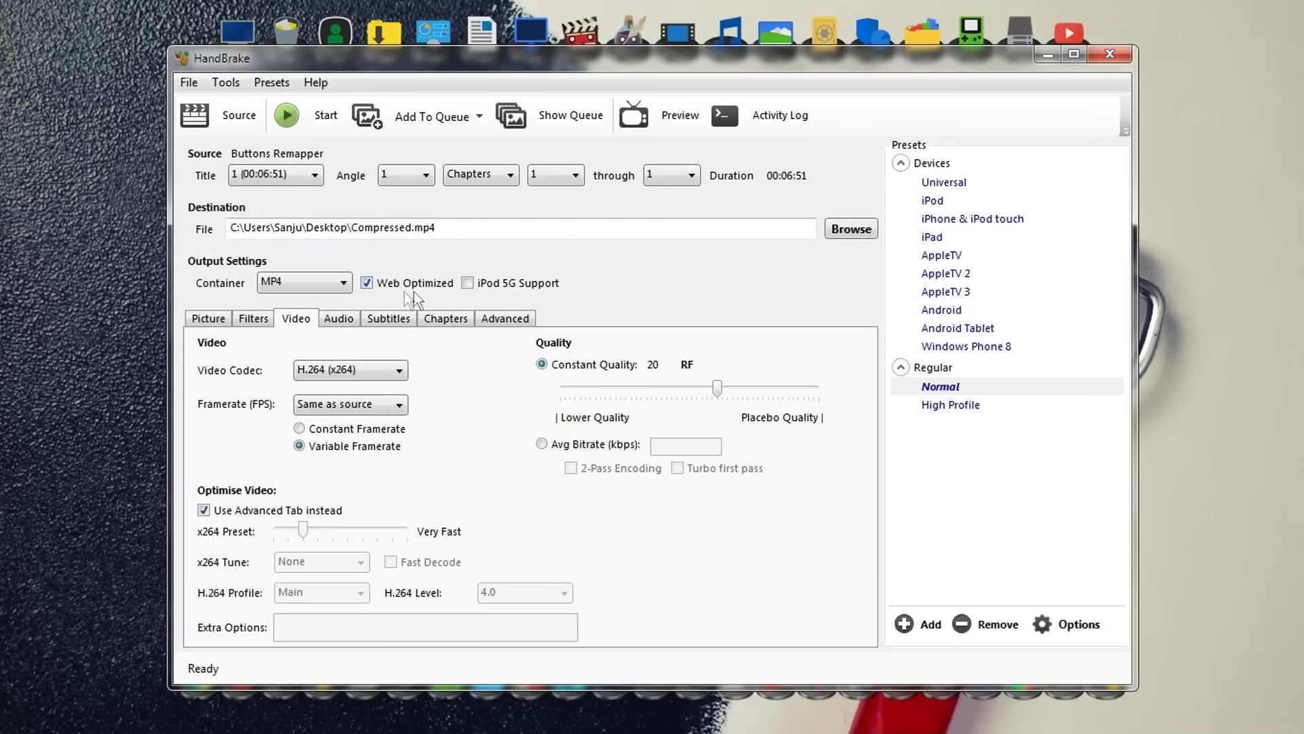
pyautogui.moveTo(412, 301)
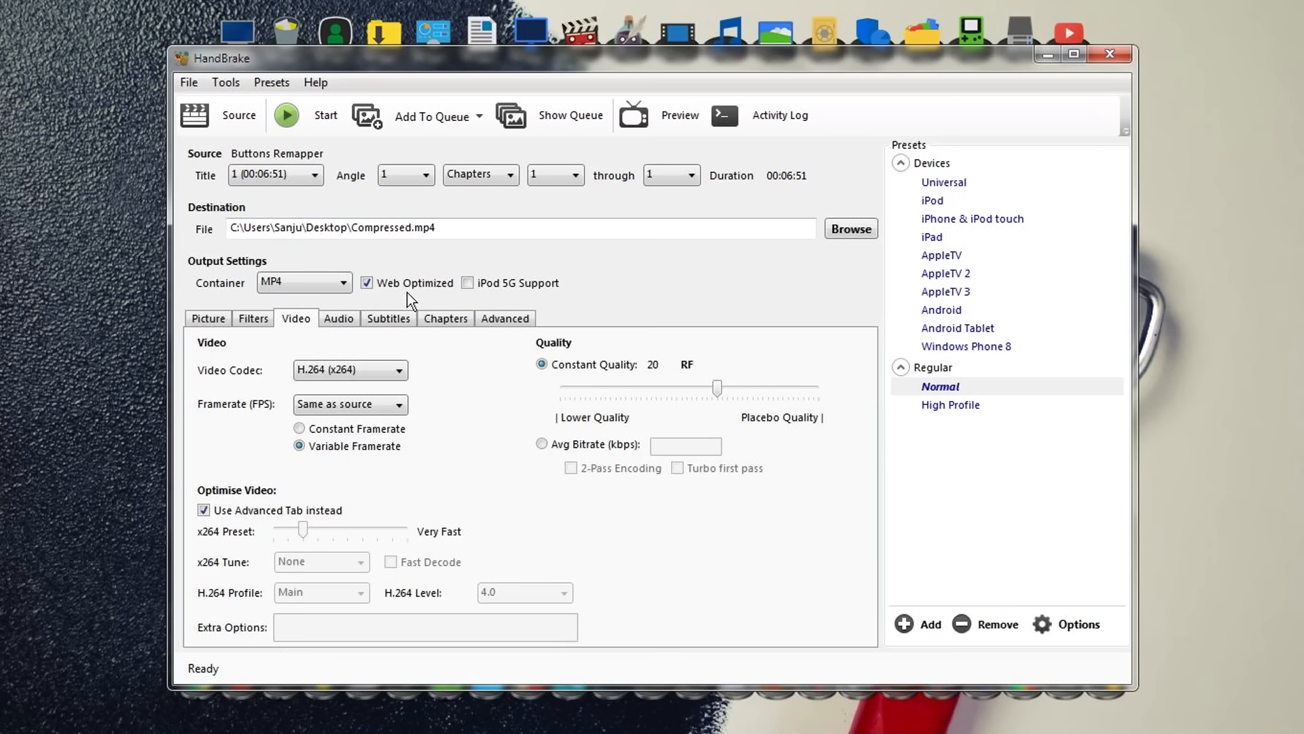
pyautogui.moveTo(439, 306)
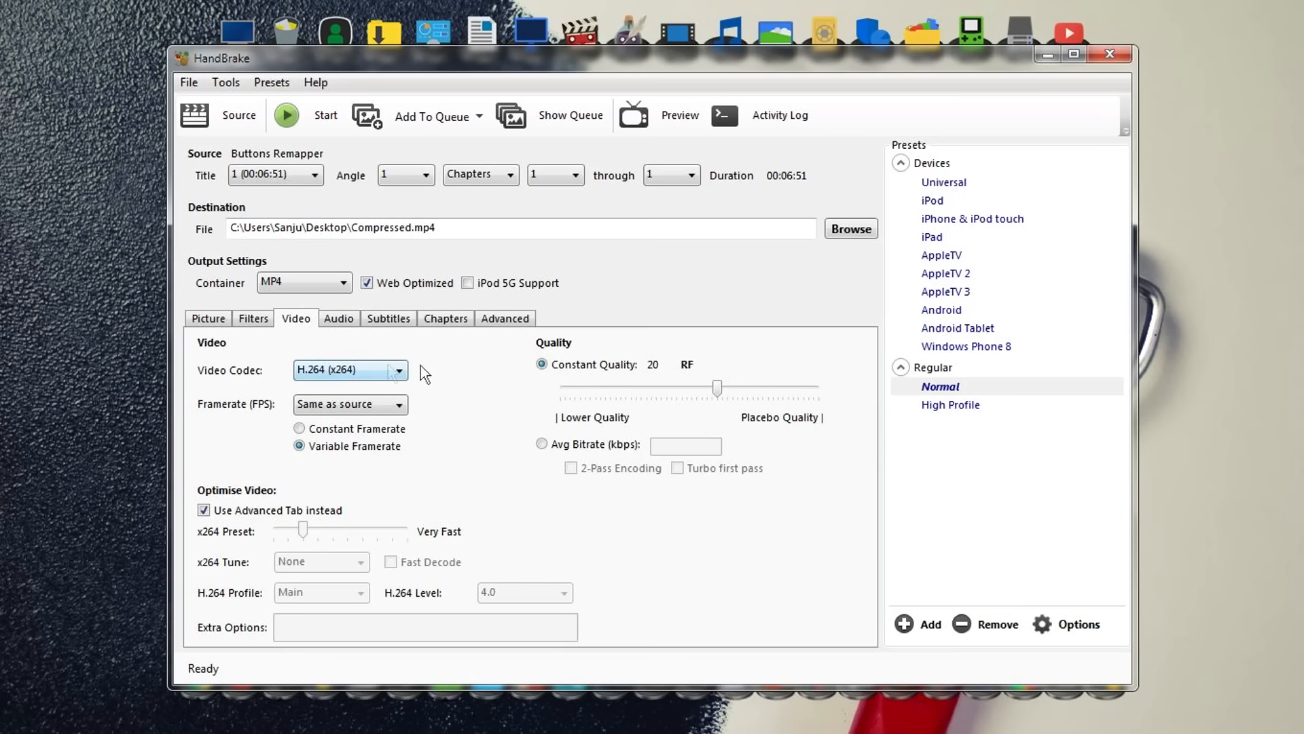
pyautogui.click(504, 318)
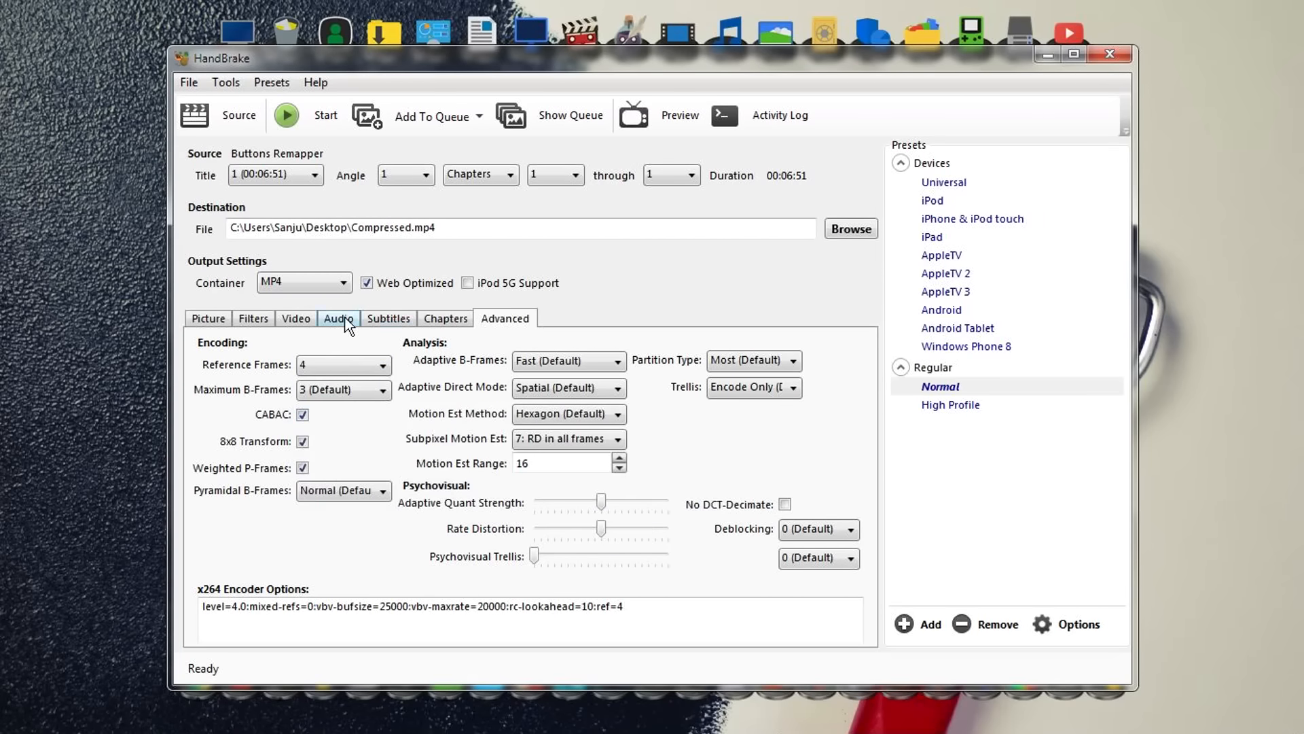
pyautogui.click(339, 318)
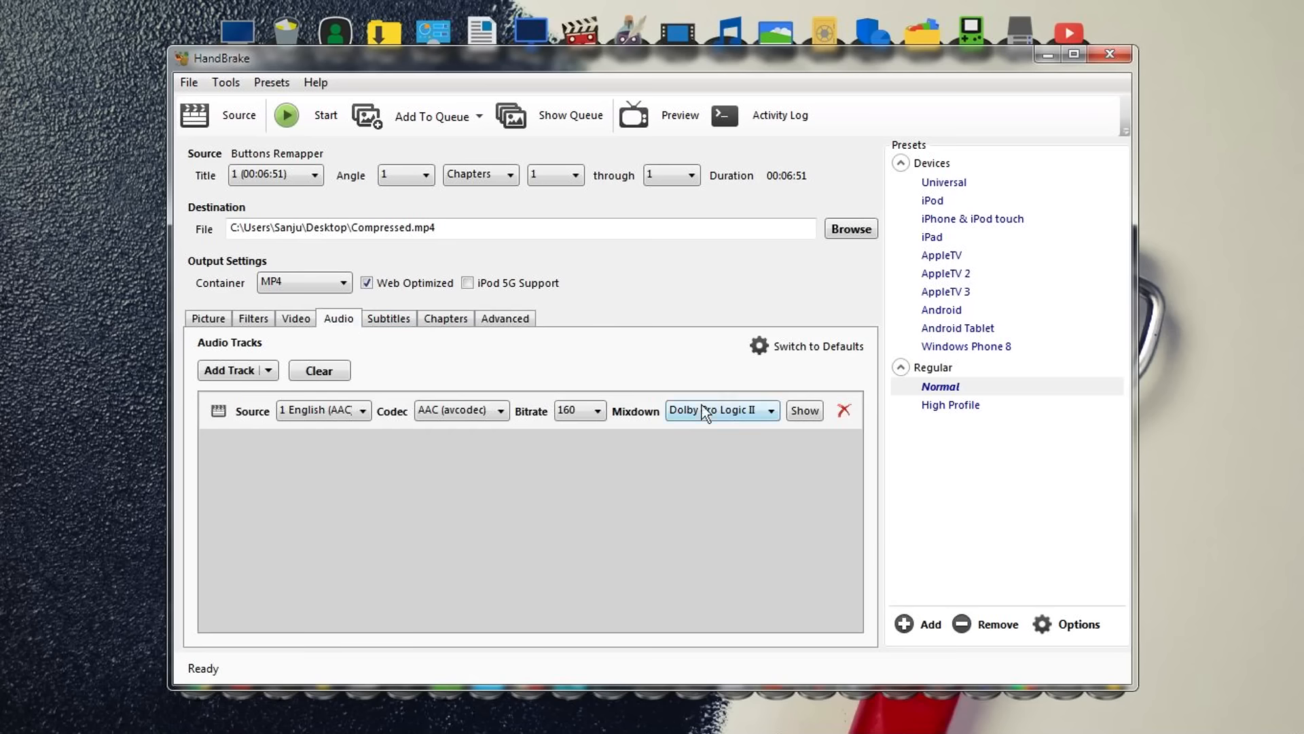
pyautogui.moveTo(586, 424)
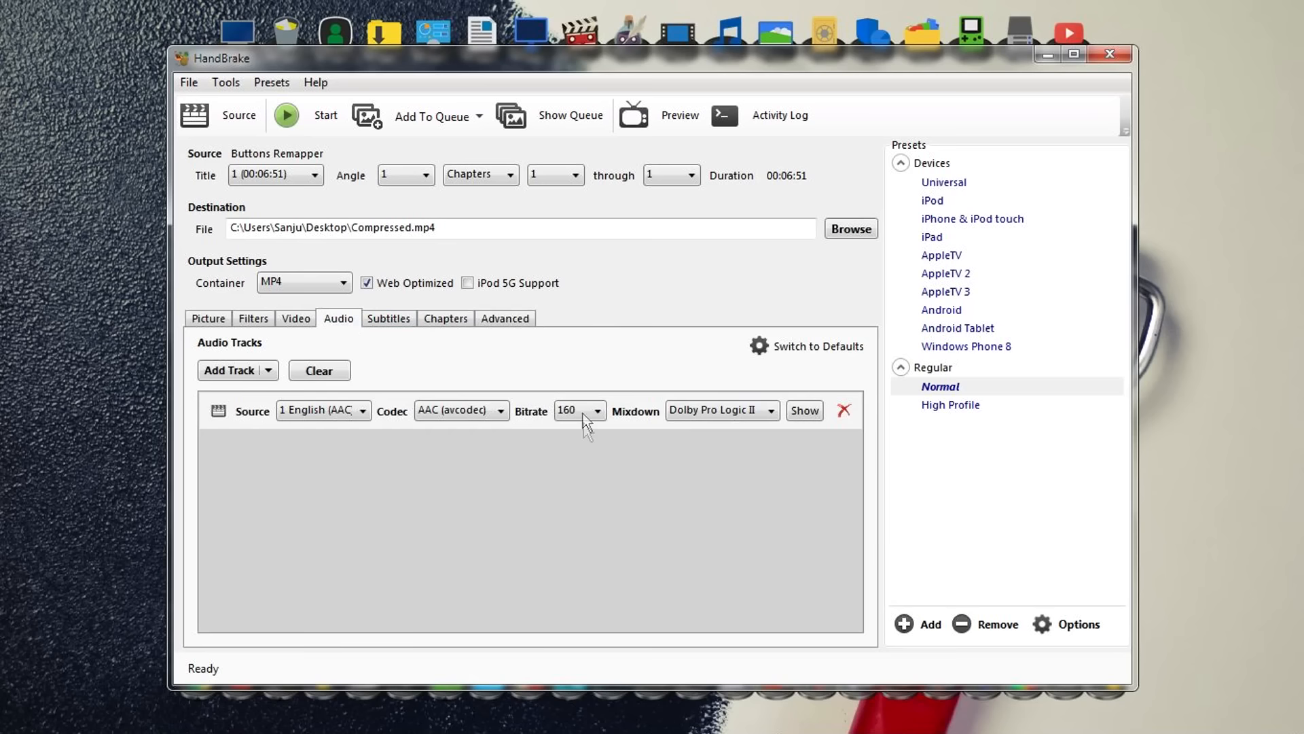
pyautogui.click(595, 410)
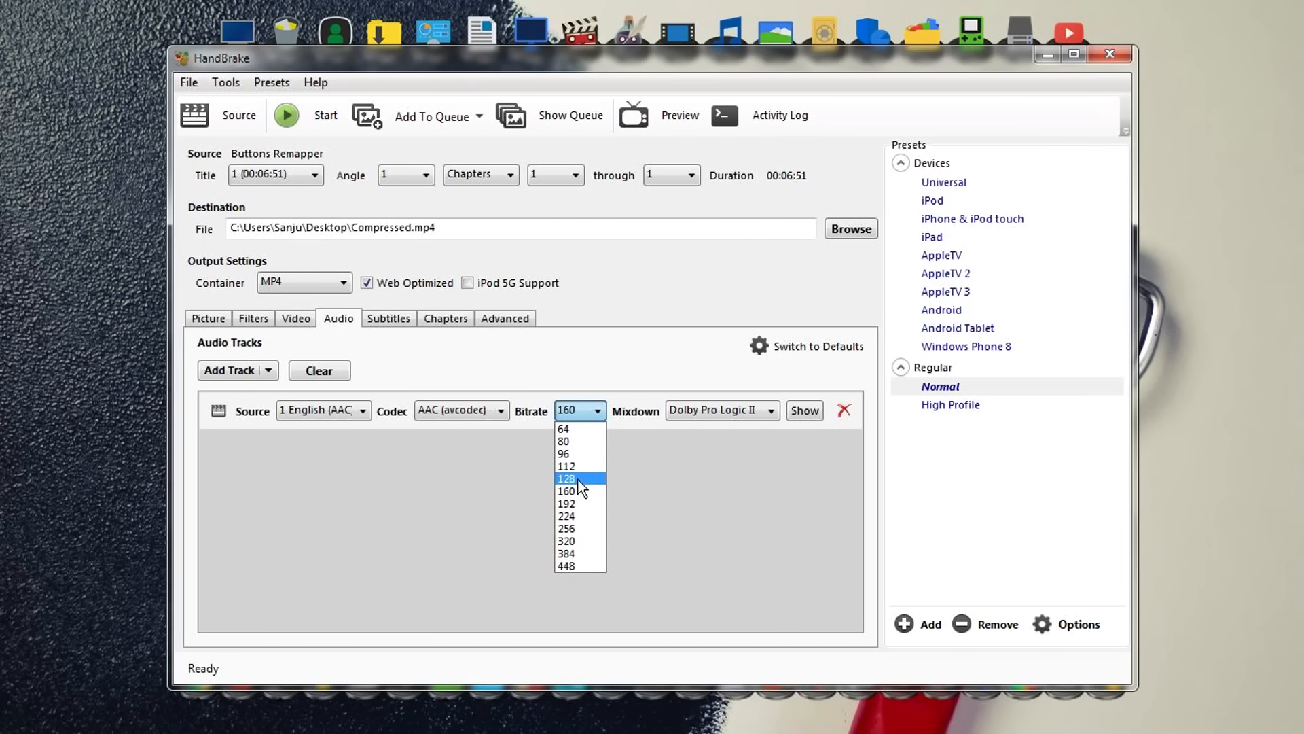
pyautogui.click(567, 477)
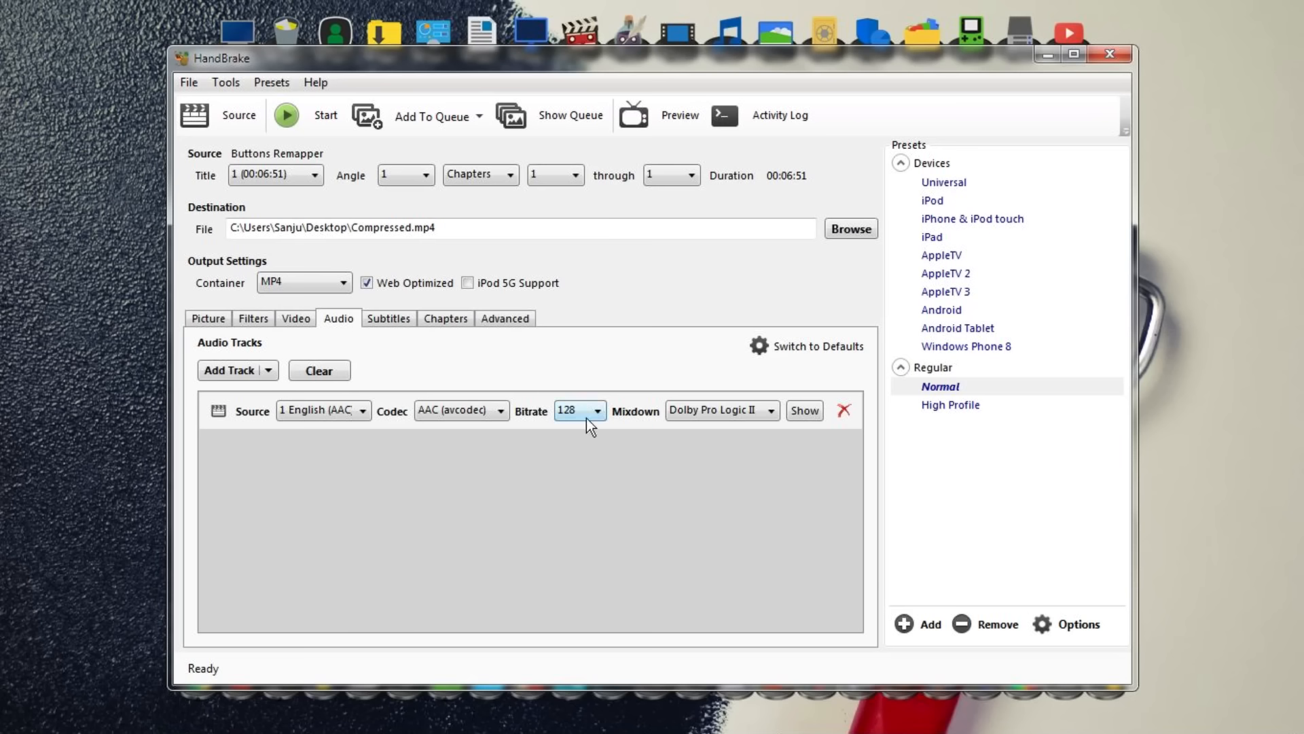
pyautogui.click(596, 410)
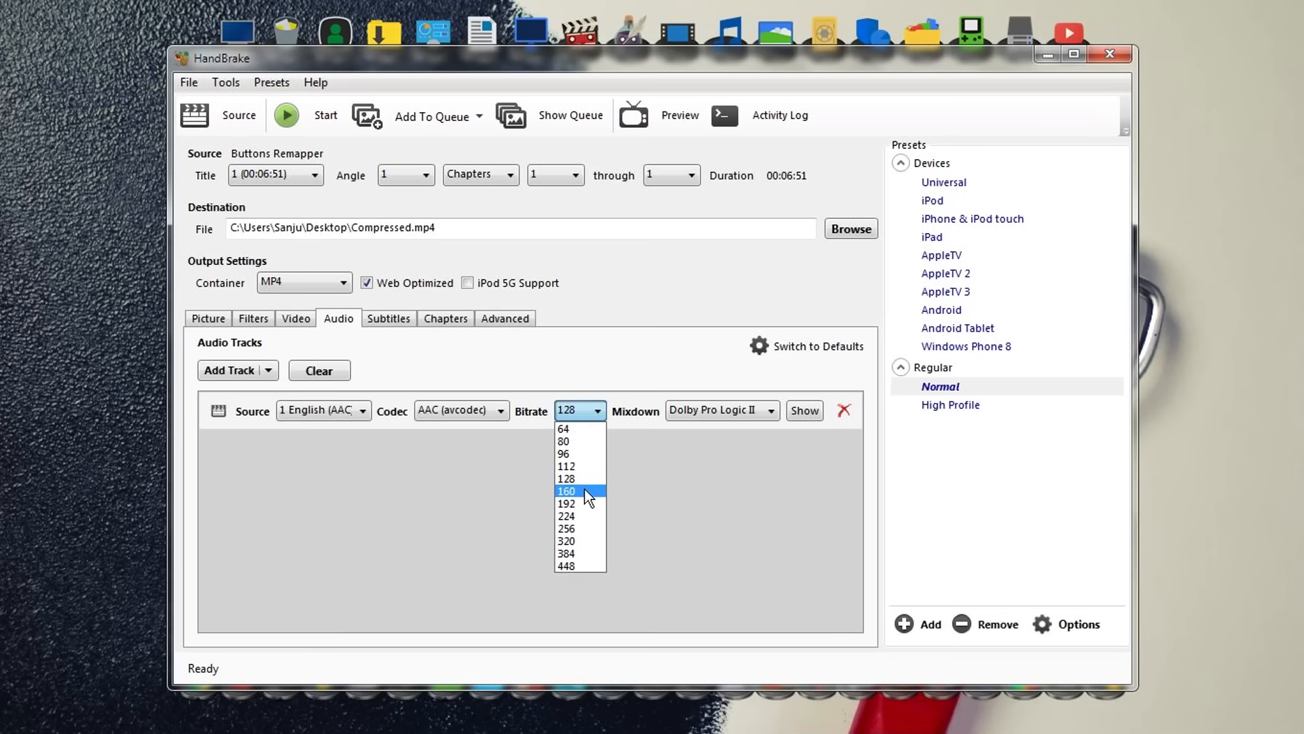
pyautogui.click(566, 490)
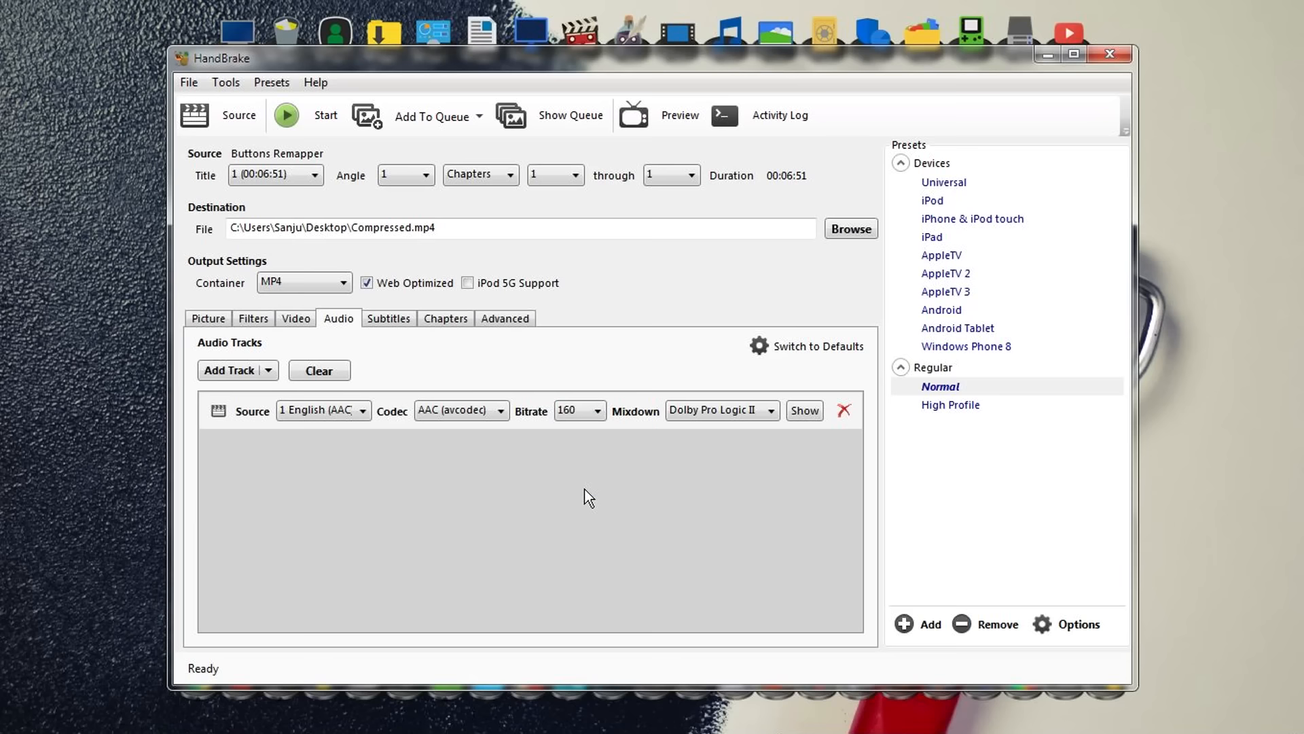
pyautogui.moveTo(558, 367)
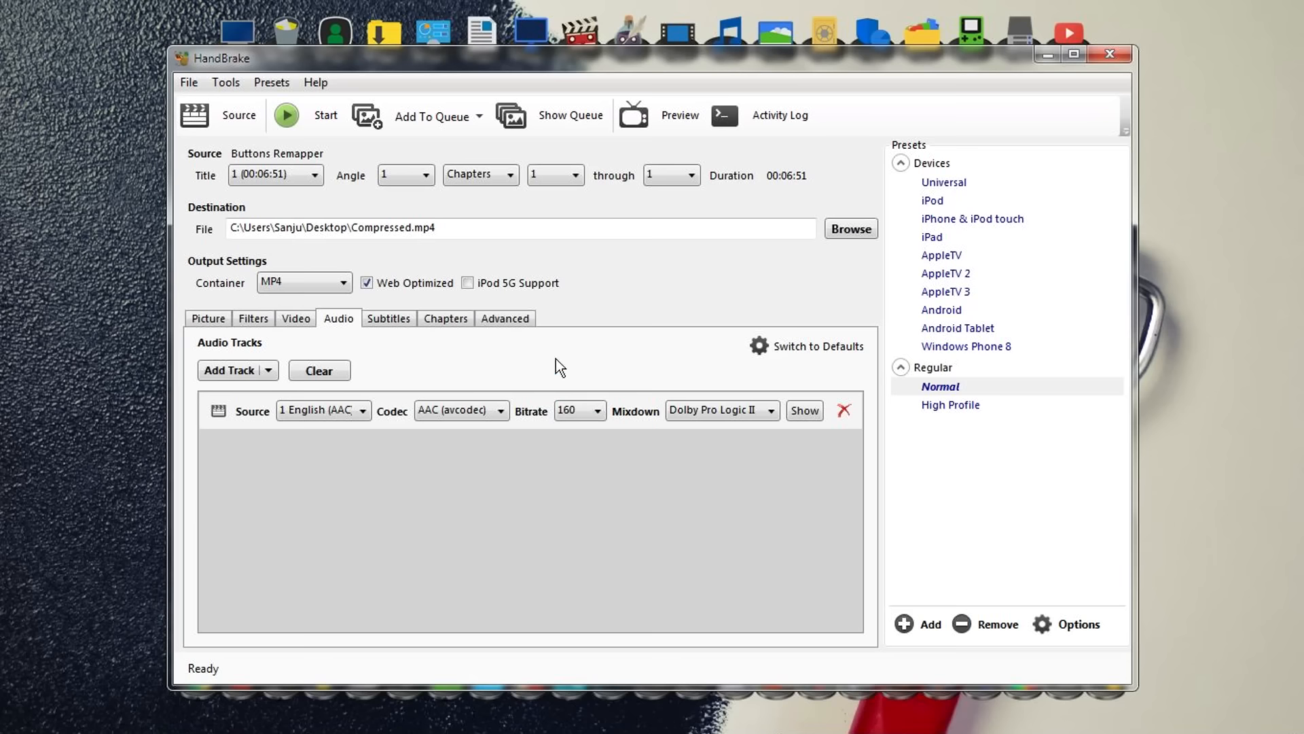
pyautogui.click(504, 318)
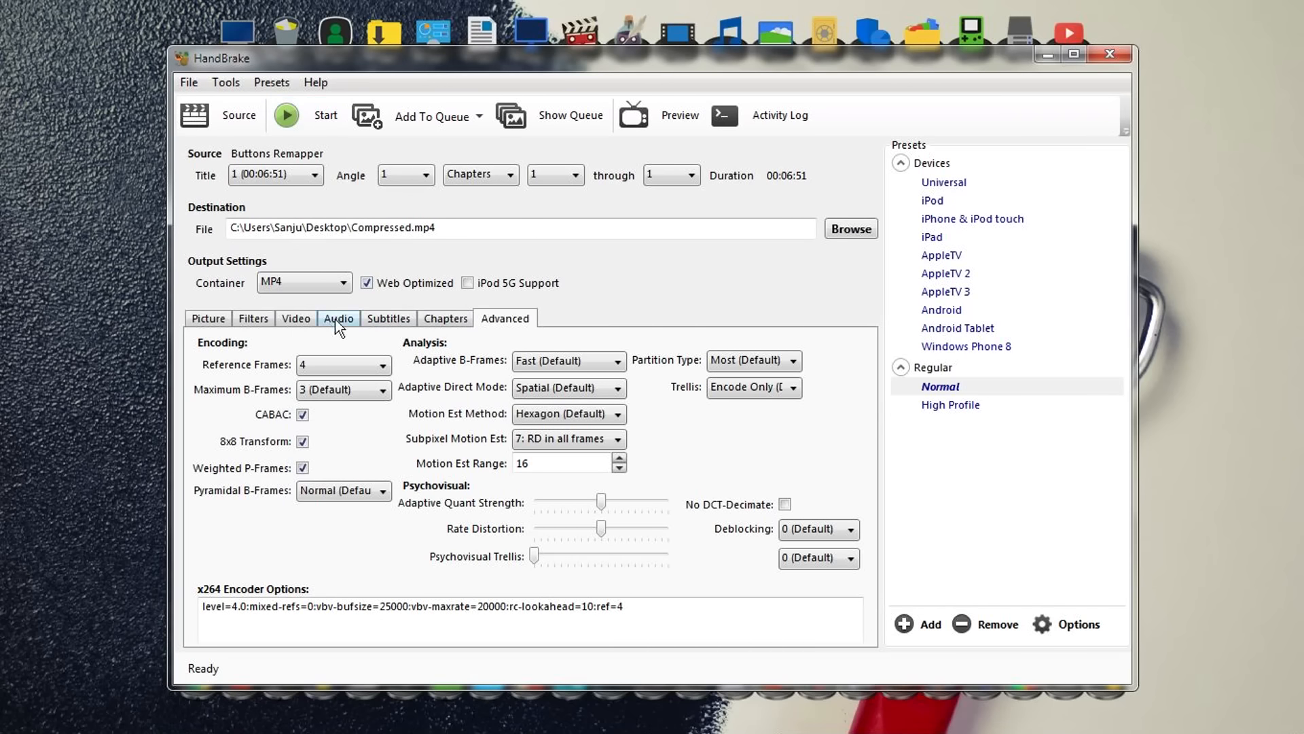
# Step: Show the Audio settings: one English AAC track at 160 bitrate with Dolby Pro Logic II mixdown
pyautogui.click(338, 318)
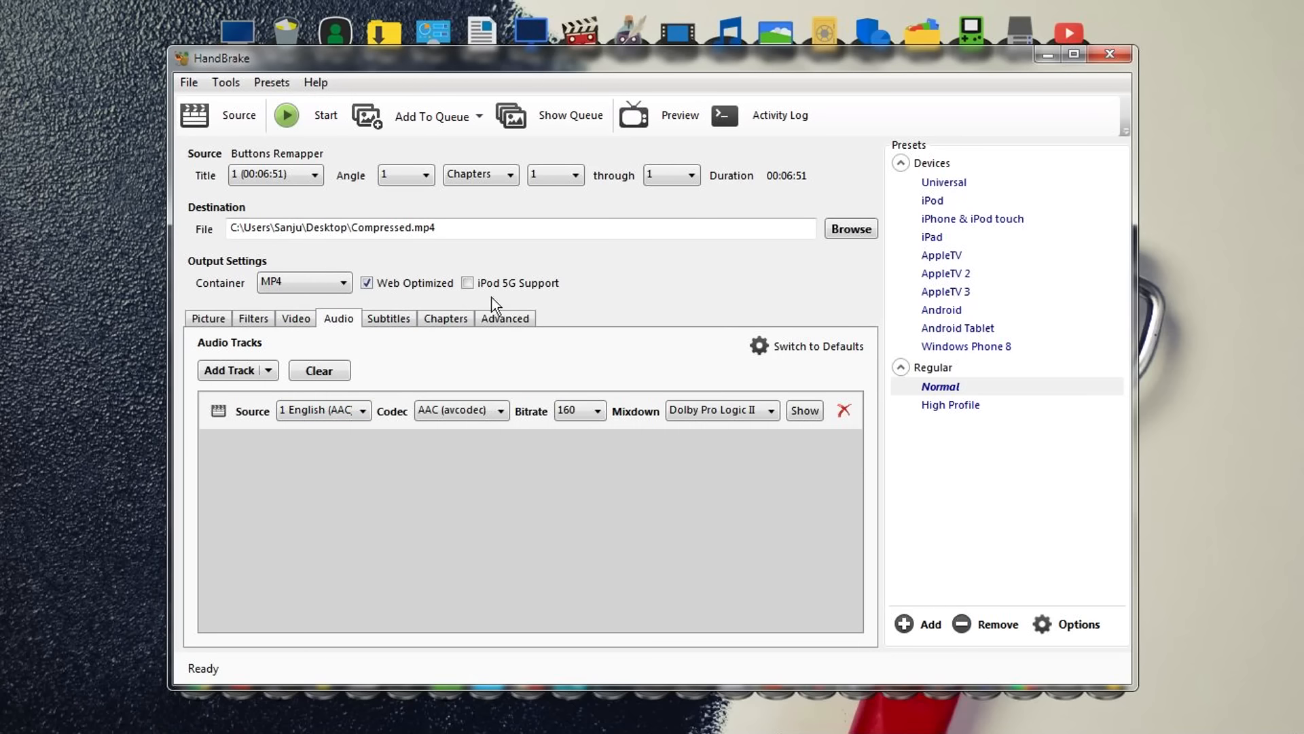
pyautogui.moveTo(443, 276)
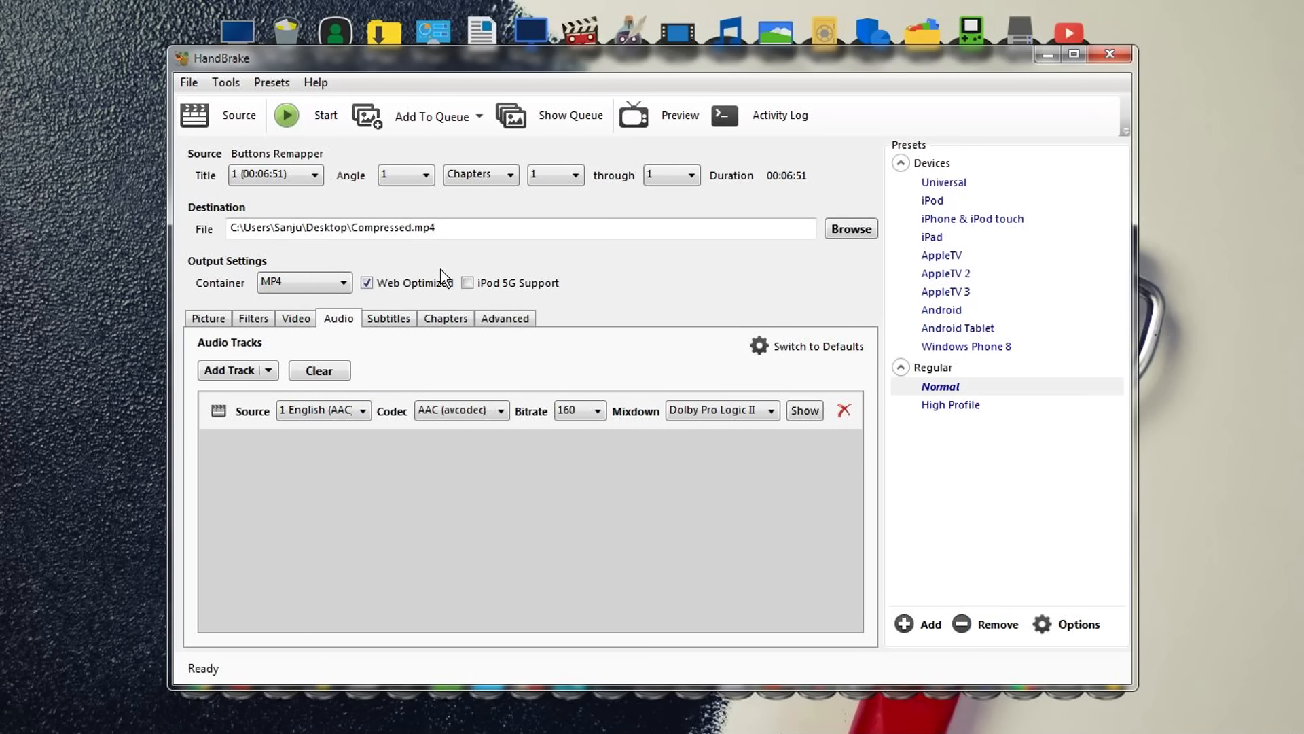
pyautogui.moveTo(420, 309)
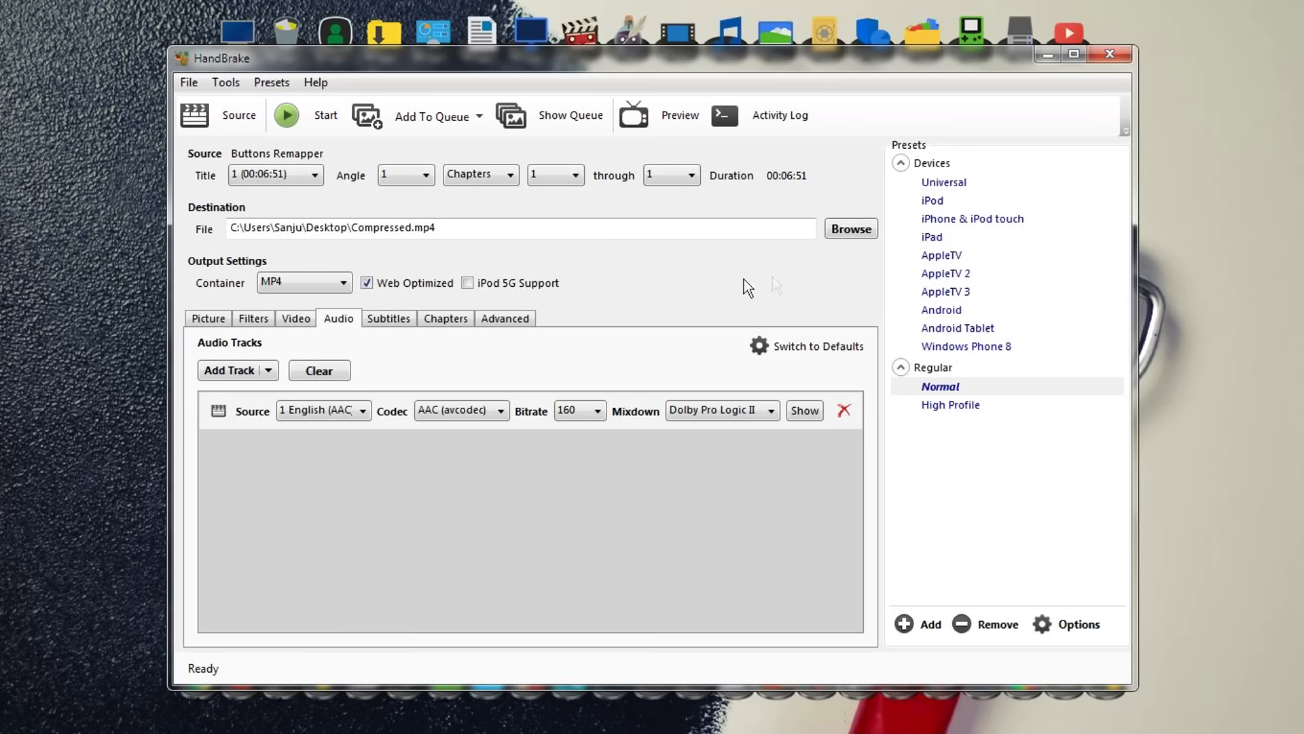
pyautogui.moveTo(972, 425)
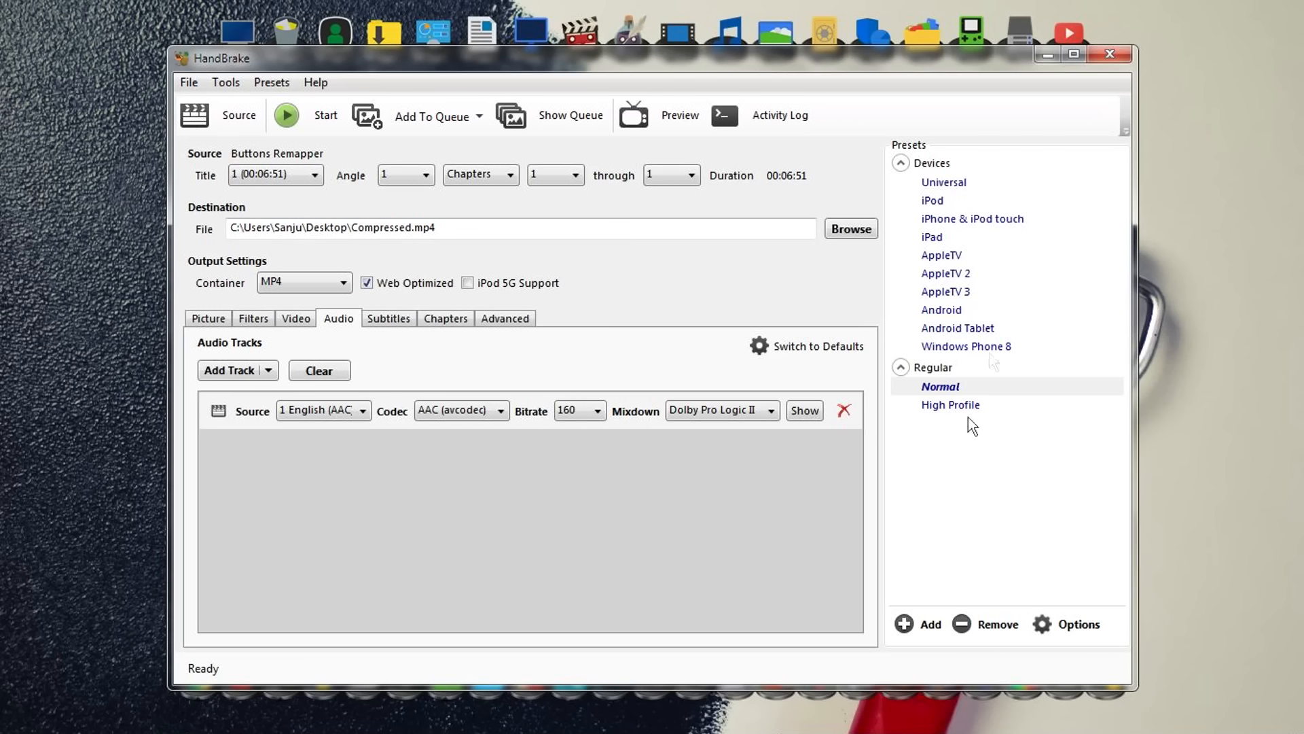
pyautogui.moveTo(943, 186)
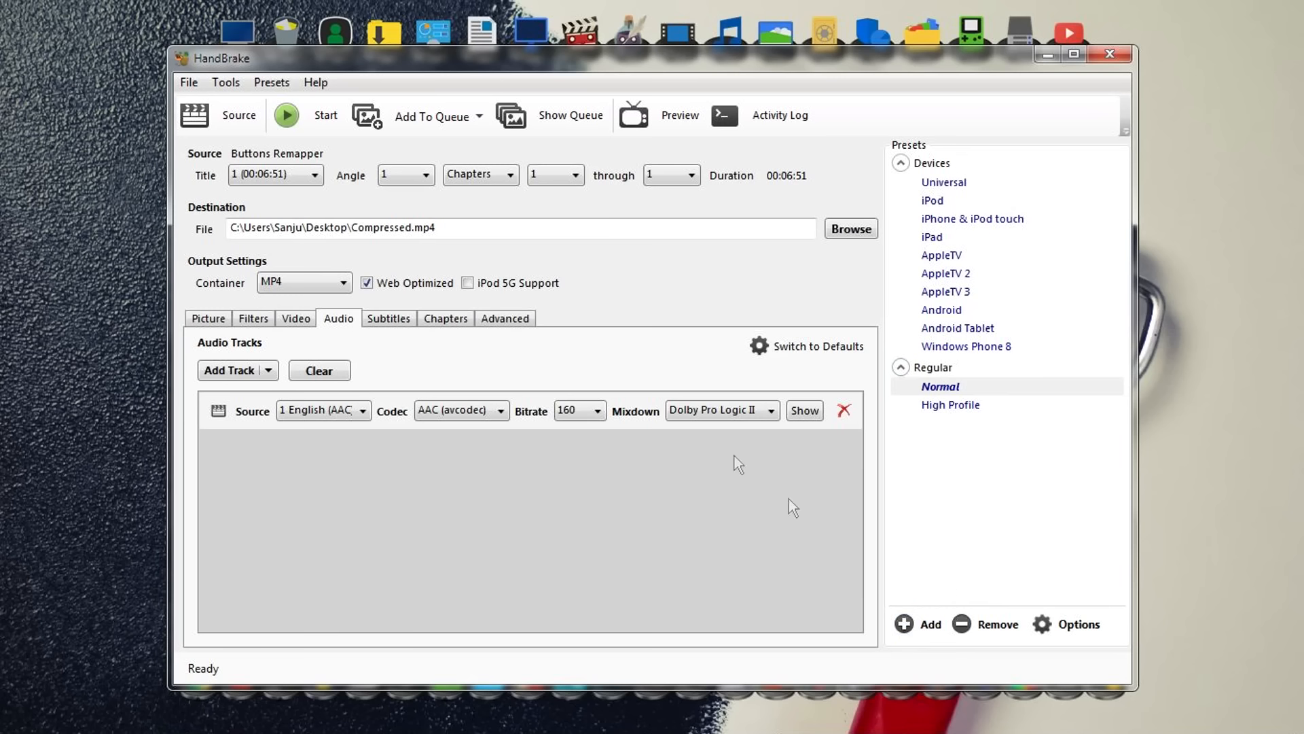
pyautogui.moveTo(756, 299)
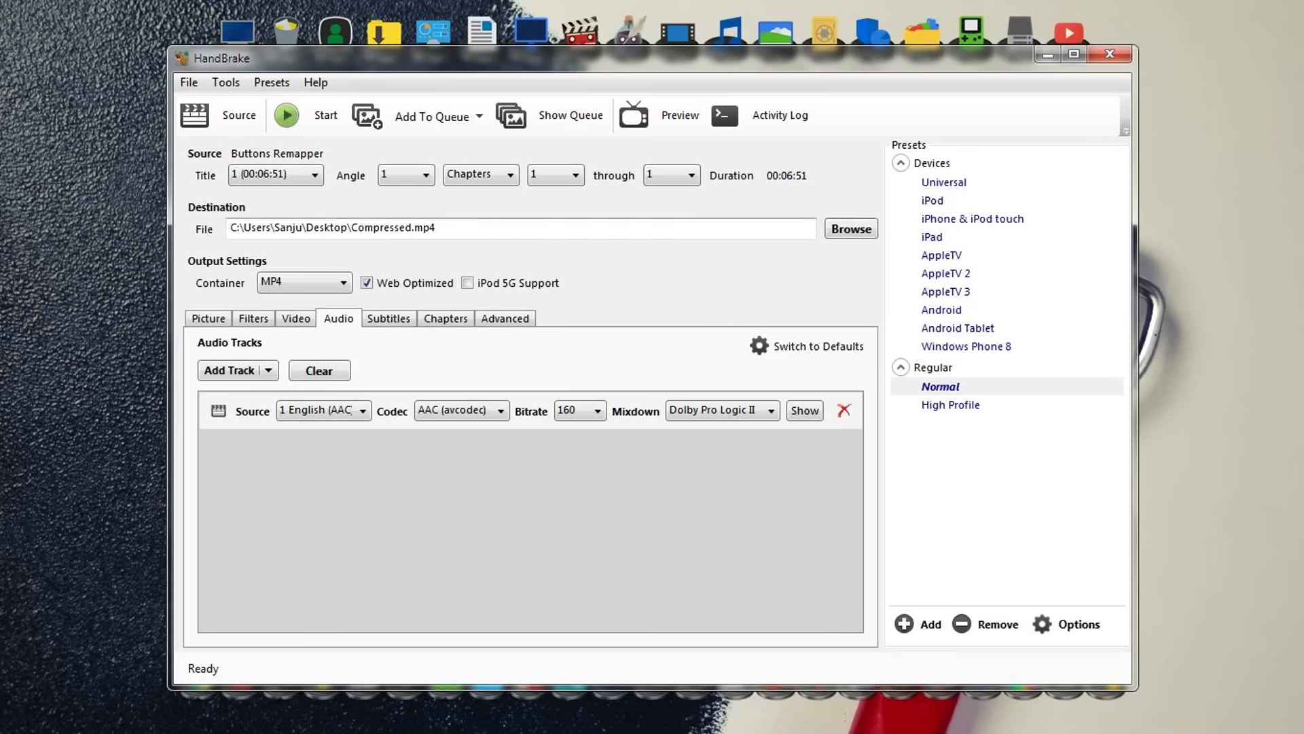
pyautogui.moveTo(743, 535)
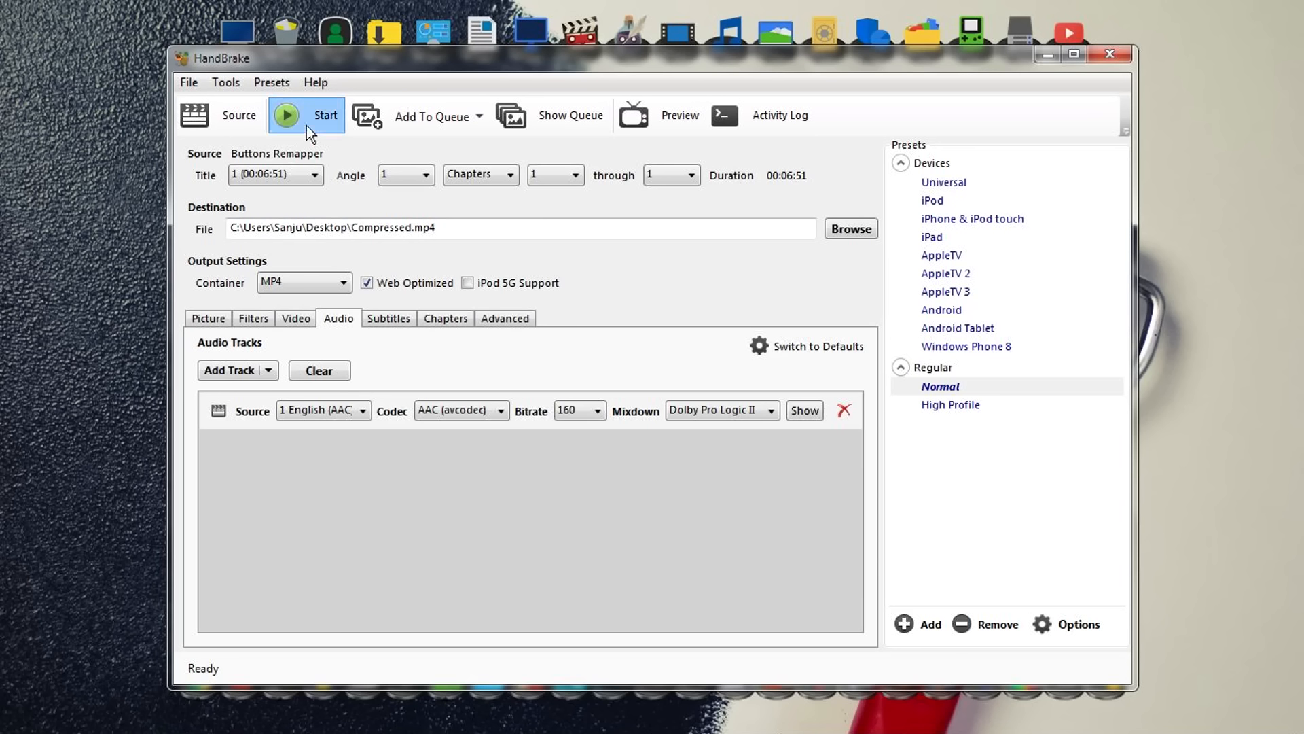
# Step: Start encoding Buttons Remapper into Compressed.mp4
pyautogui.click(305, 114)
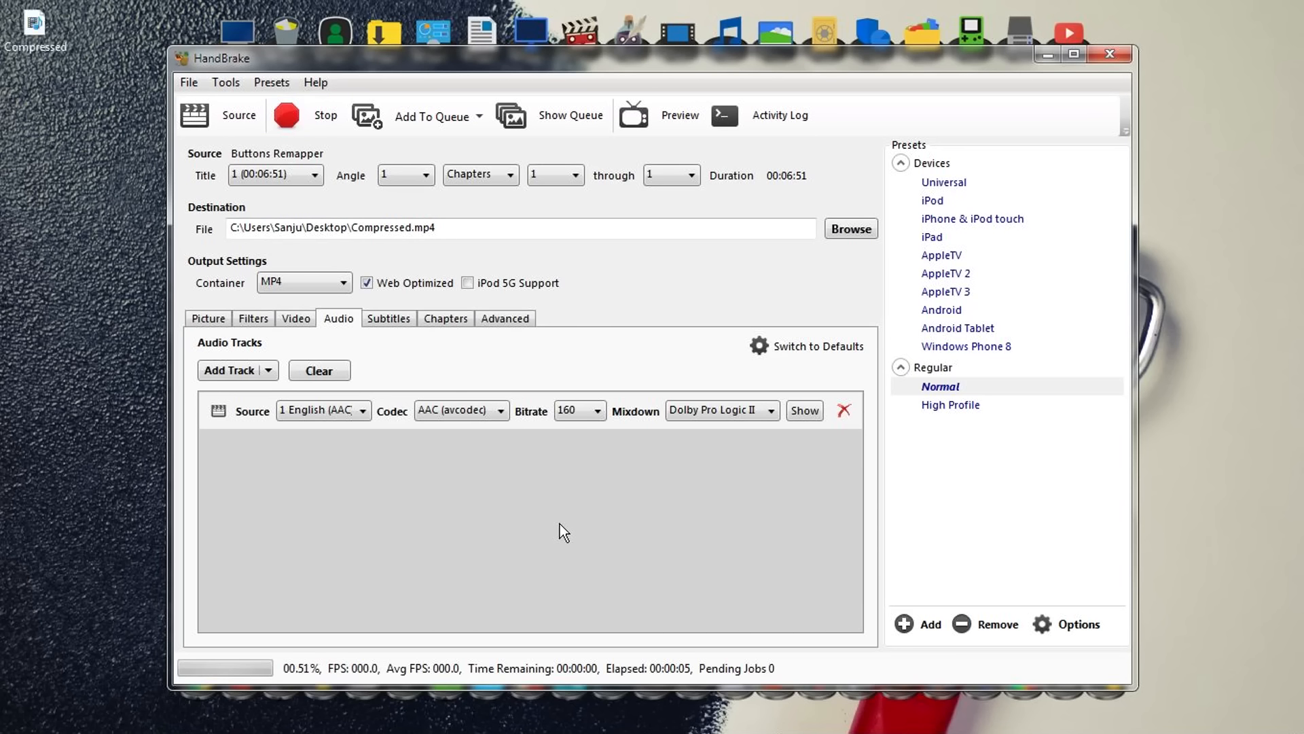
pyautogui.moveTo(361, 570)
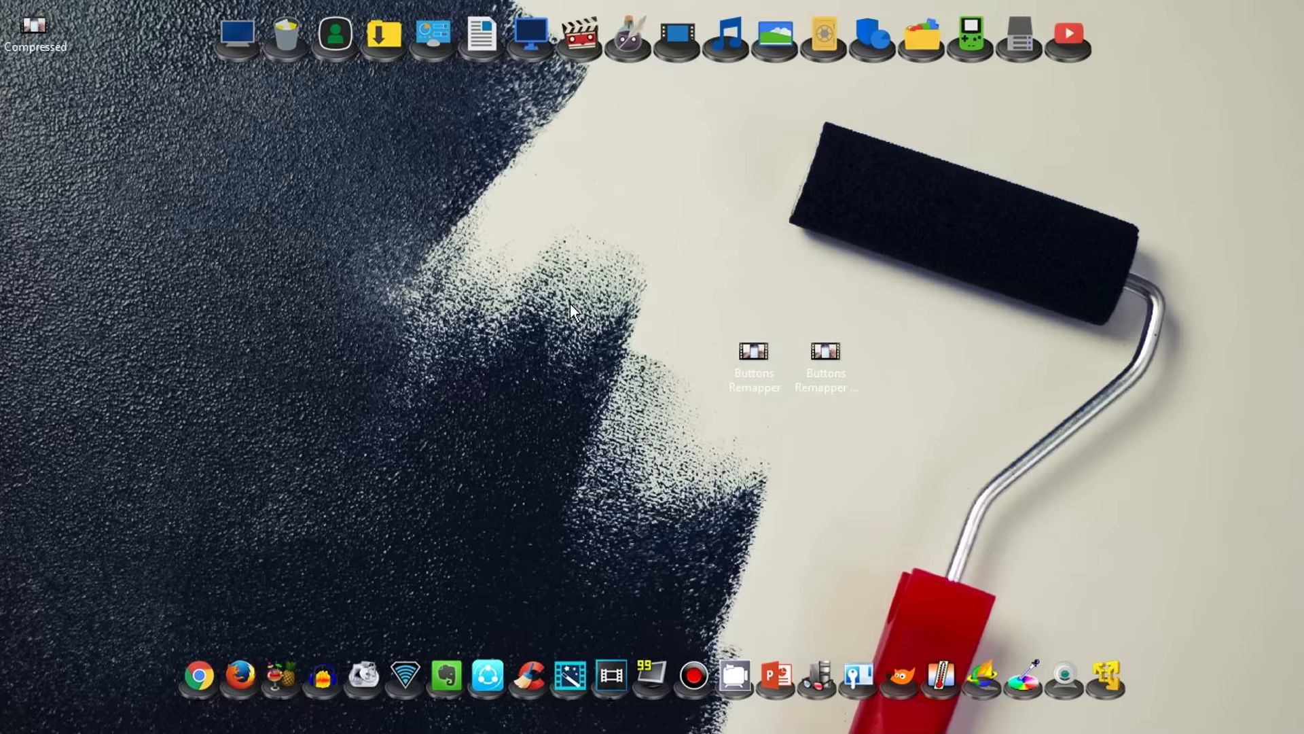
# Step: Show Compressed.mp4's 154 MB properties beside the original Buttons Remapper's 783 MB properties
pyautogui.click(36, 33)
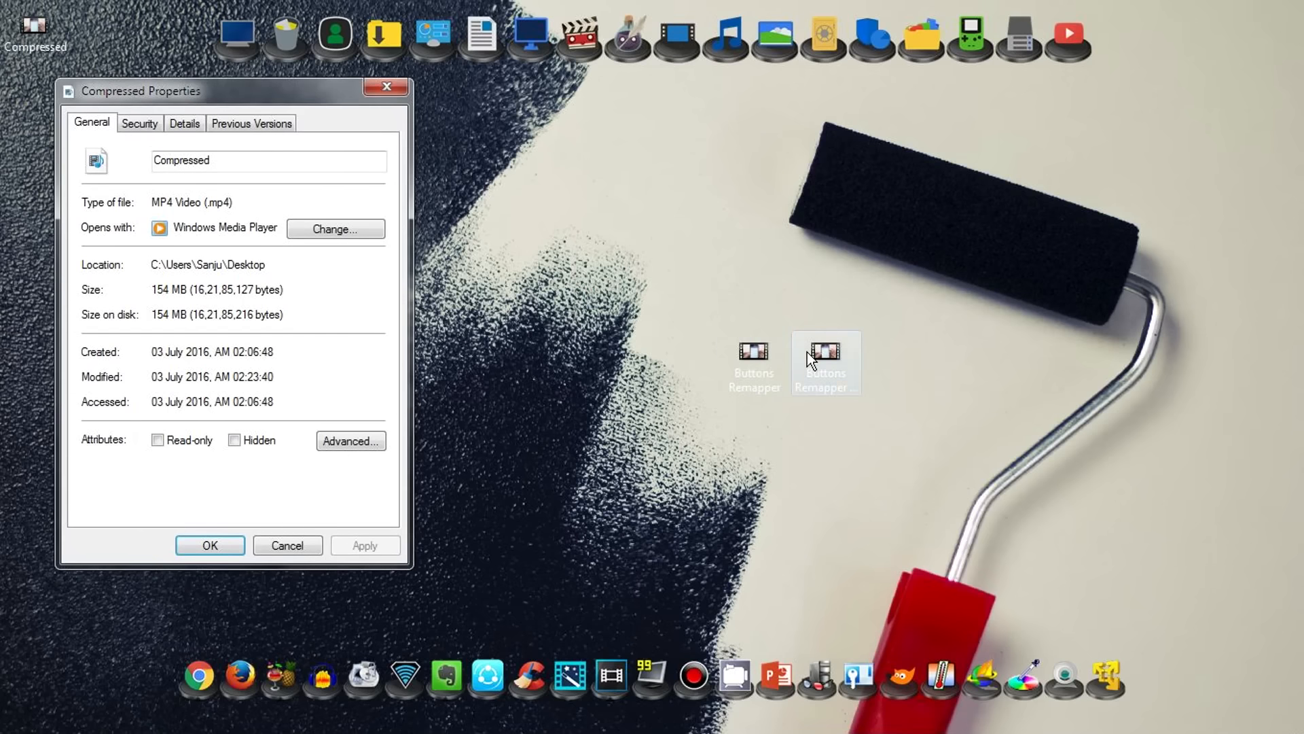
pyautogui.doubleClick(825, 350)
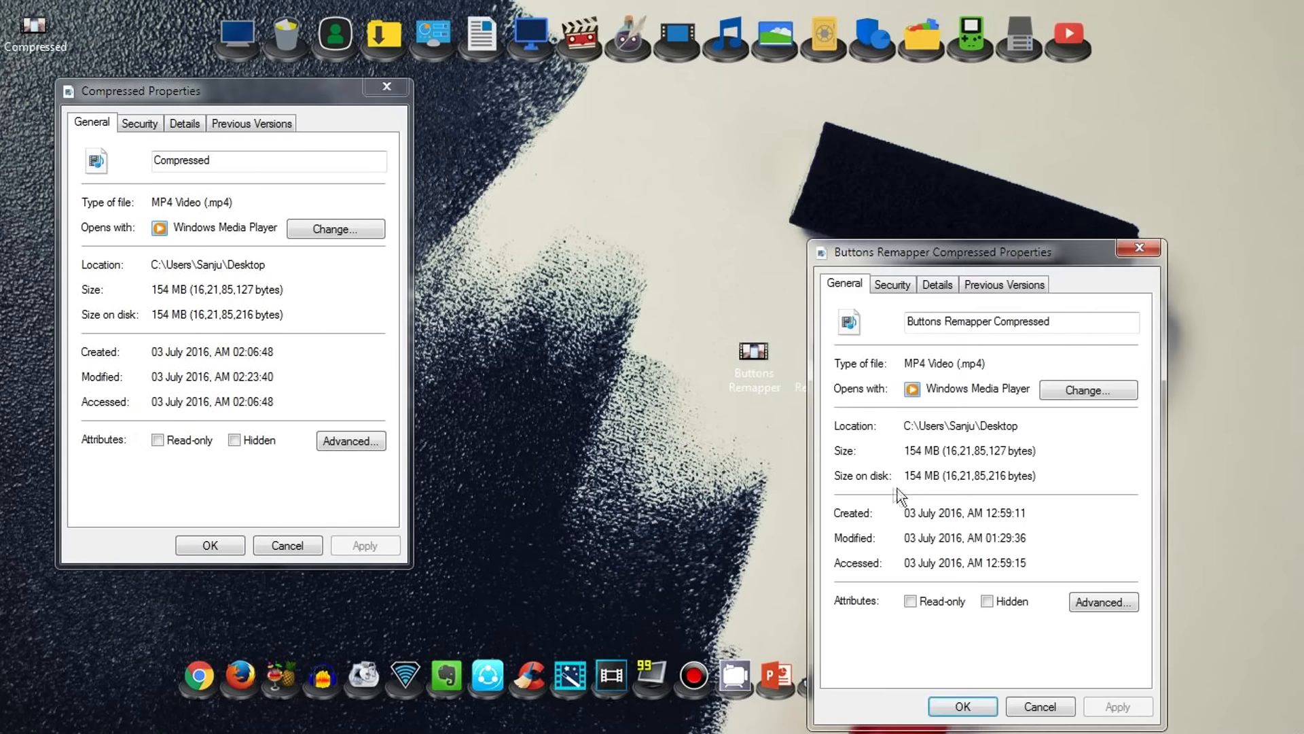
pyautogui.moveTo(1004, 416)
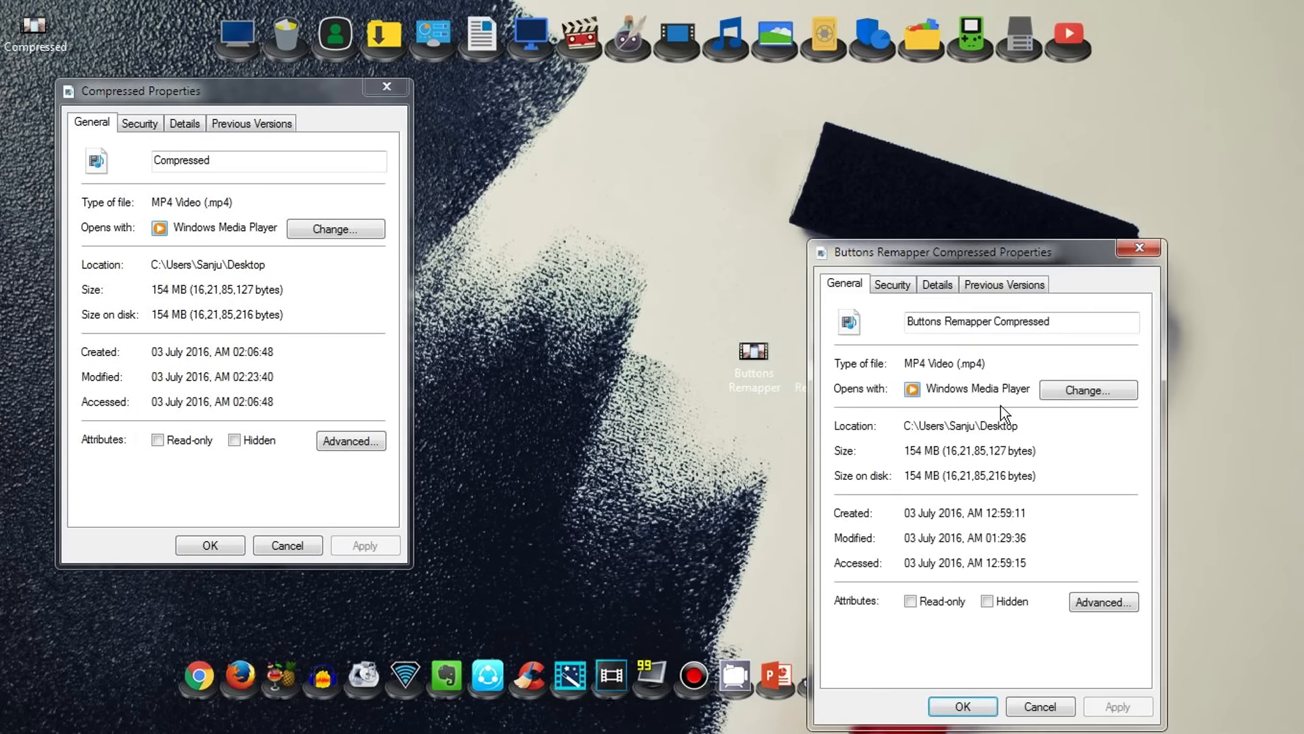
pyautogui.click(1137, 247)
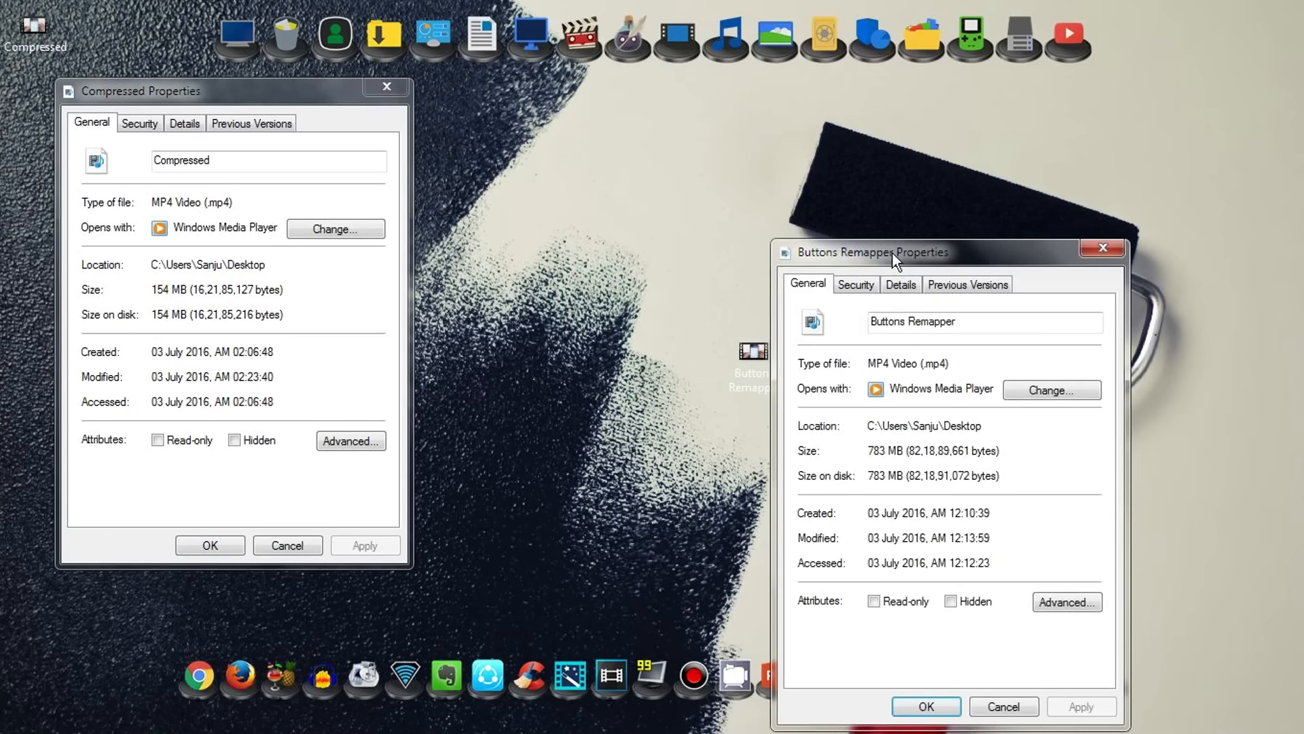
pyautogui.moveTo(872, 251); pyautogui.dragTo(558, 108)
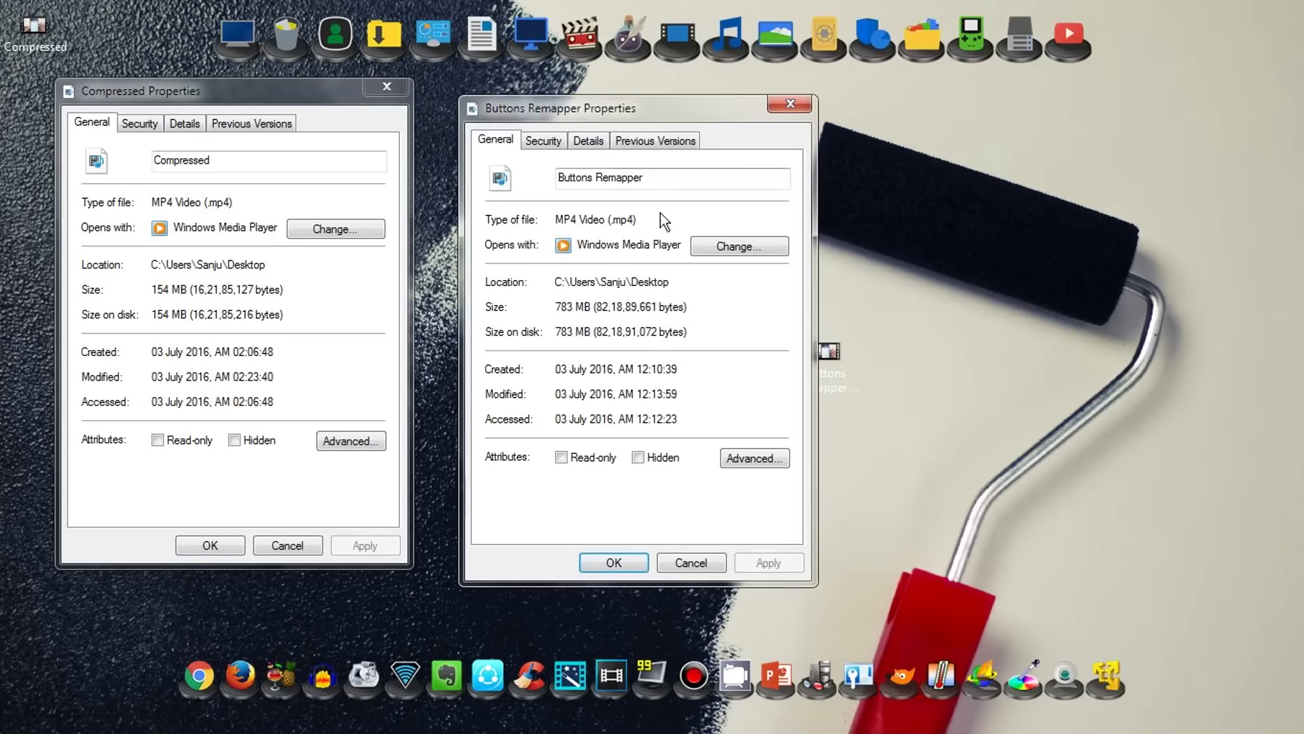